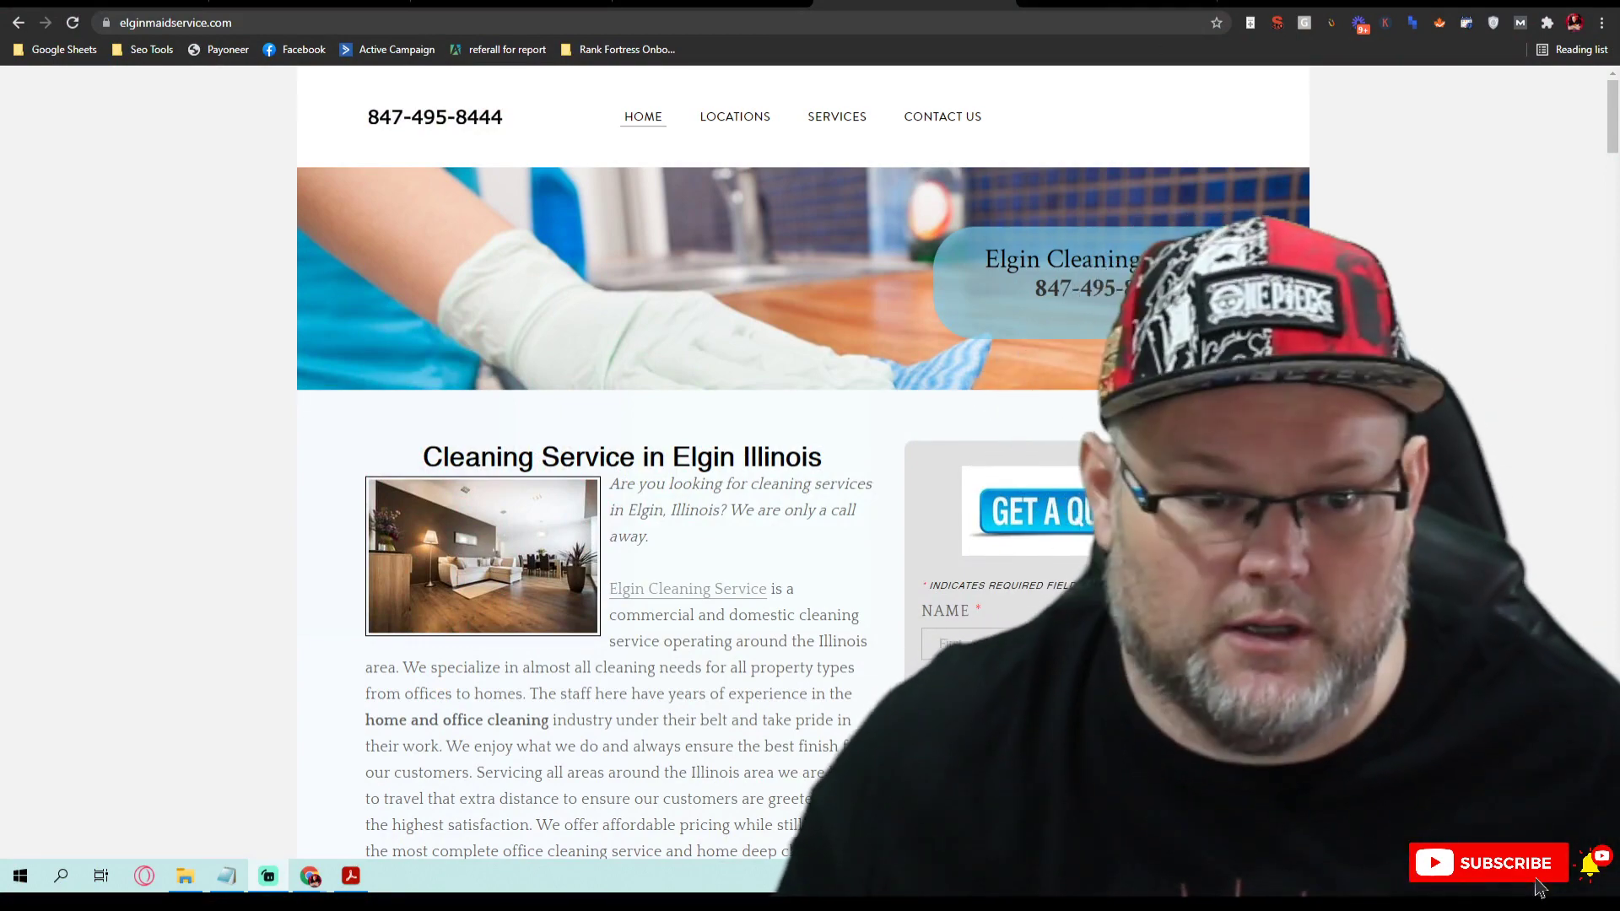
Step: Scroll the homepage and reveal the cities the business serves
scroll("down", 3)
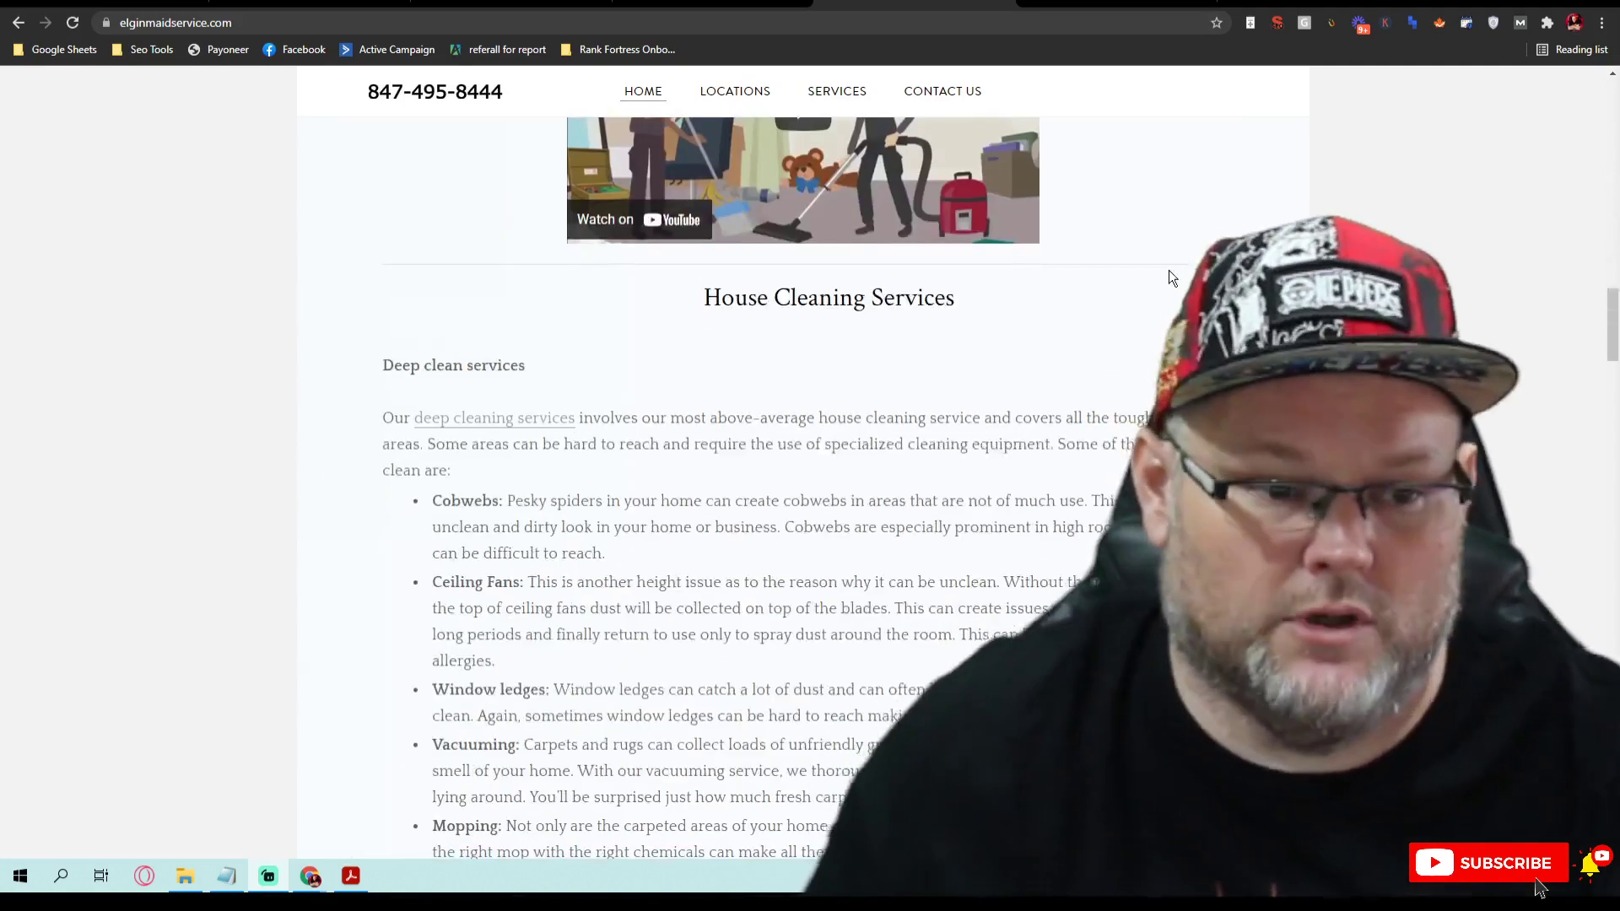
scroll("down", 3)
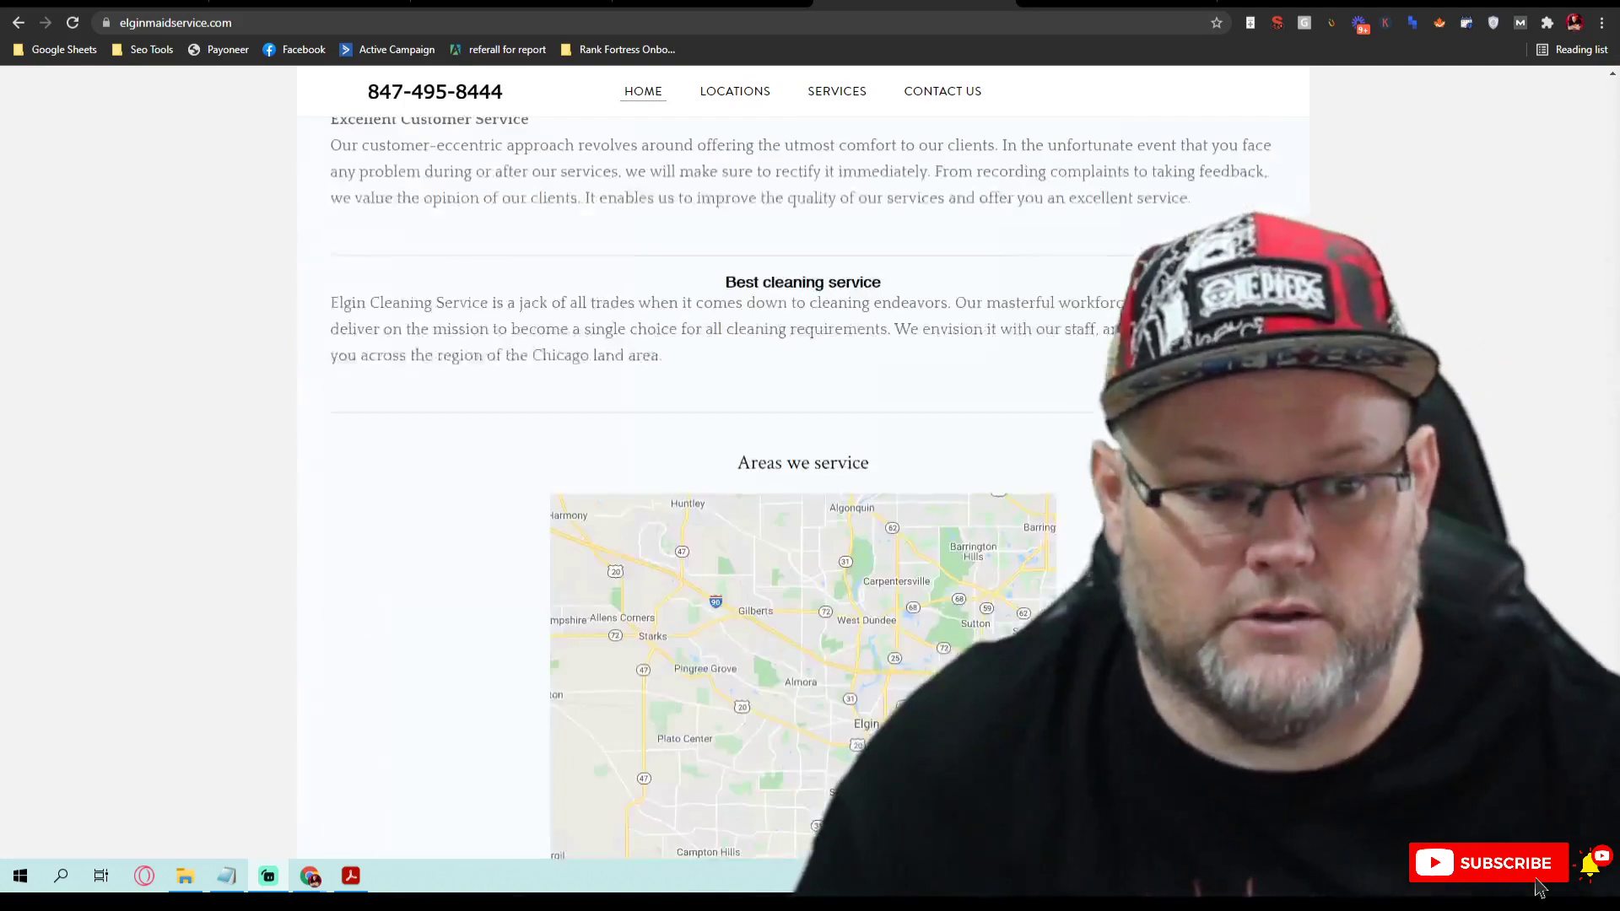
scroll("down", 3)
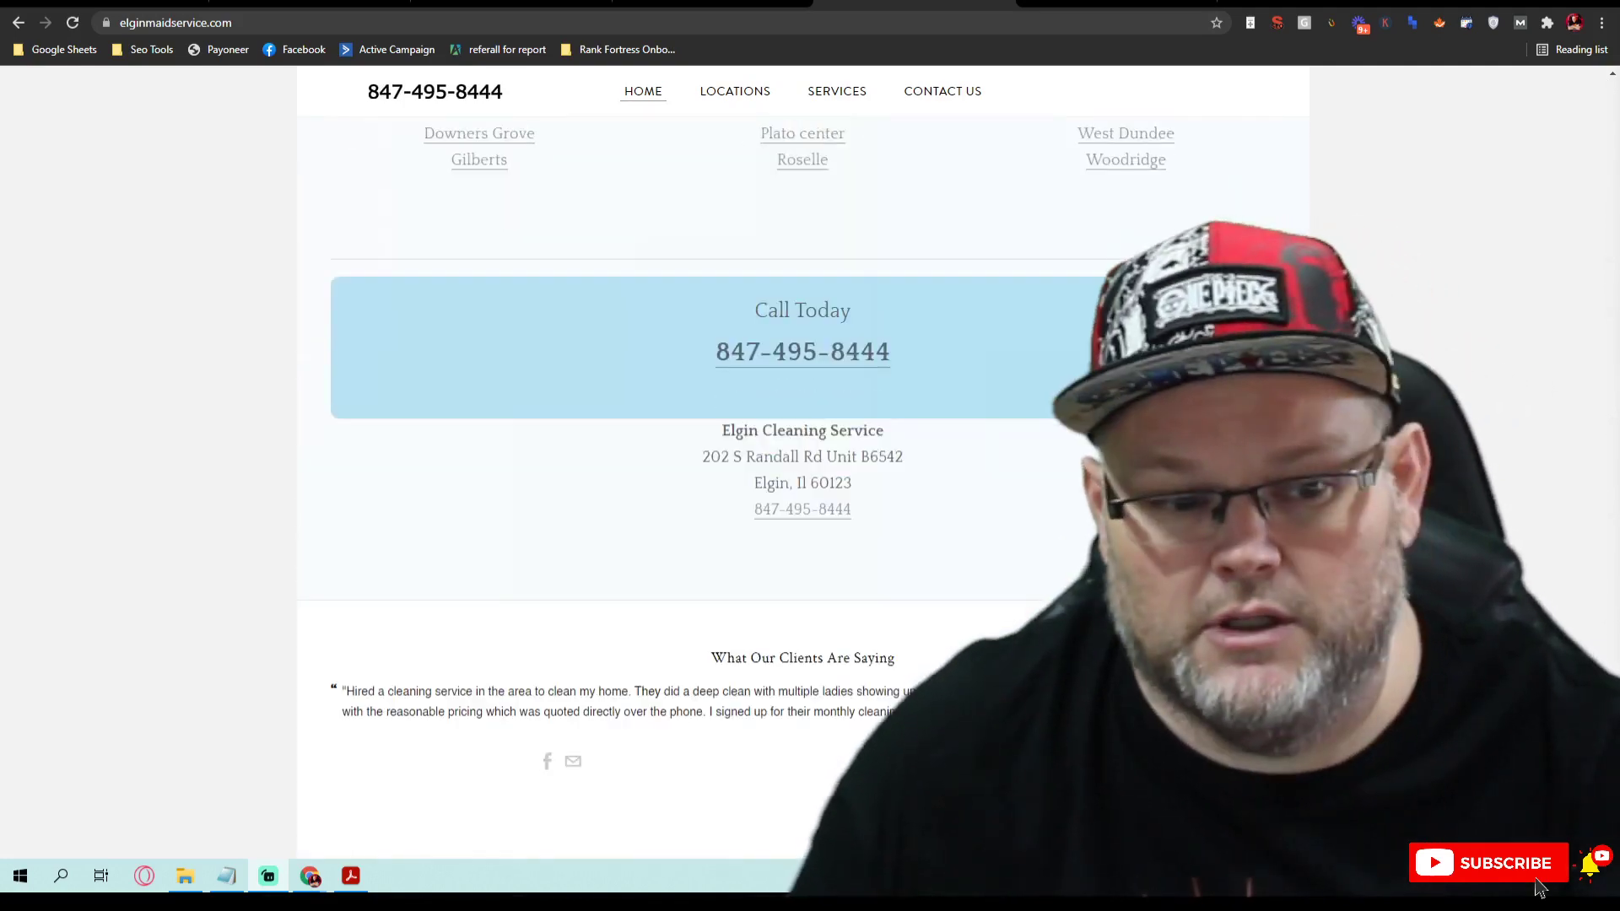
scroll("up", 3)
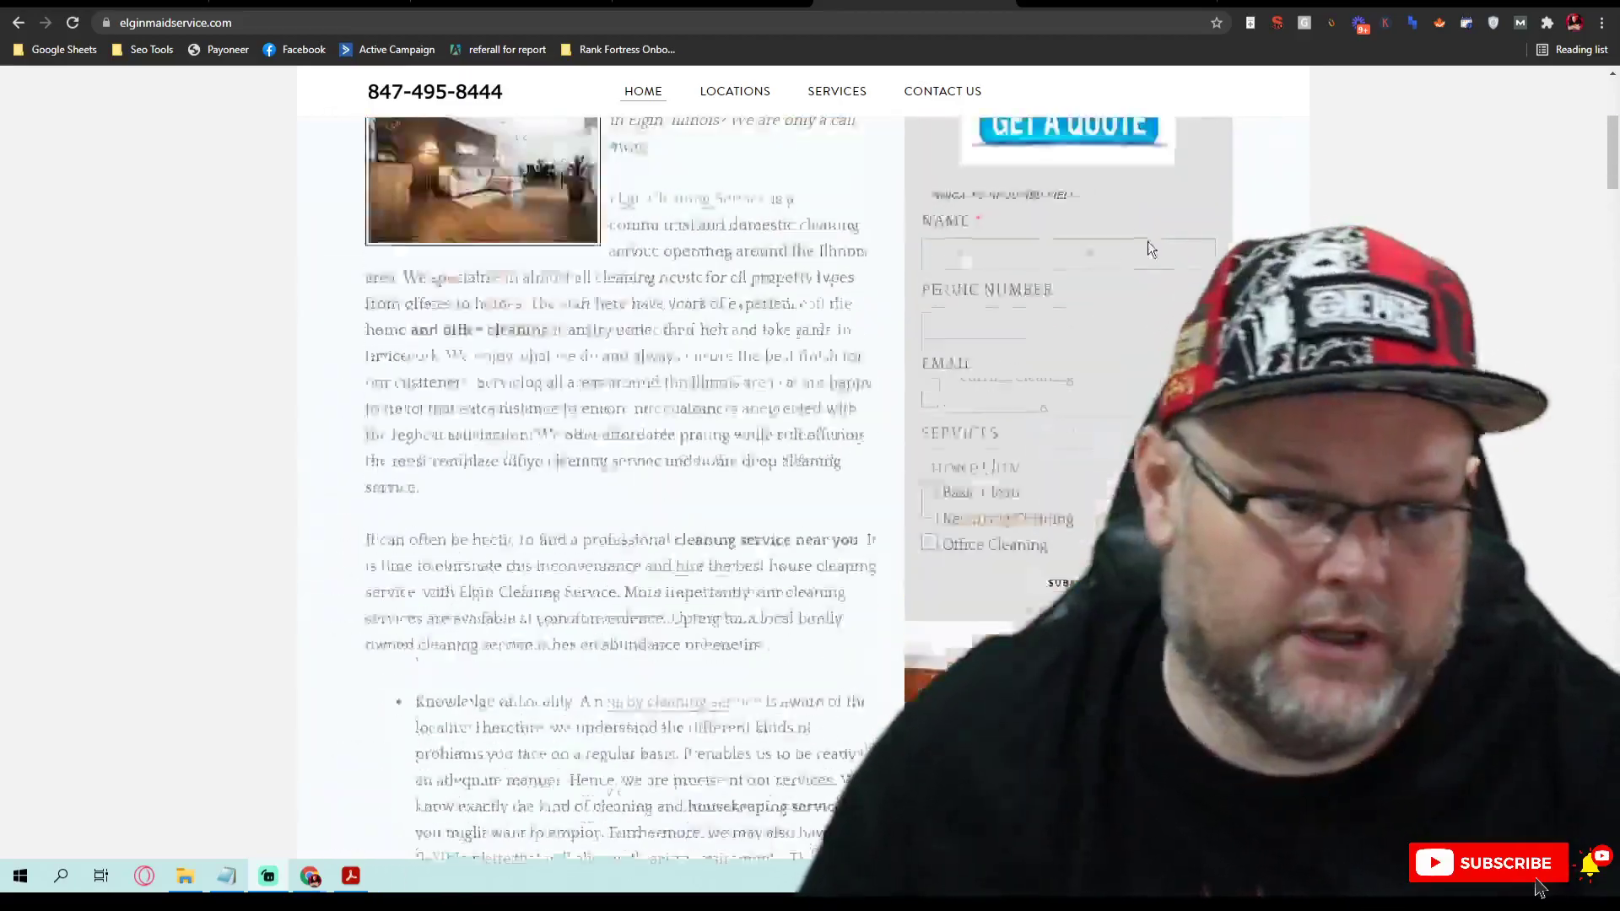
scroll("up", 3)
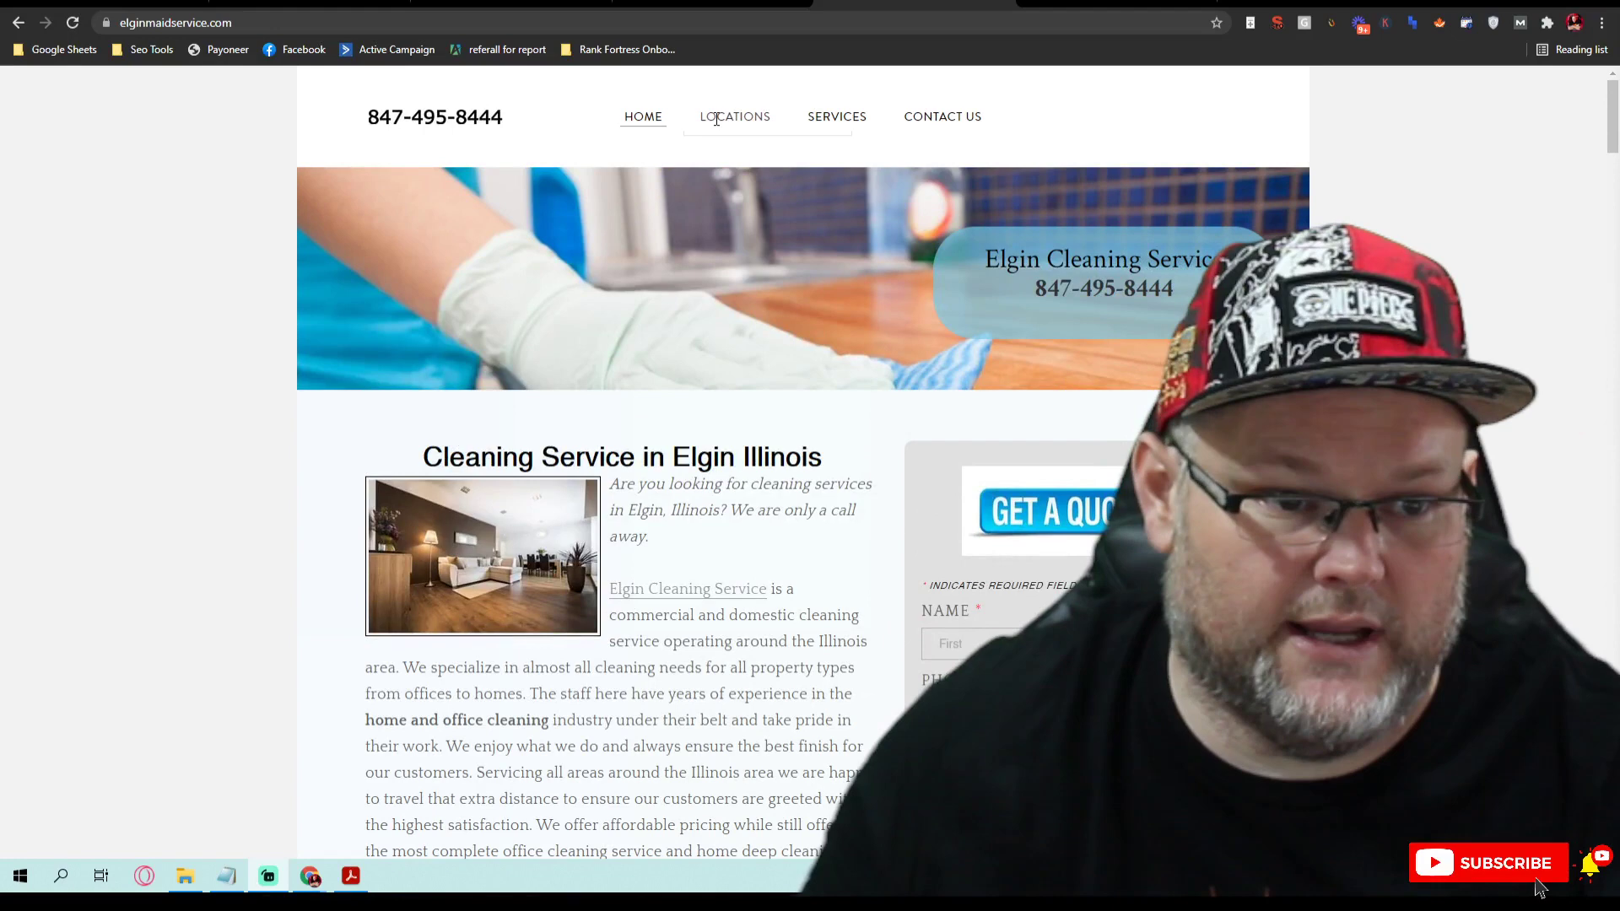
left_click(735, 115)
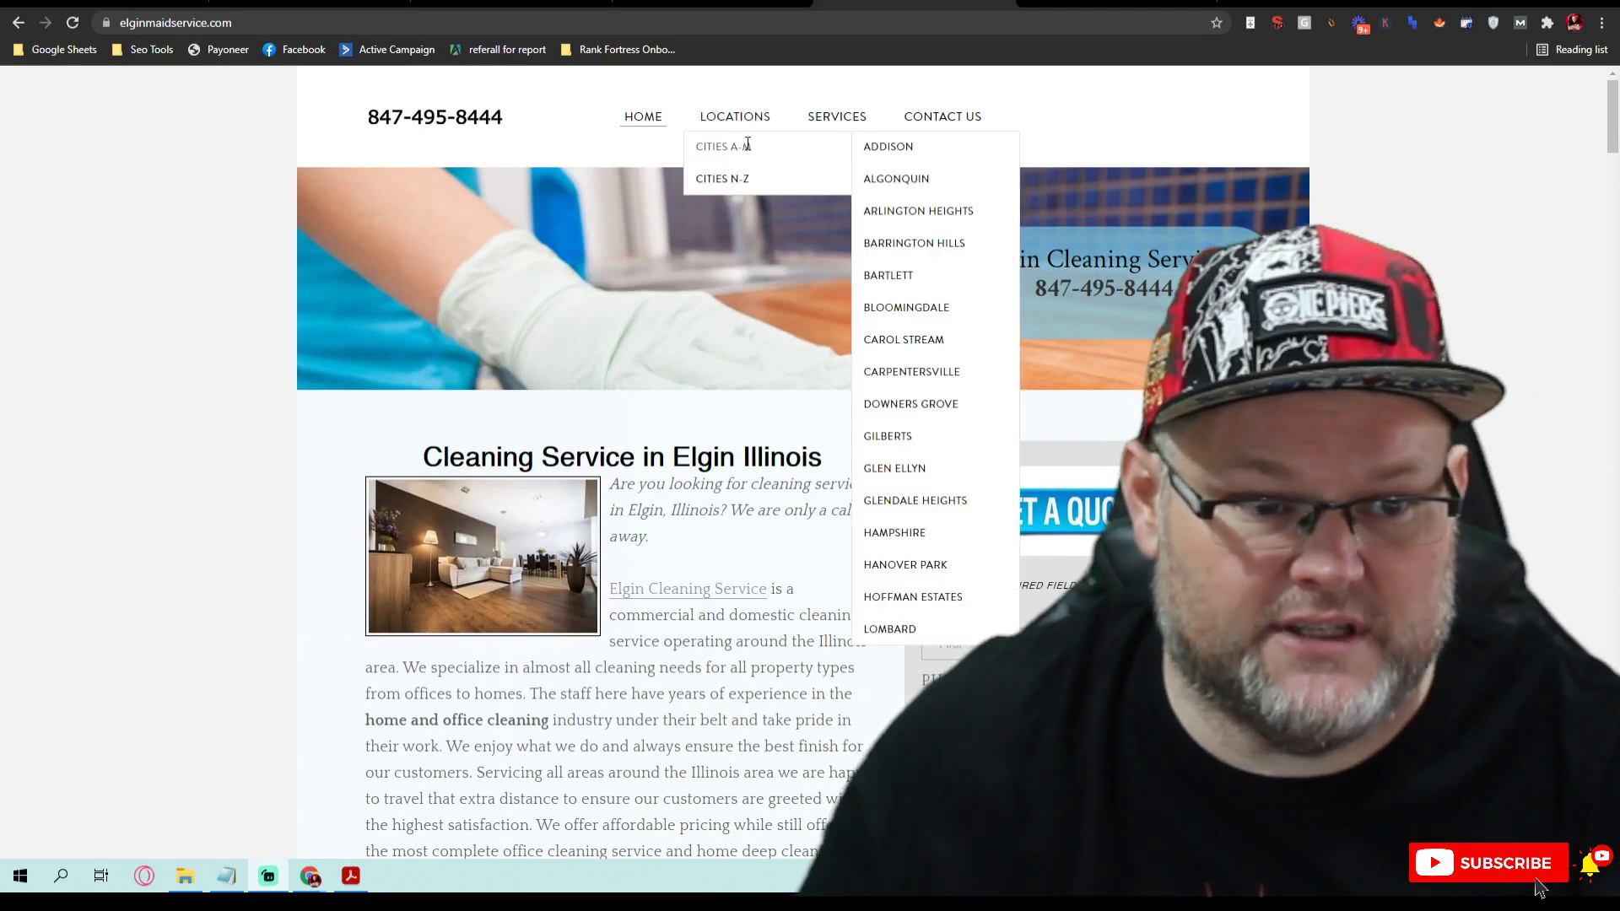
mouse_move(837, 116)
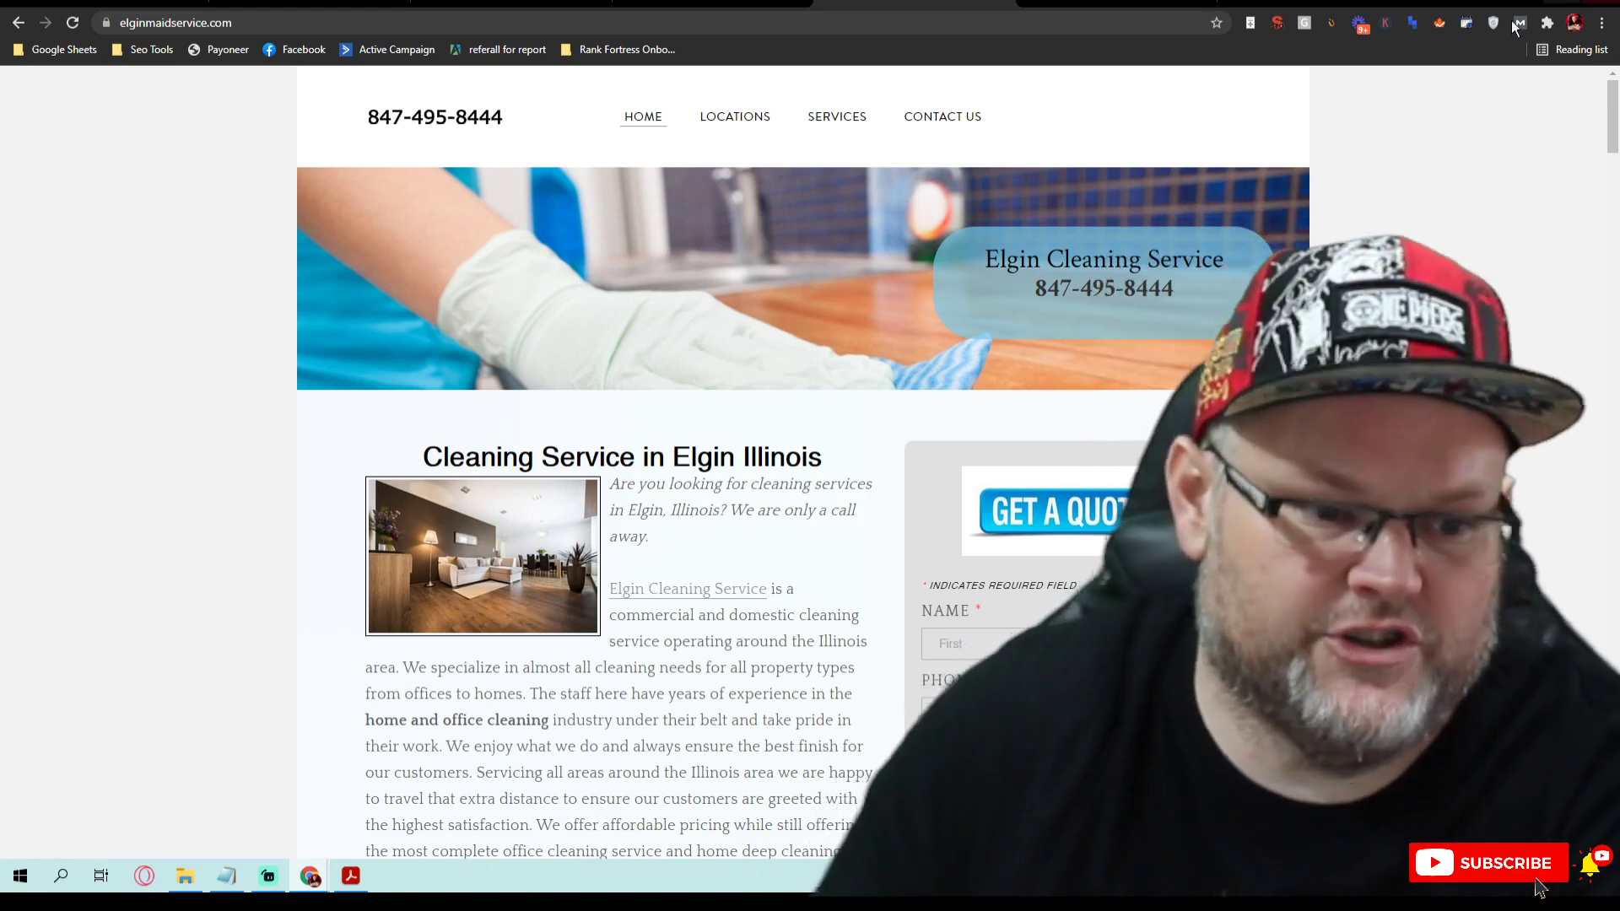
Step: Check the Elgin Cleaning Service YouTube channel's About description for address, phone and website links
scroll("down", 3)
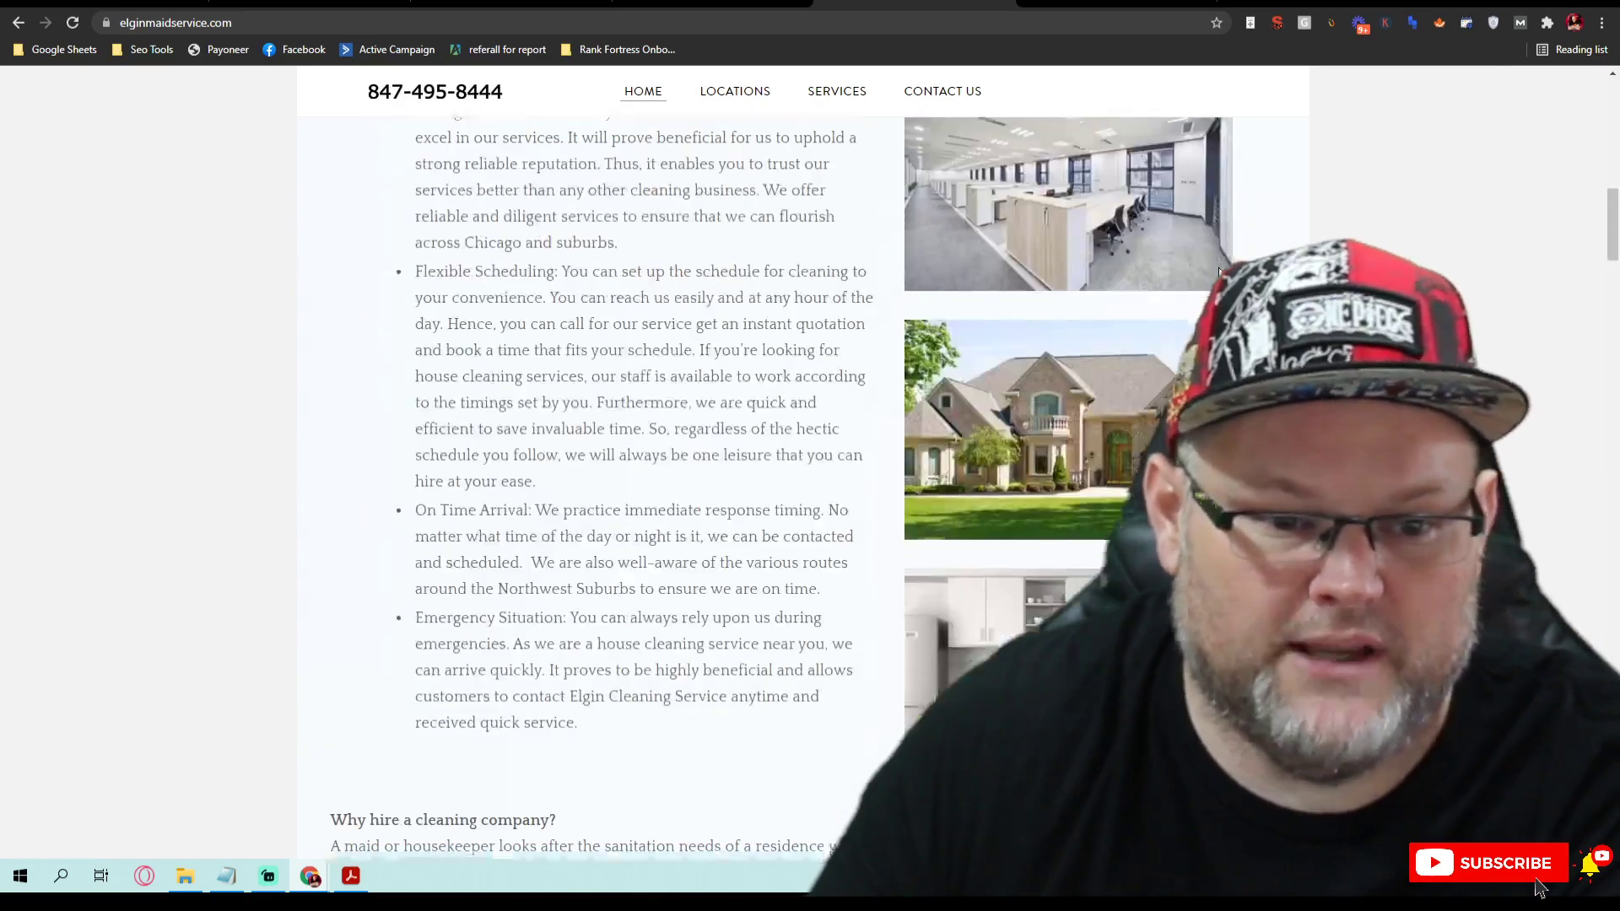
scroll("down", 3)
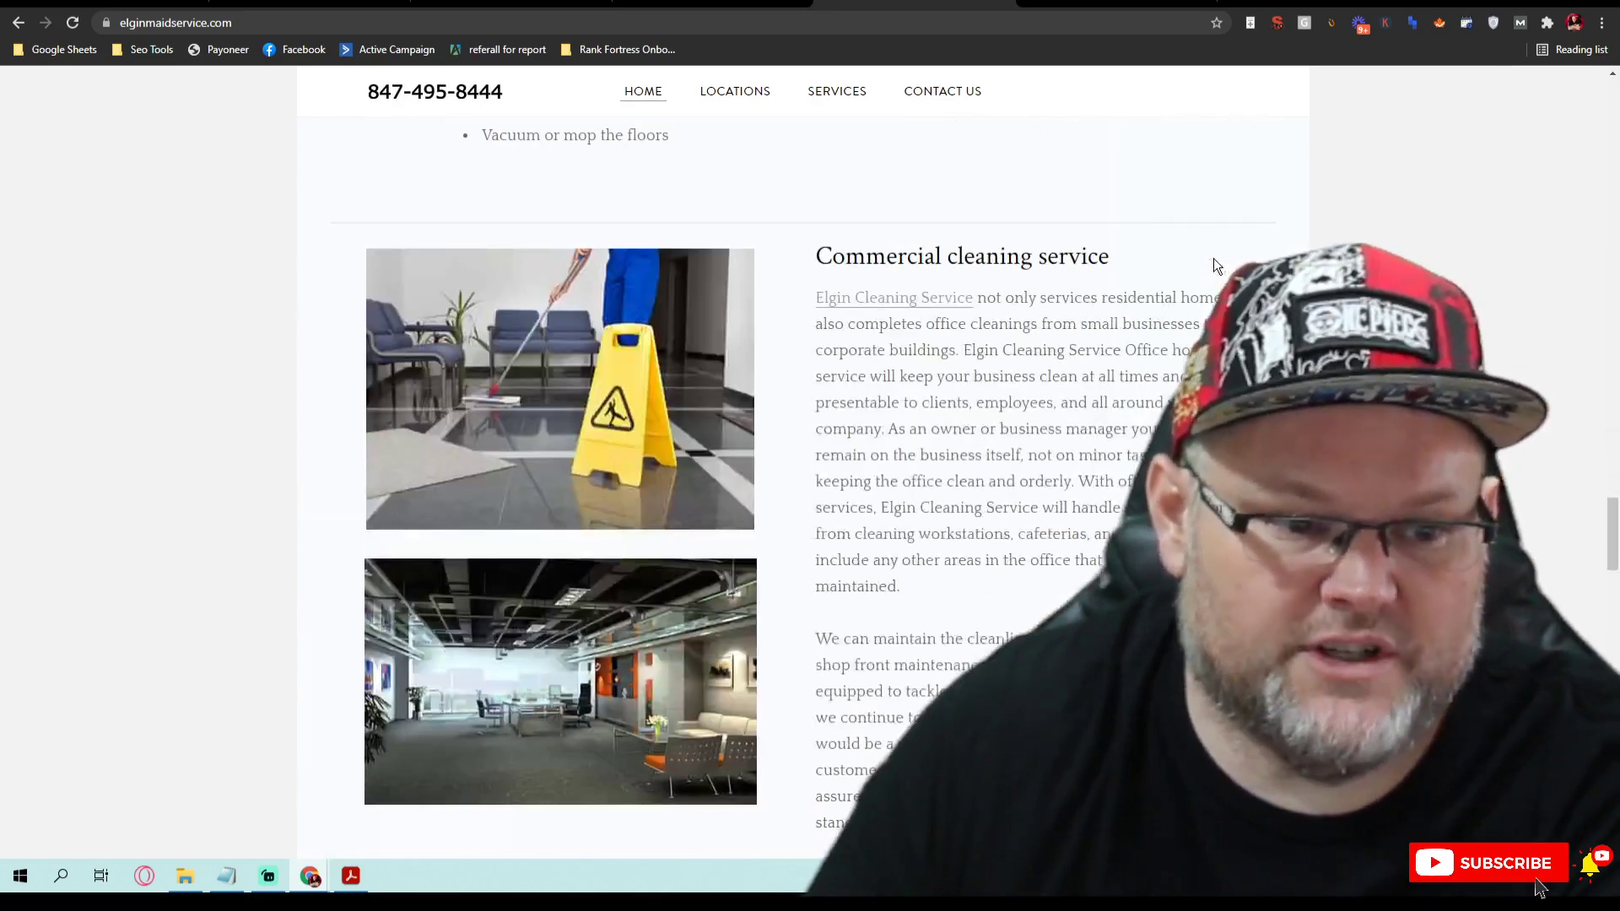
scroll("down", 3)
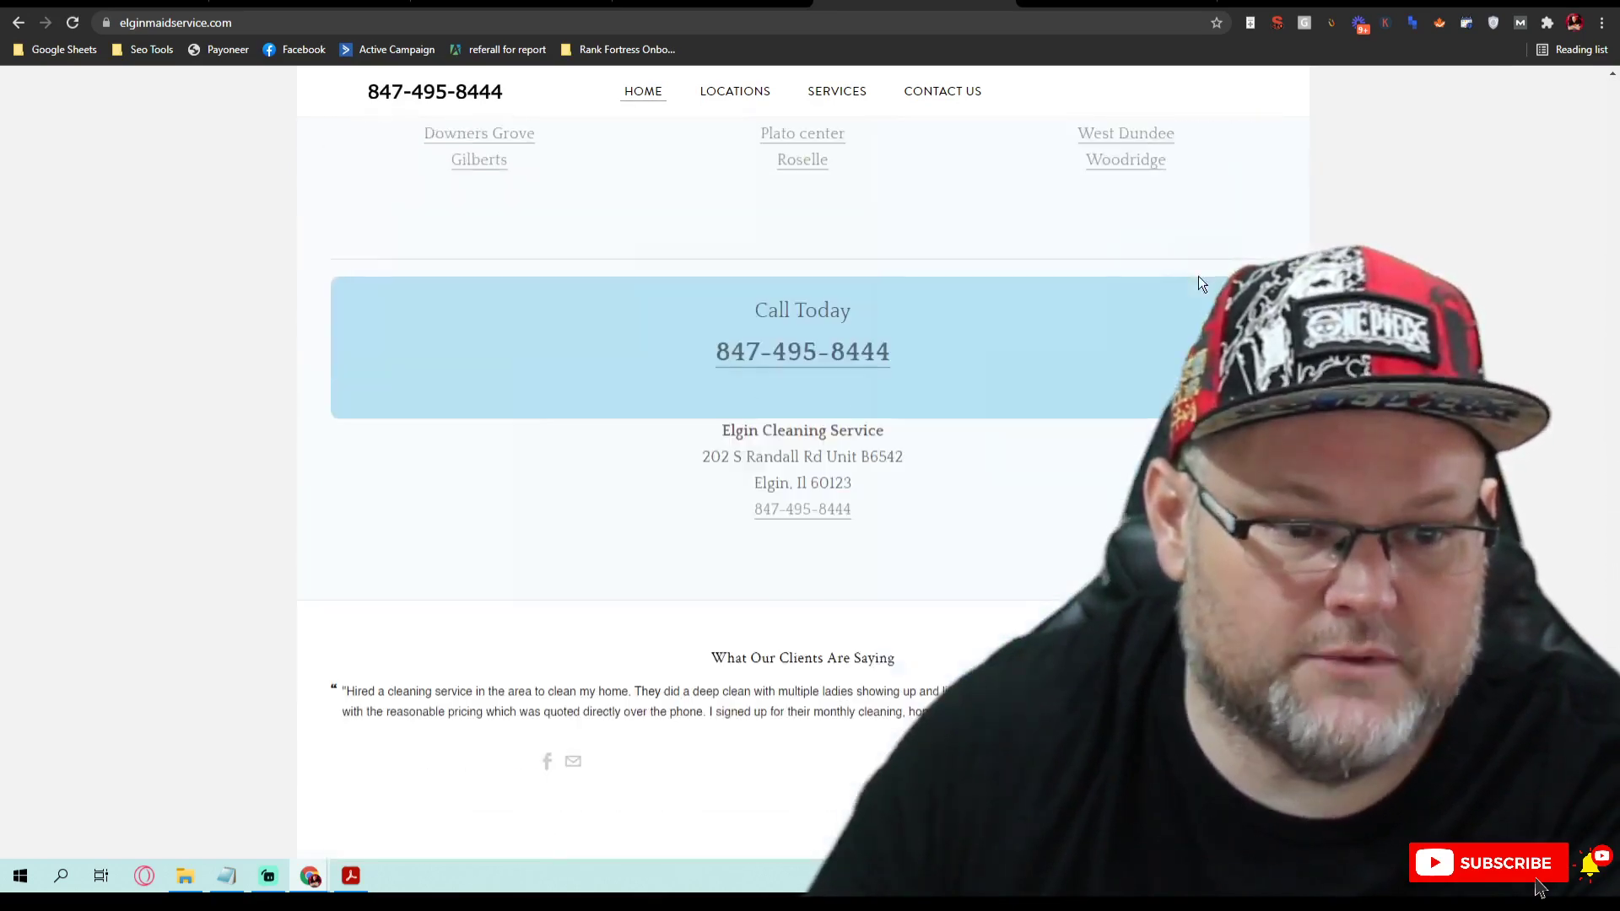
mouse_move(1188, 292)
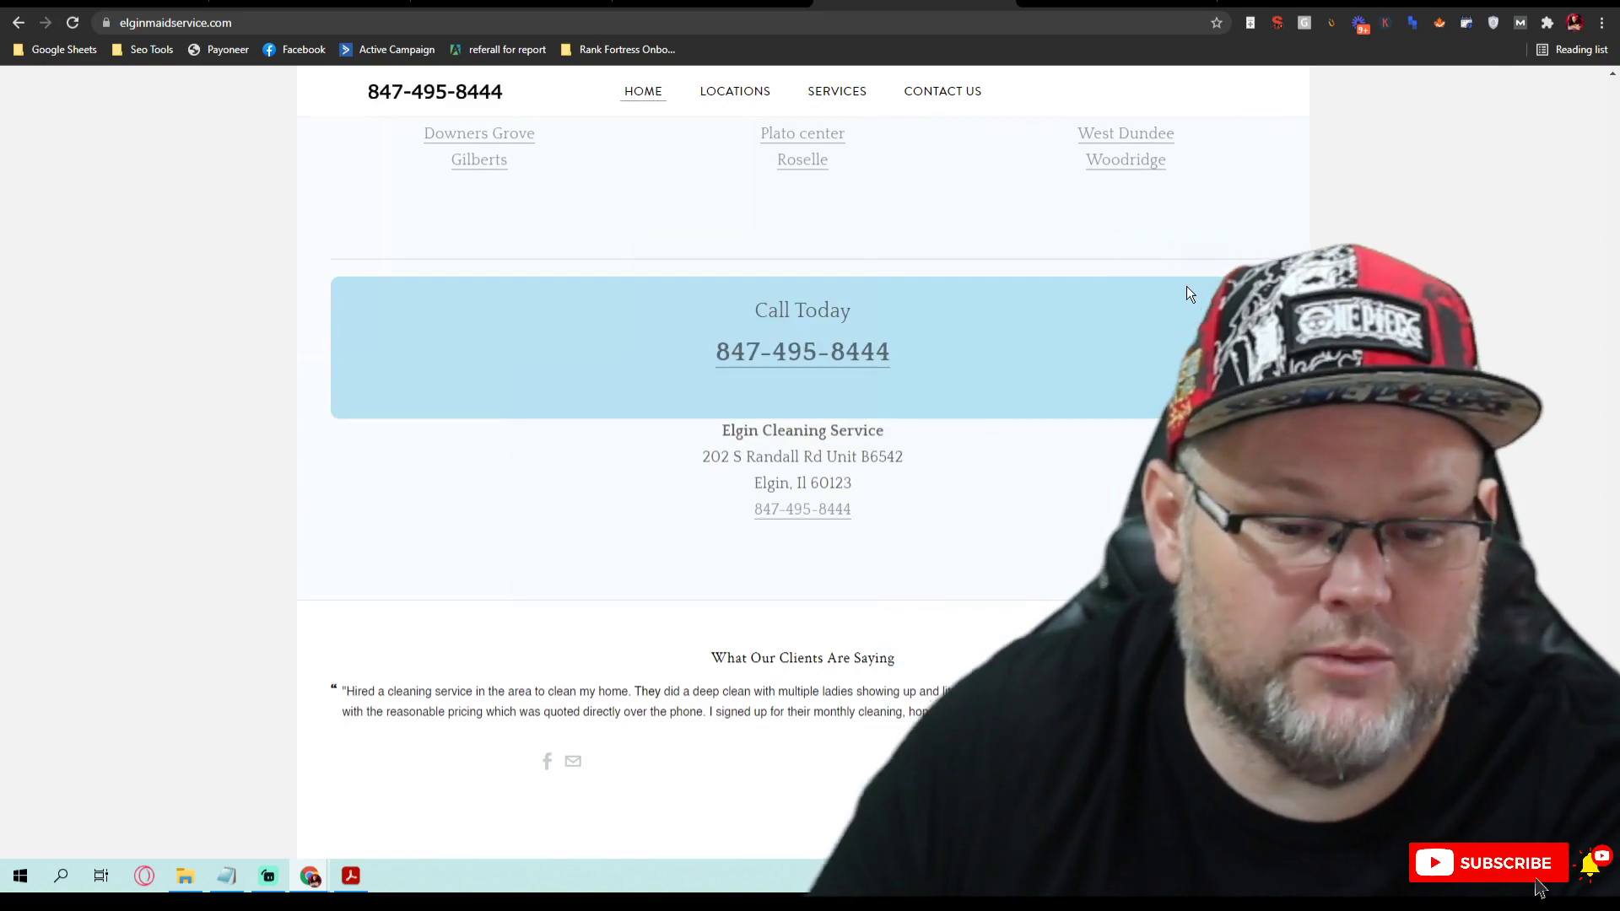
scroll("down", 3)
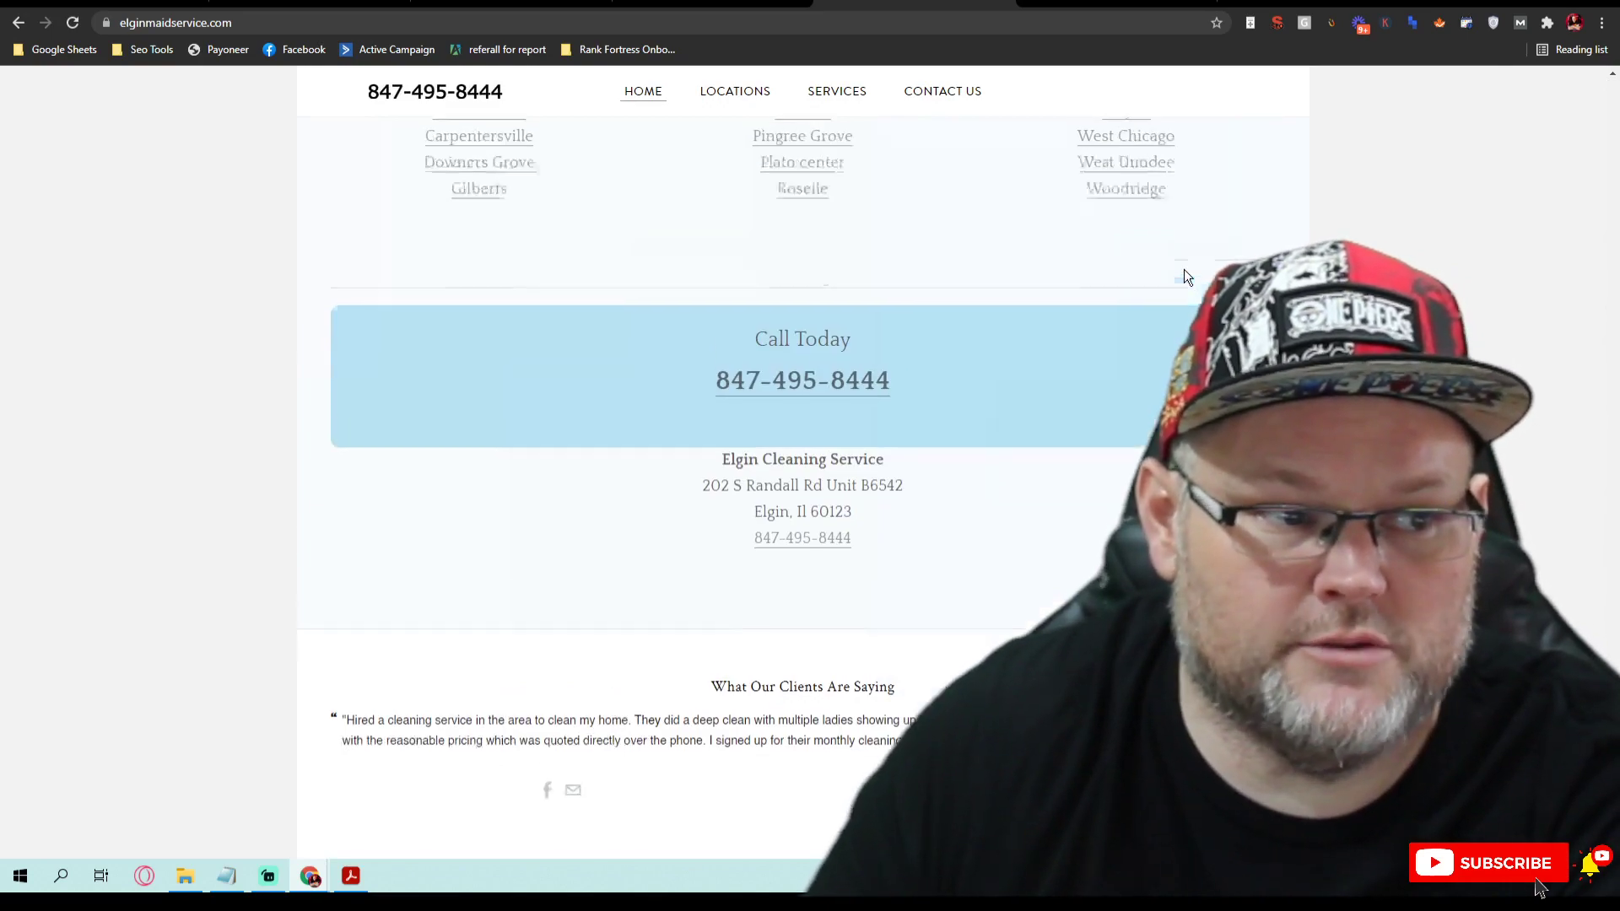
scroll("up", 3)
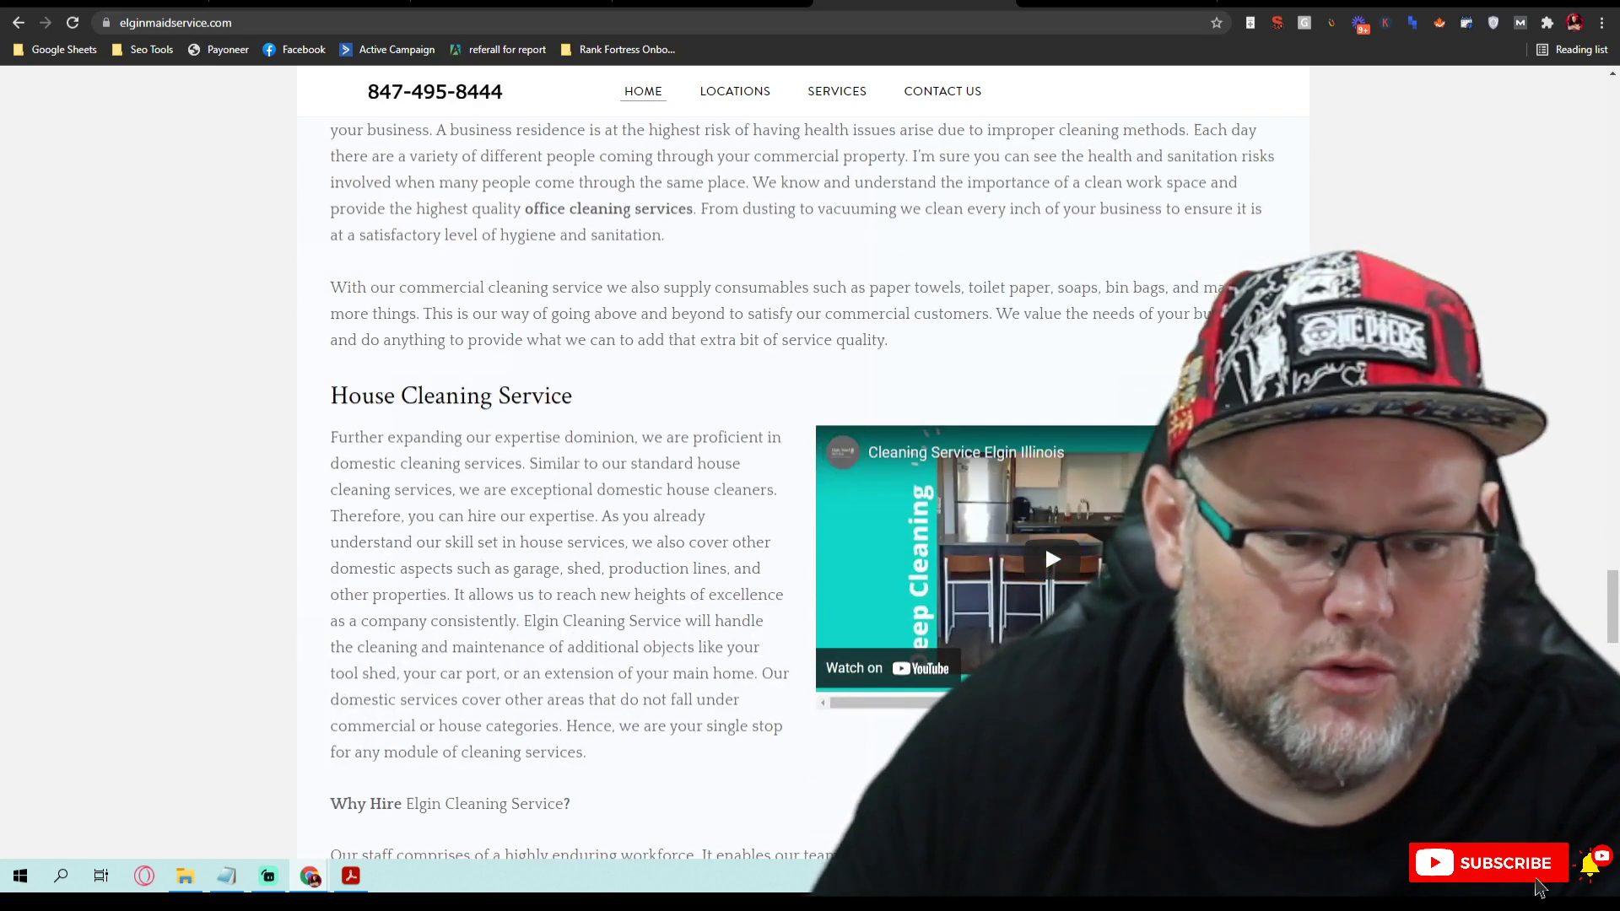
mouse_move(847, 454)
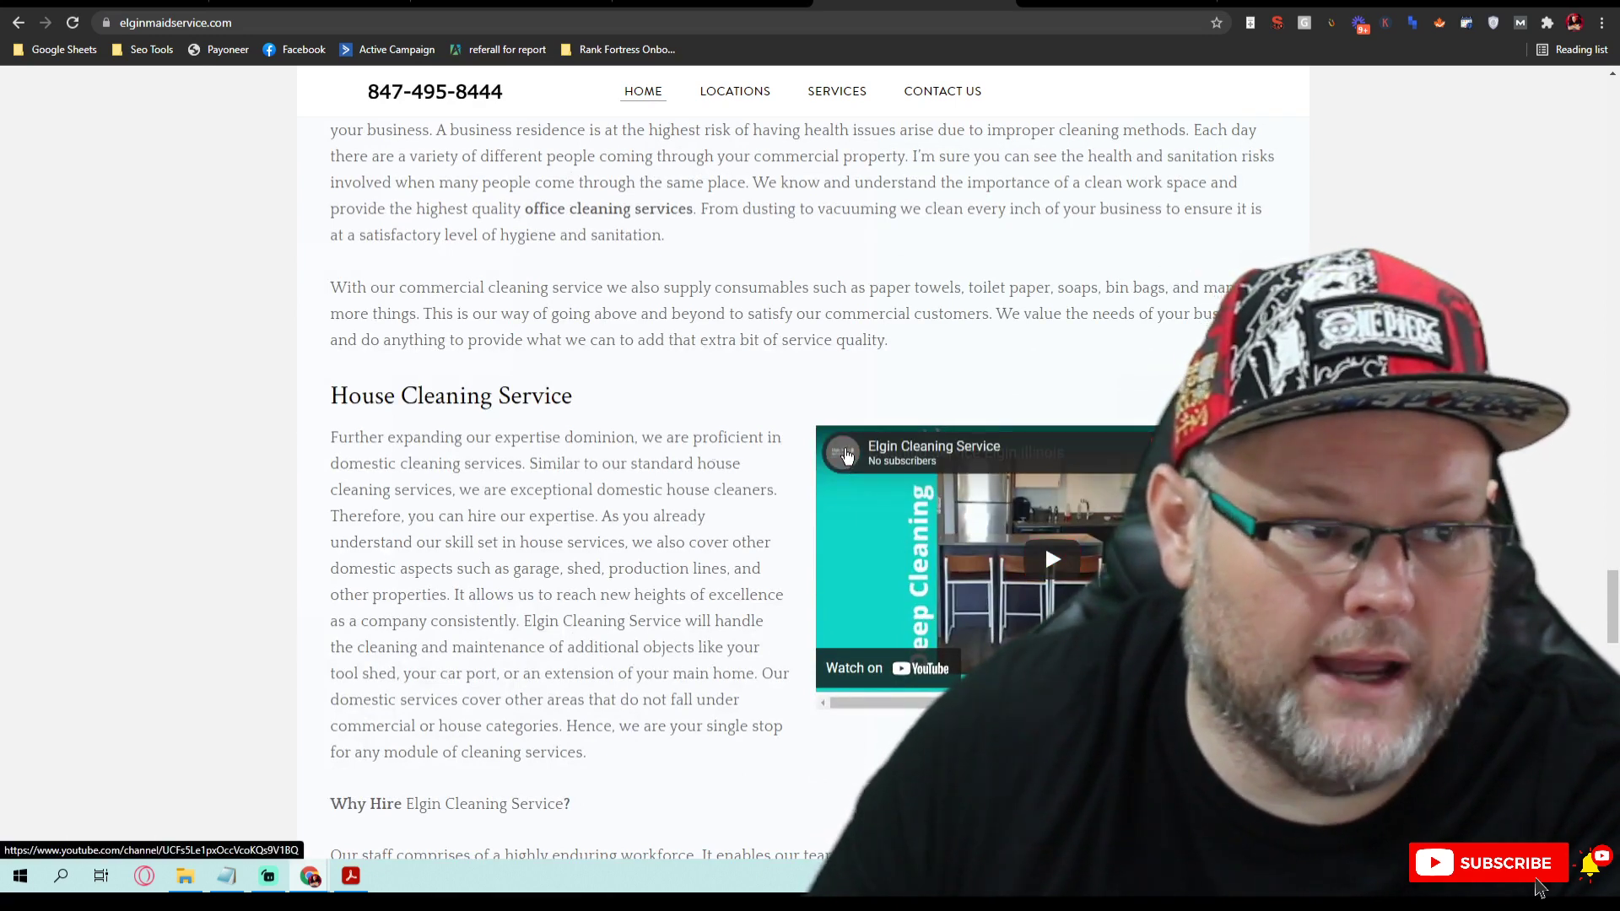
left_click(846, 455)
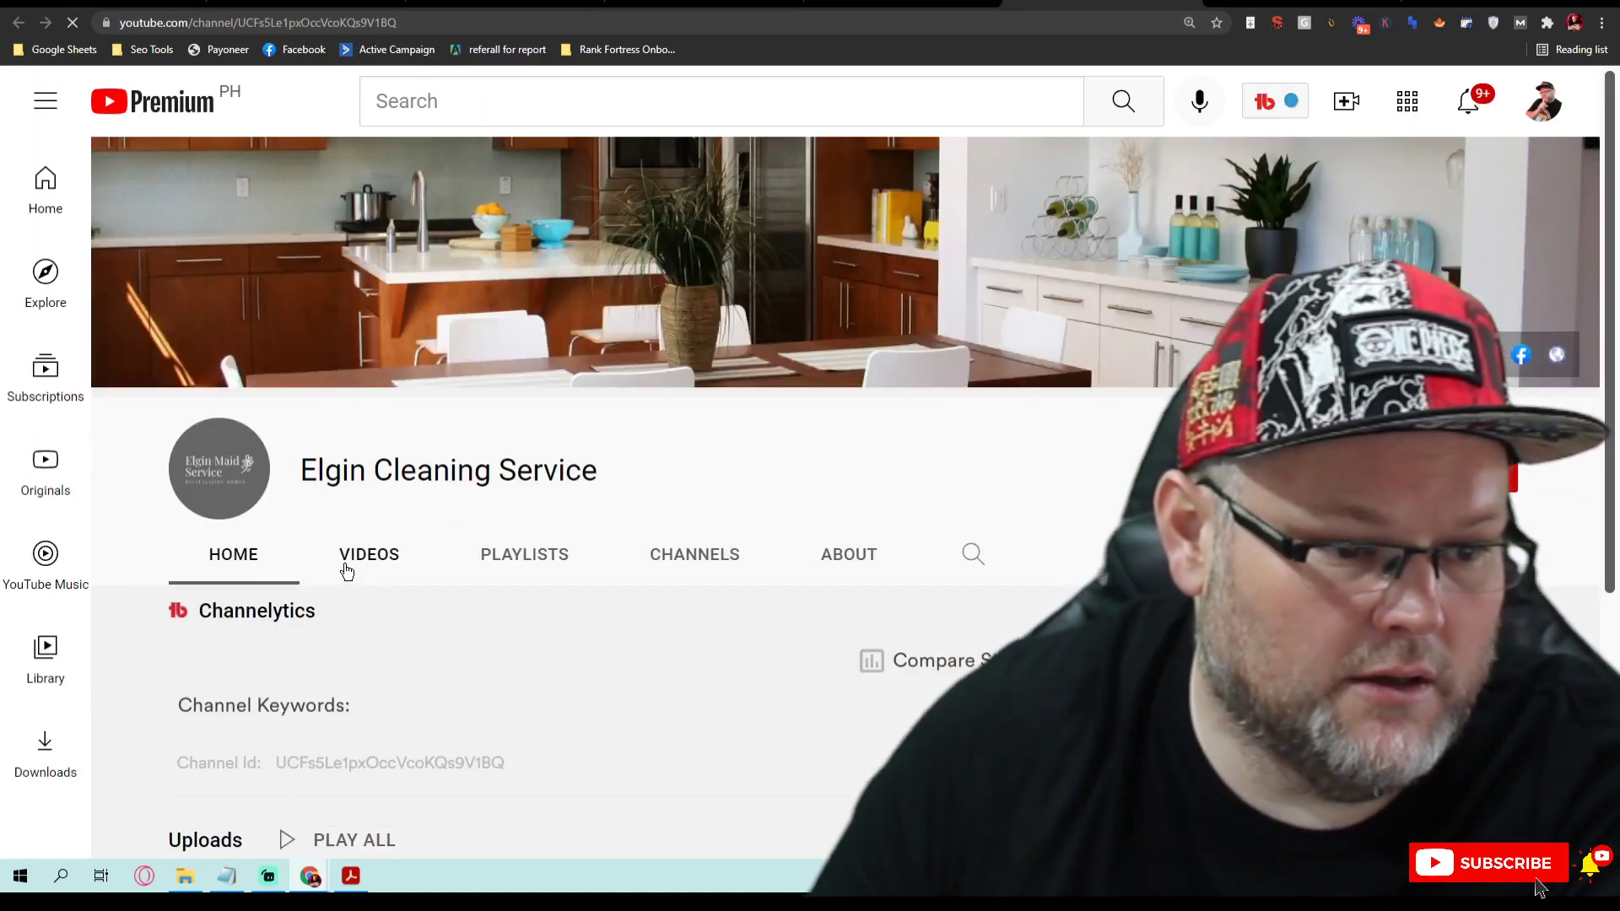
left_click(848, 553)
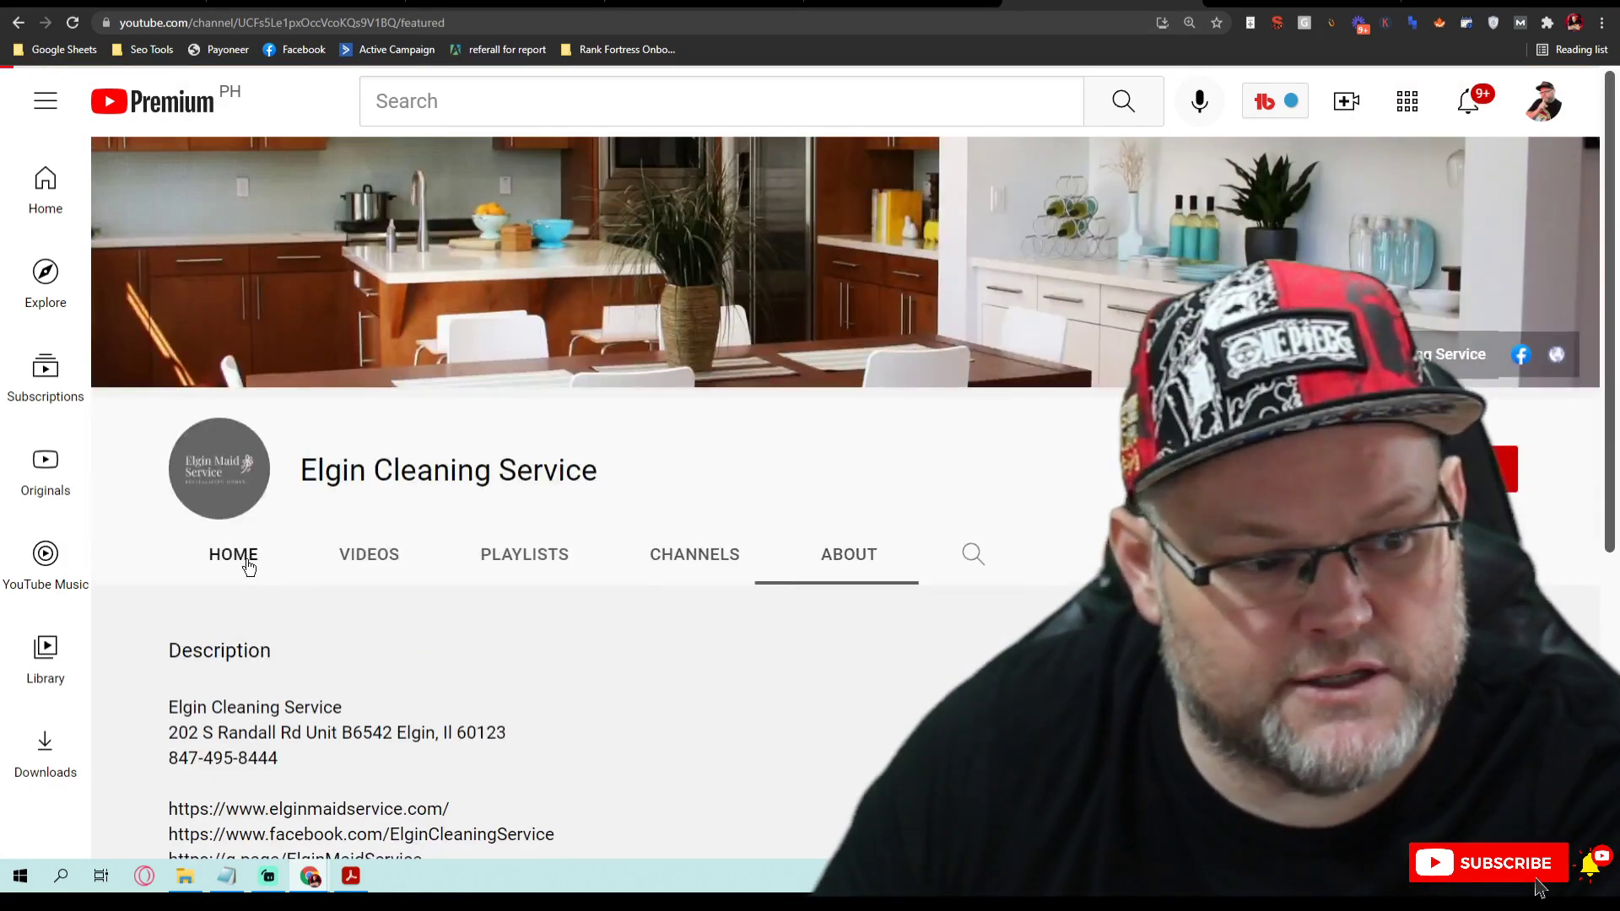
left_click(369, 553)
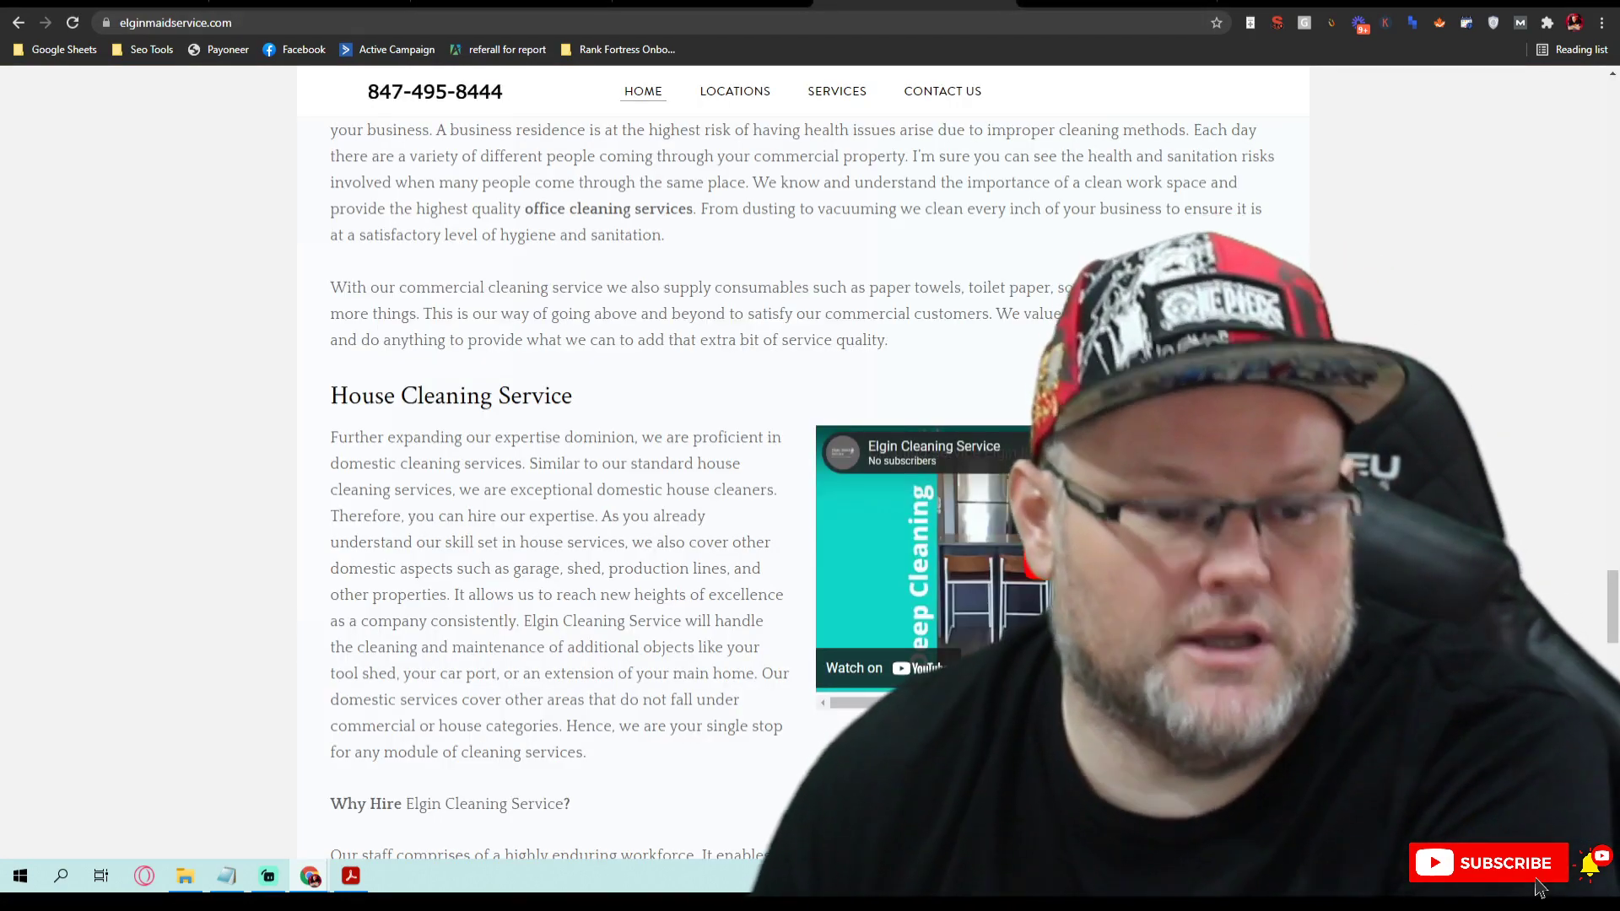
Step: Scroll to the Areas we service map and bring up options for its 15 reviews link
scroll("down", 3)
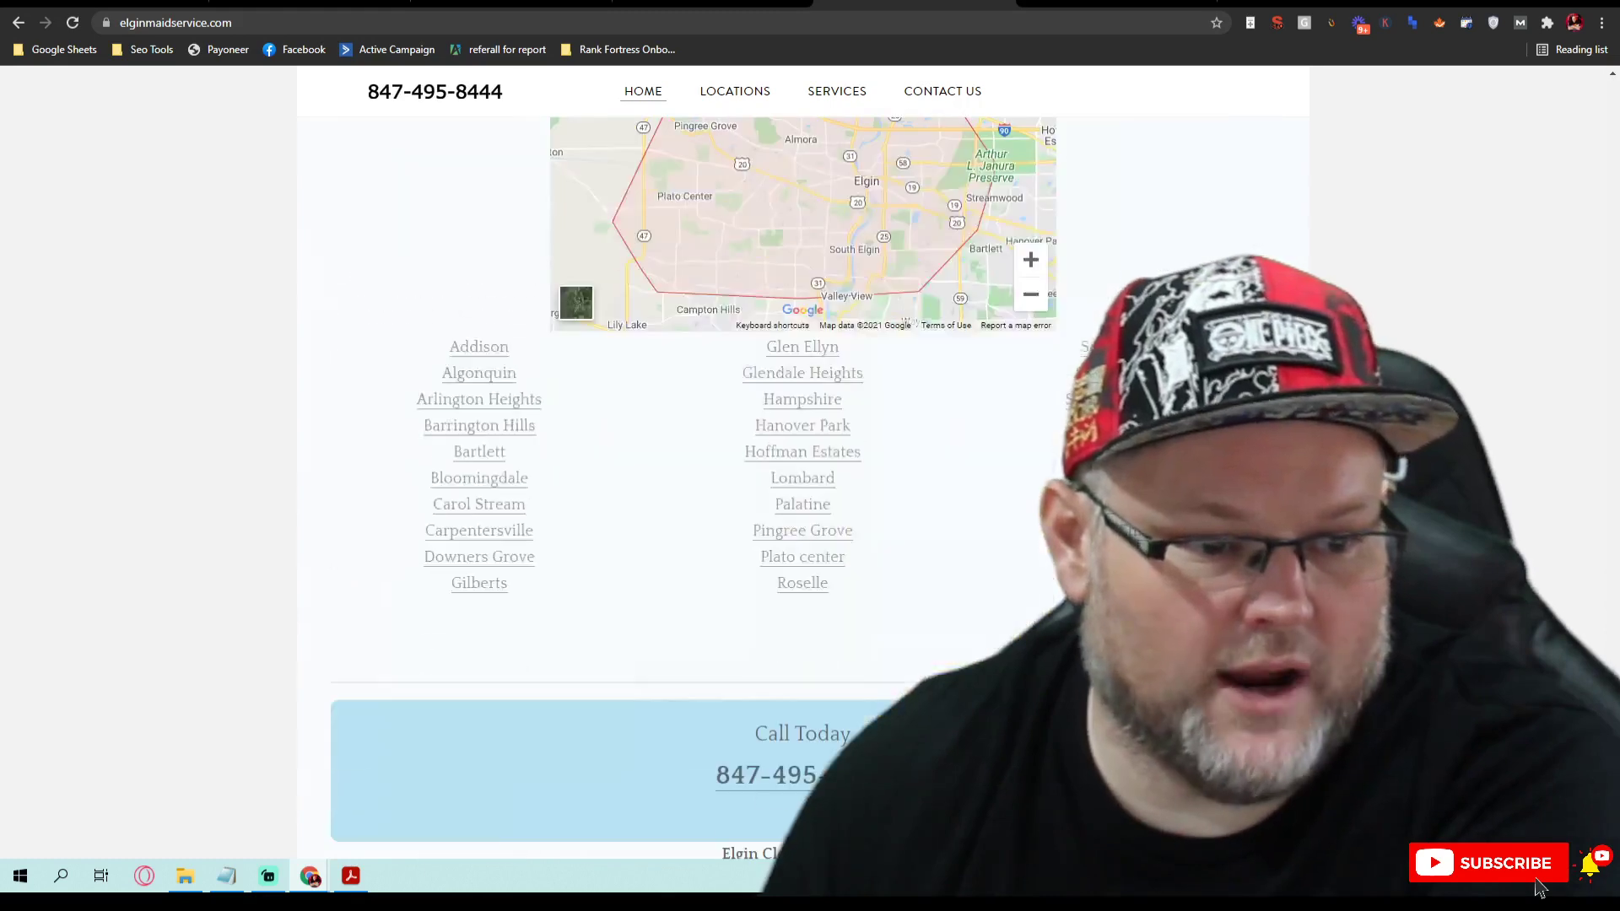
scroll("up", 3)
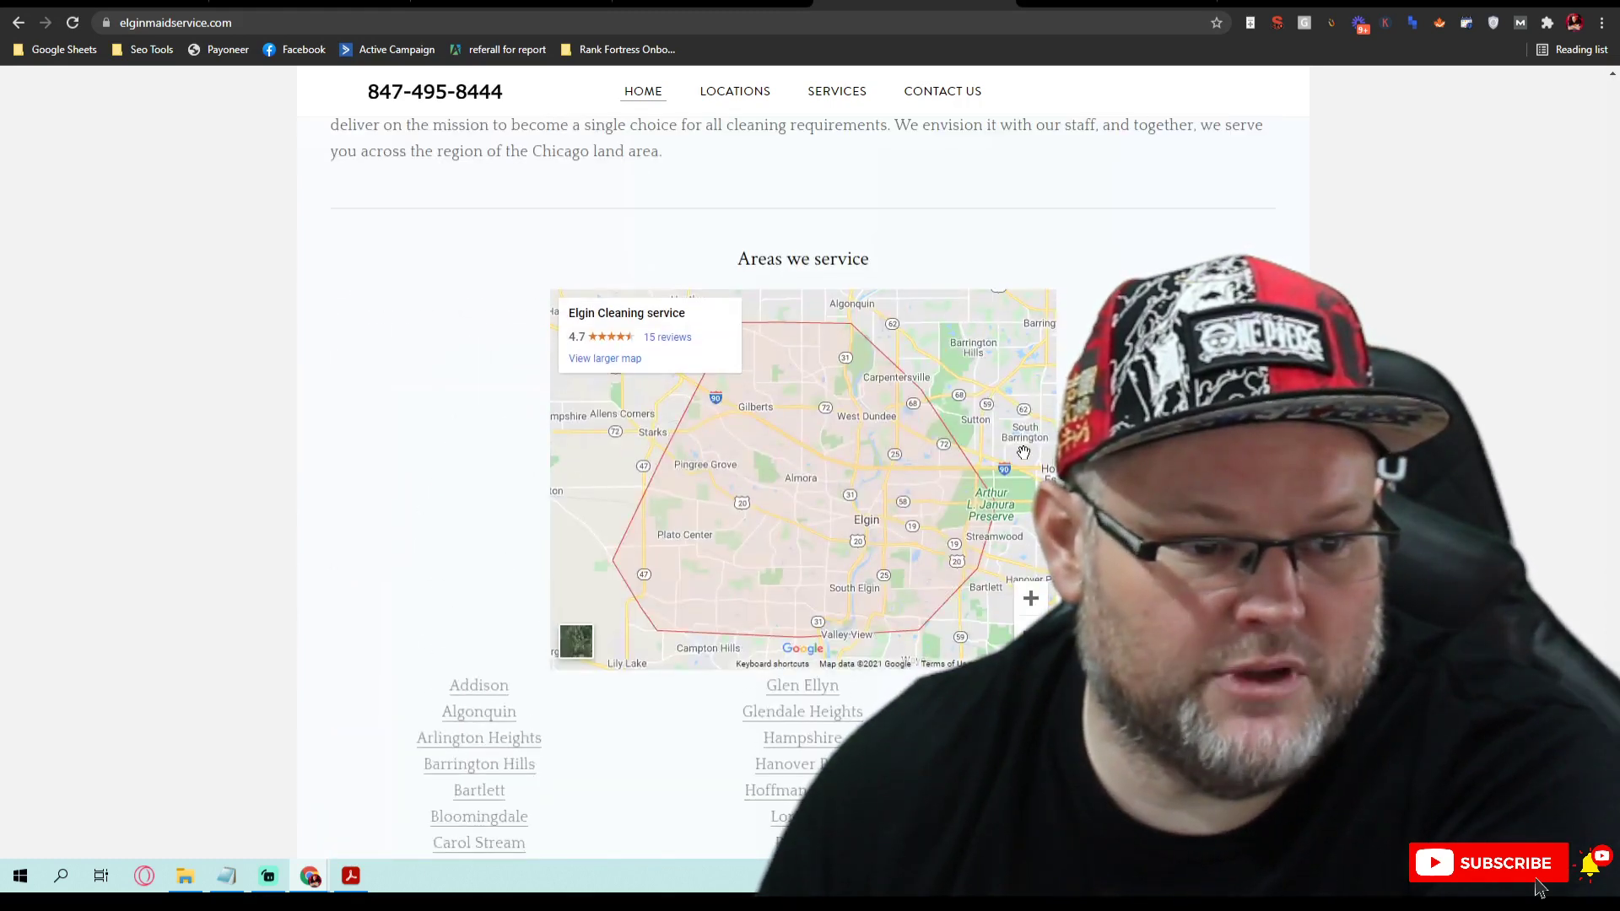
scroll("down", 3)
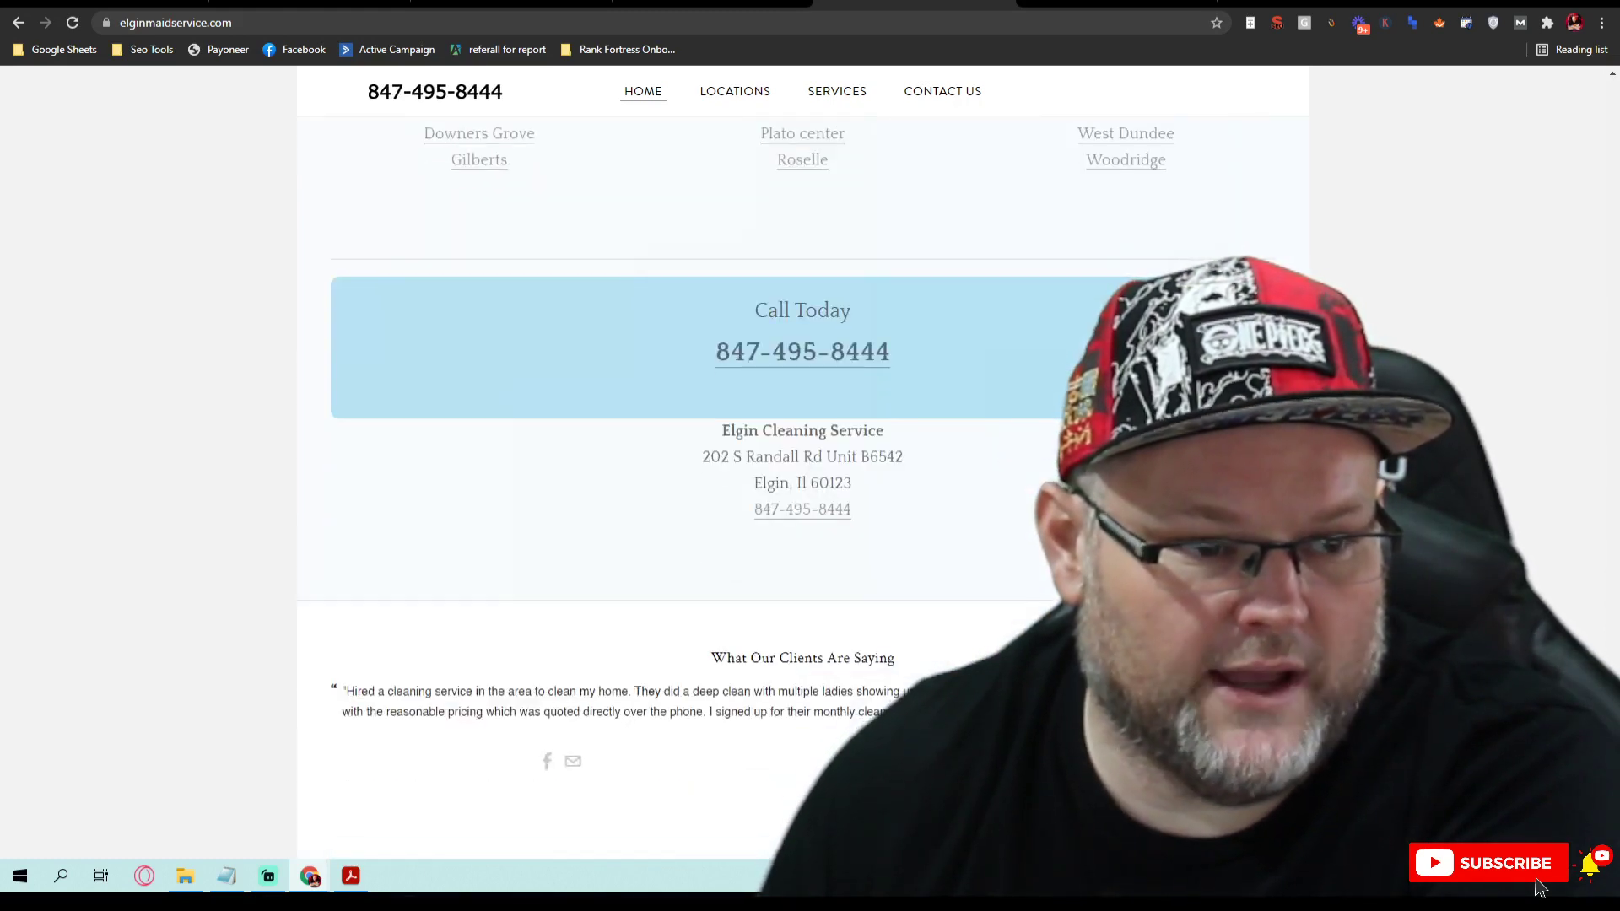
mouse_move(954, 424)
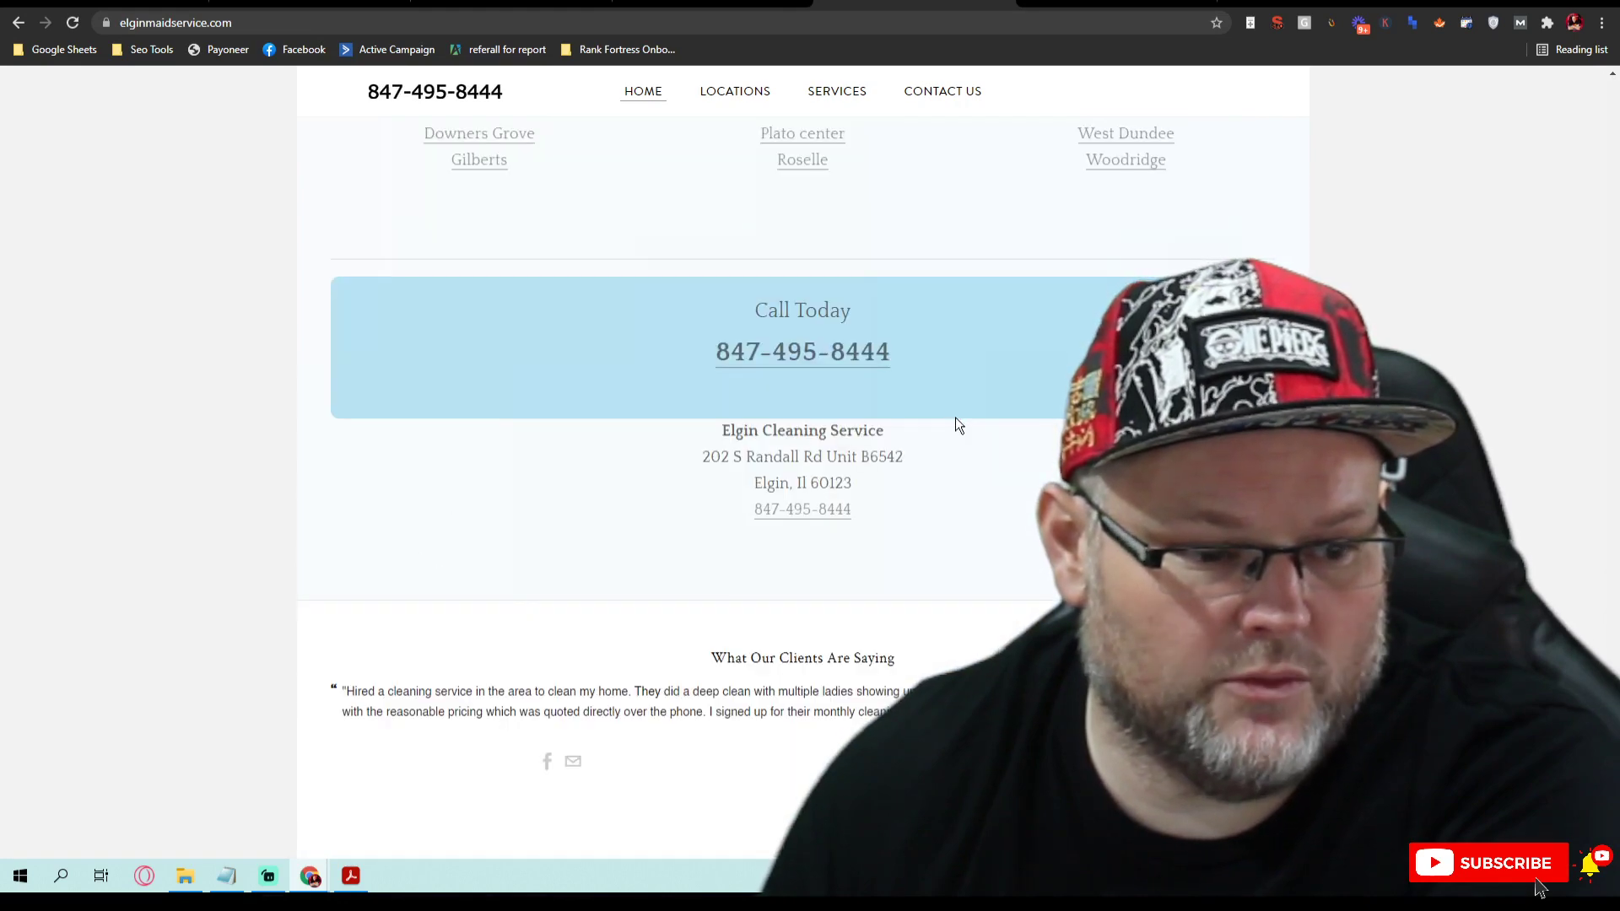
mouse_move(902, 602)
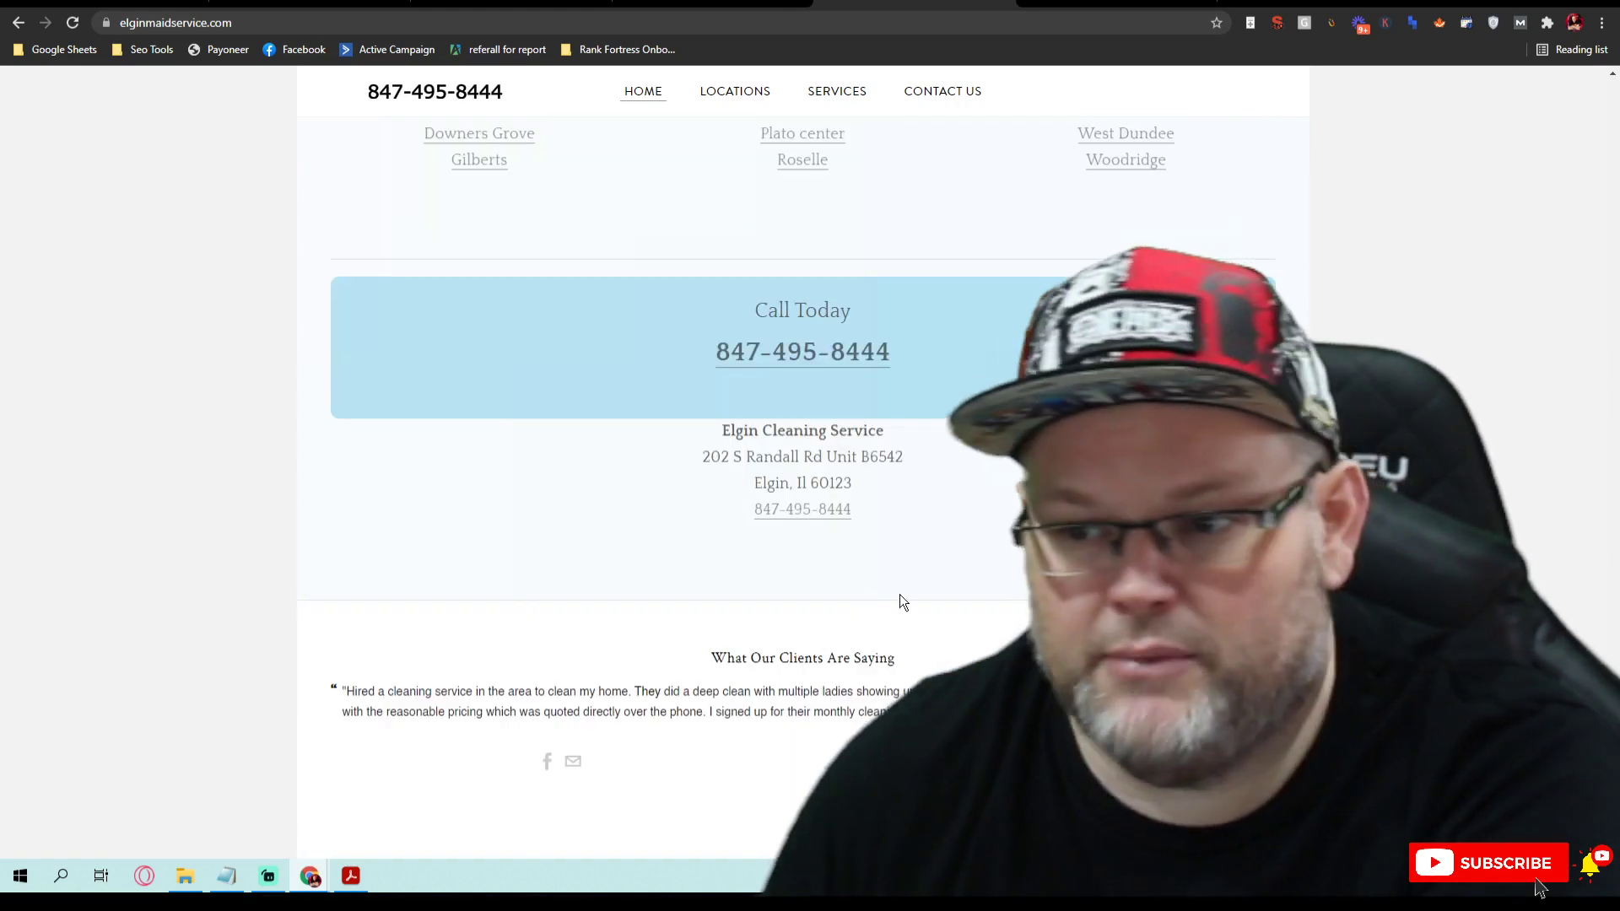
scroll("up", 3)
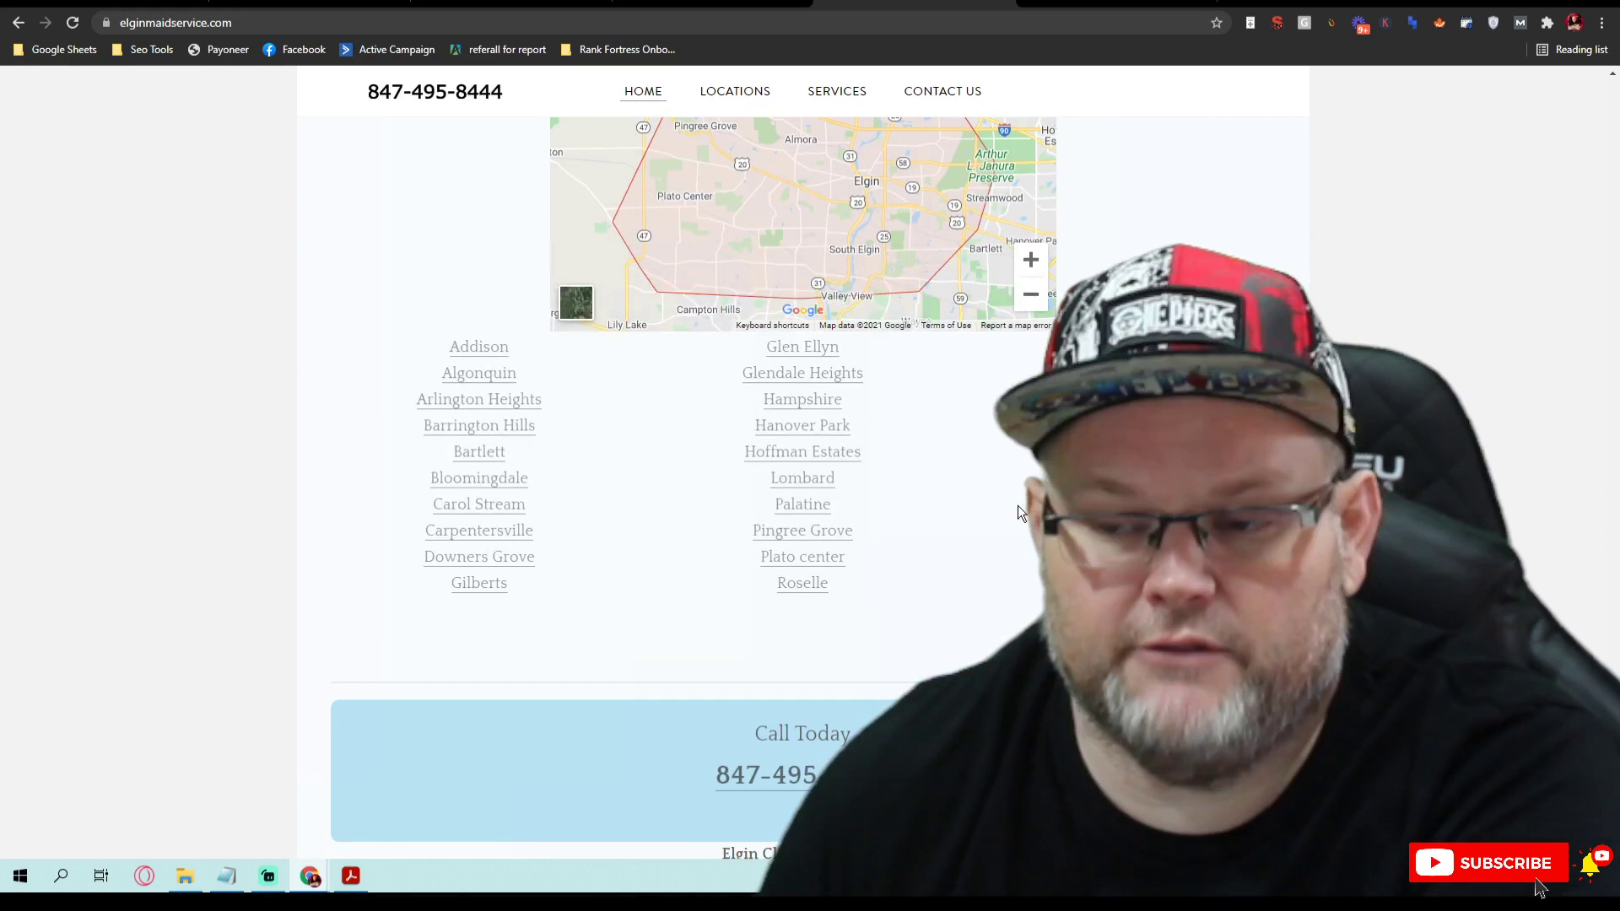
scroll("up", 3)
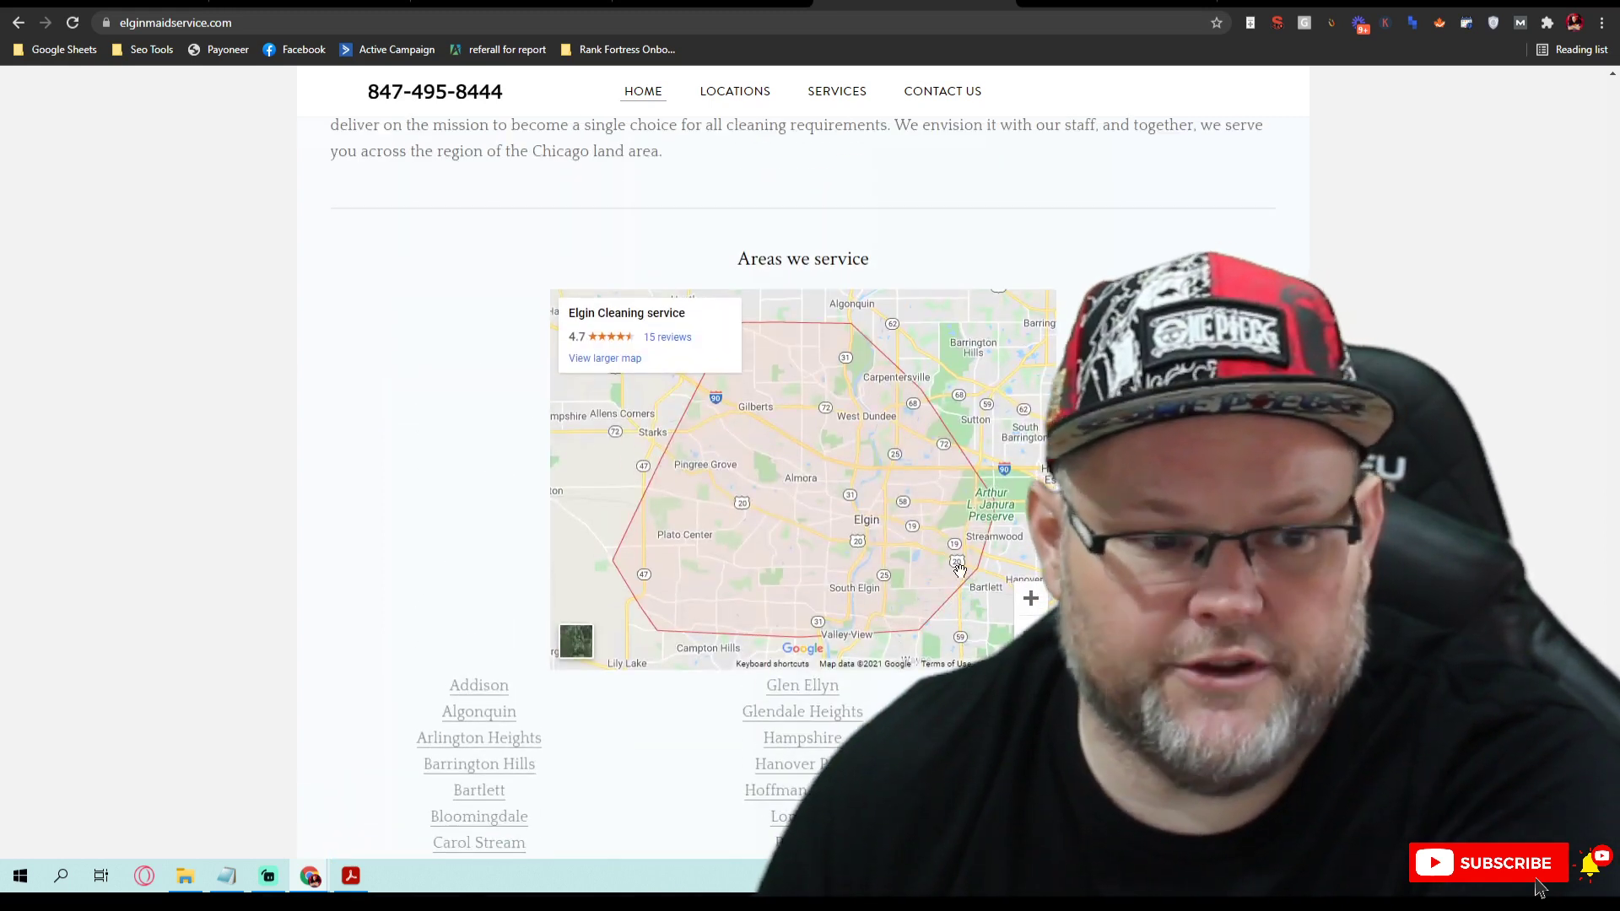
right_click(659, 337)
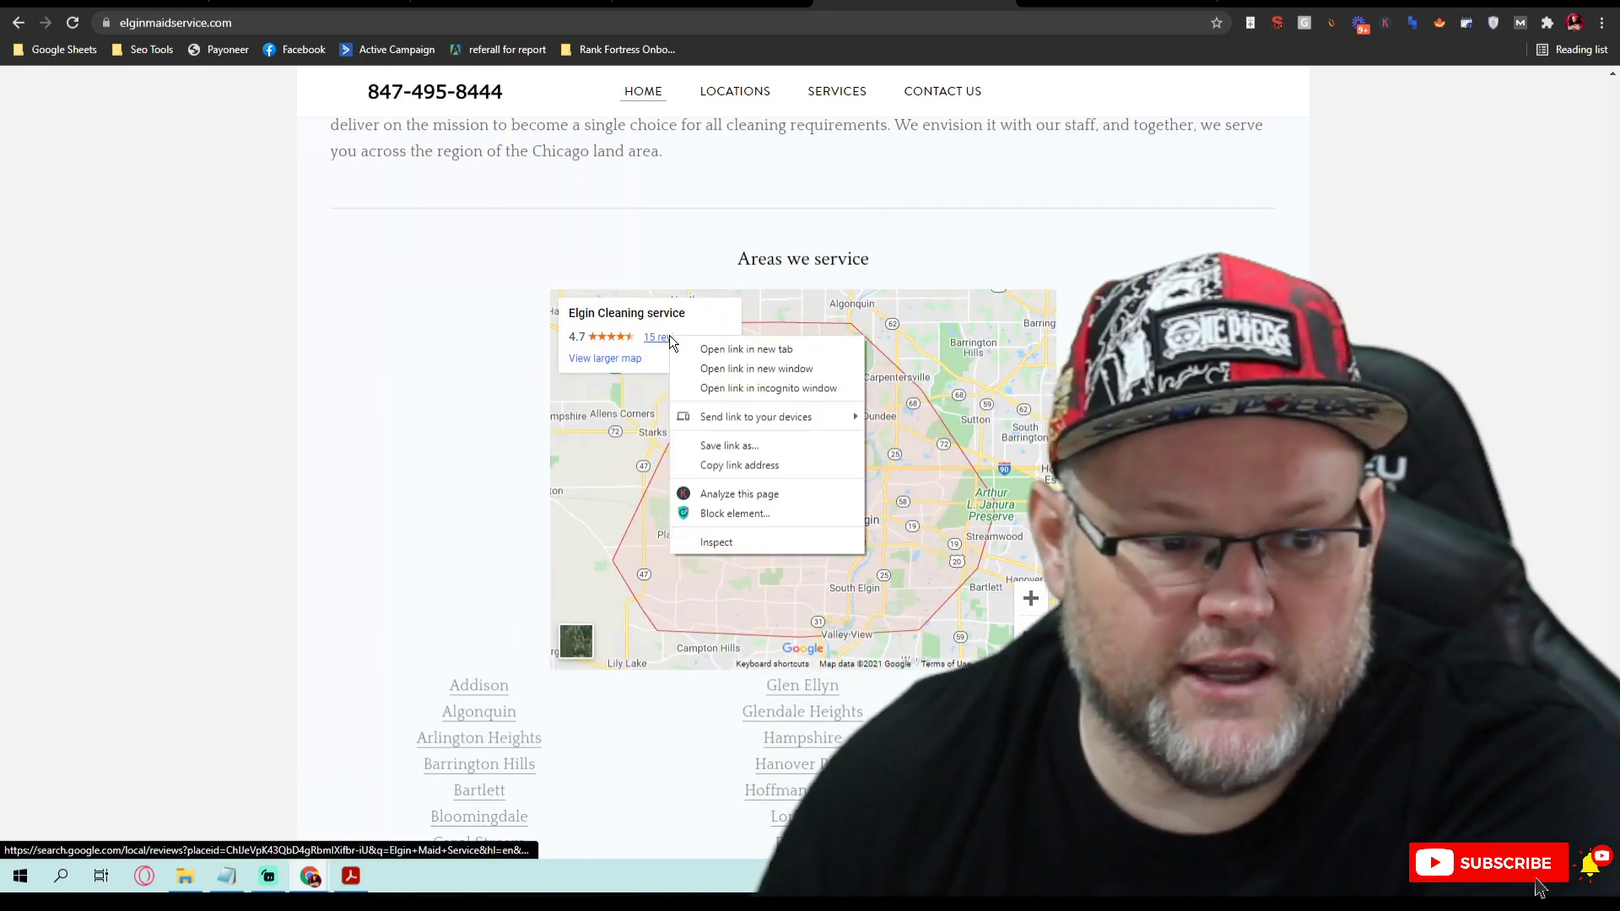
Step: Open Elgin Cleaning service's 15 Google reviews and upvote the review with the floor photo
left_click(745, 349)
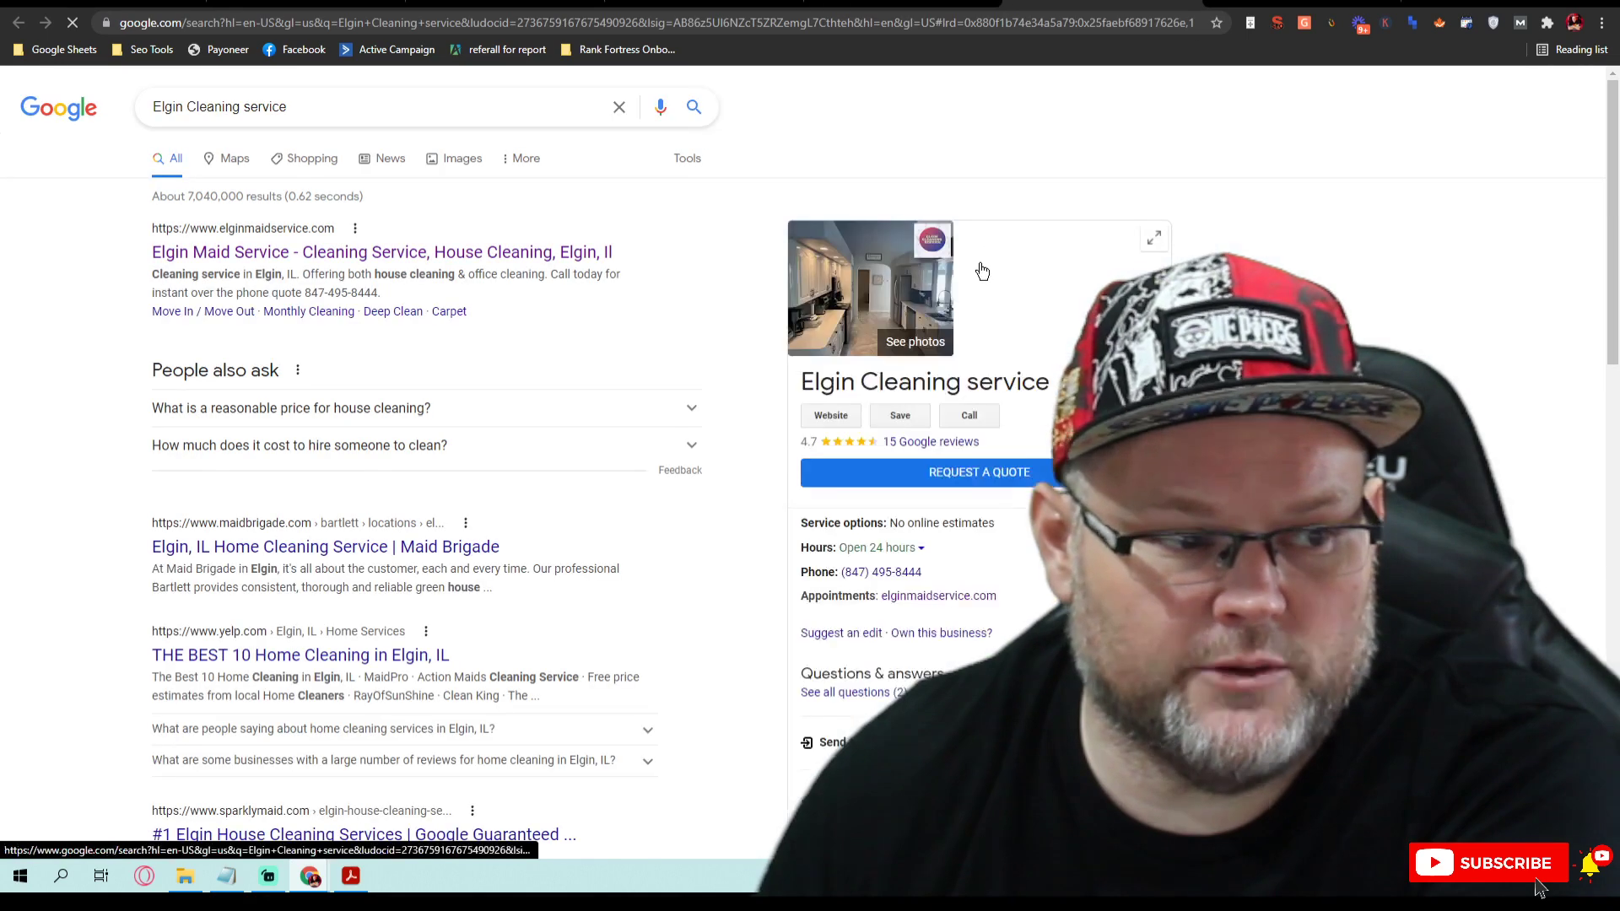
left_click(929, 441)
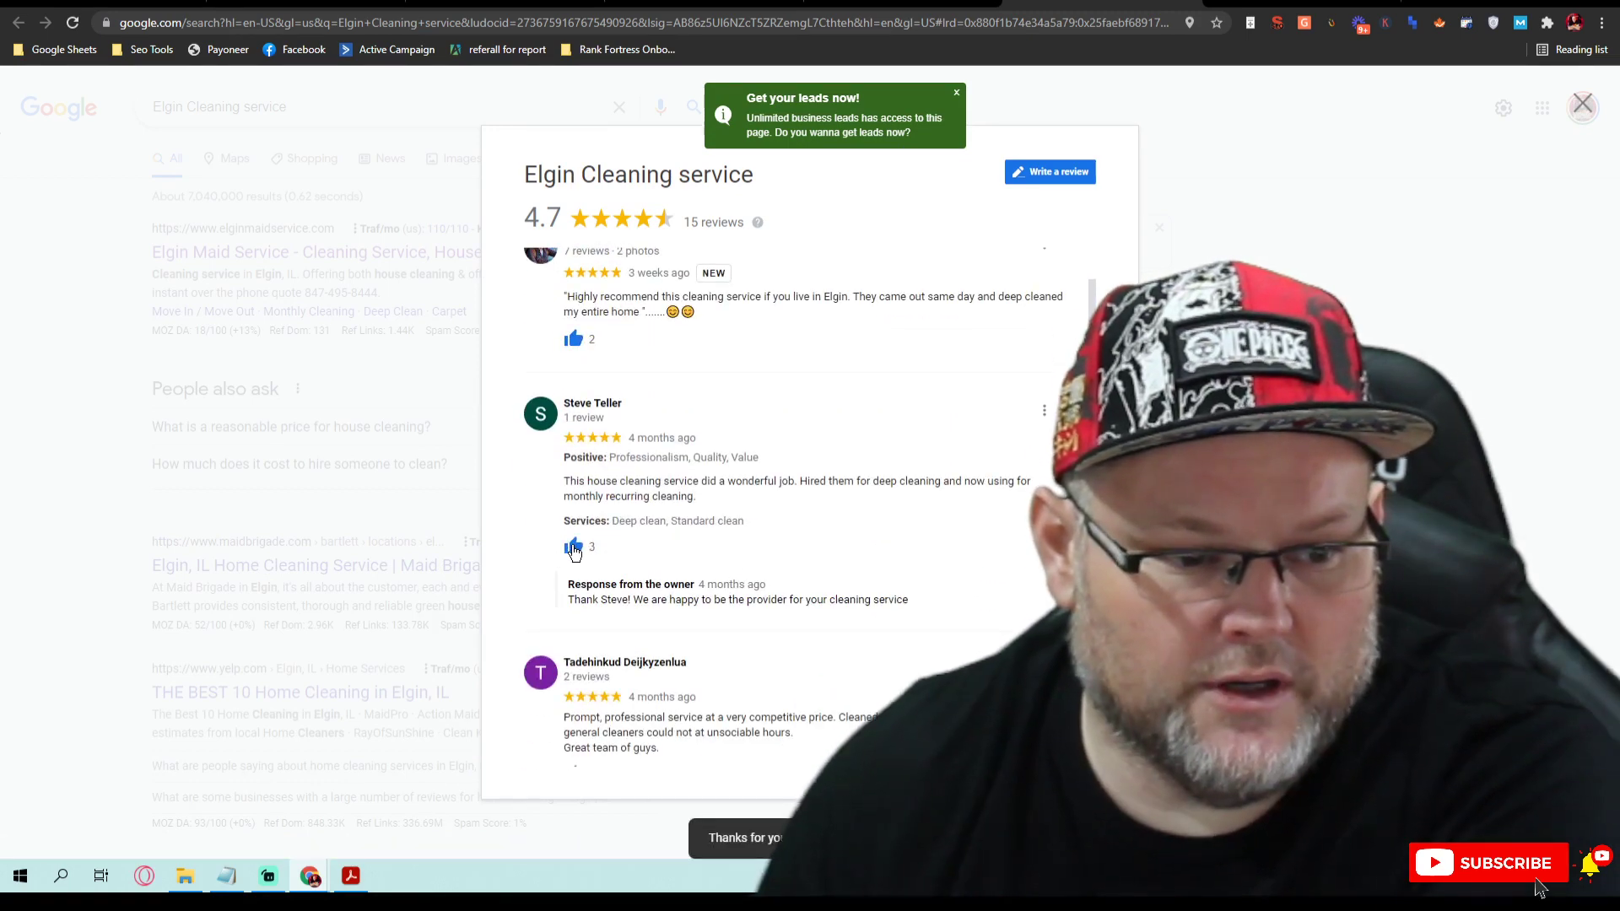
scroll("down", 3)
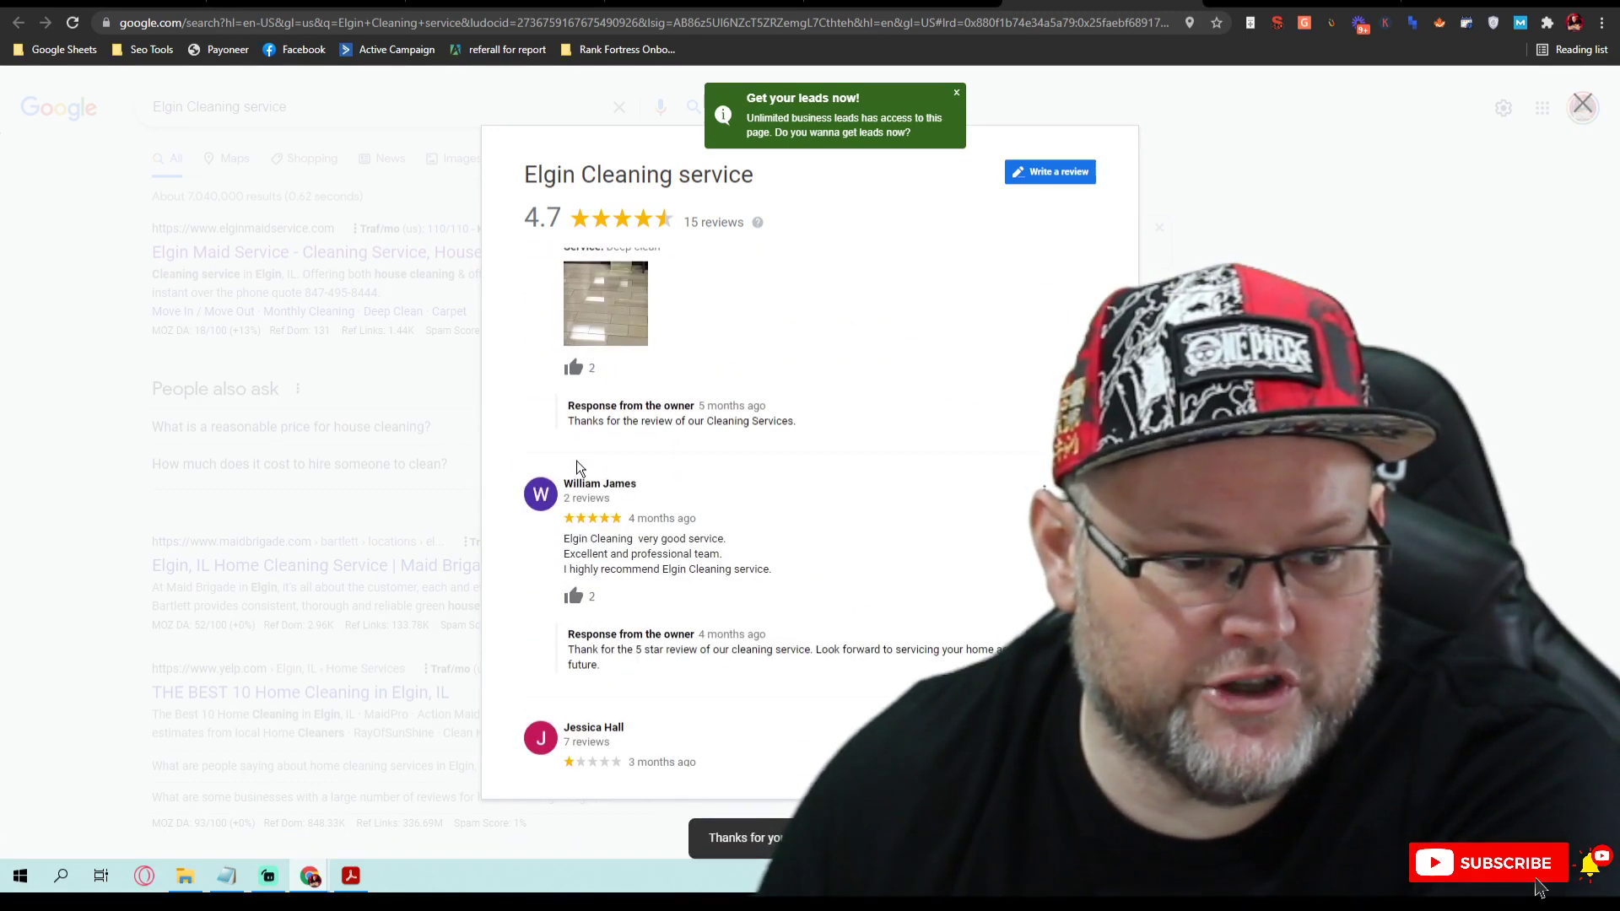
left_click(575, 368)
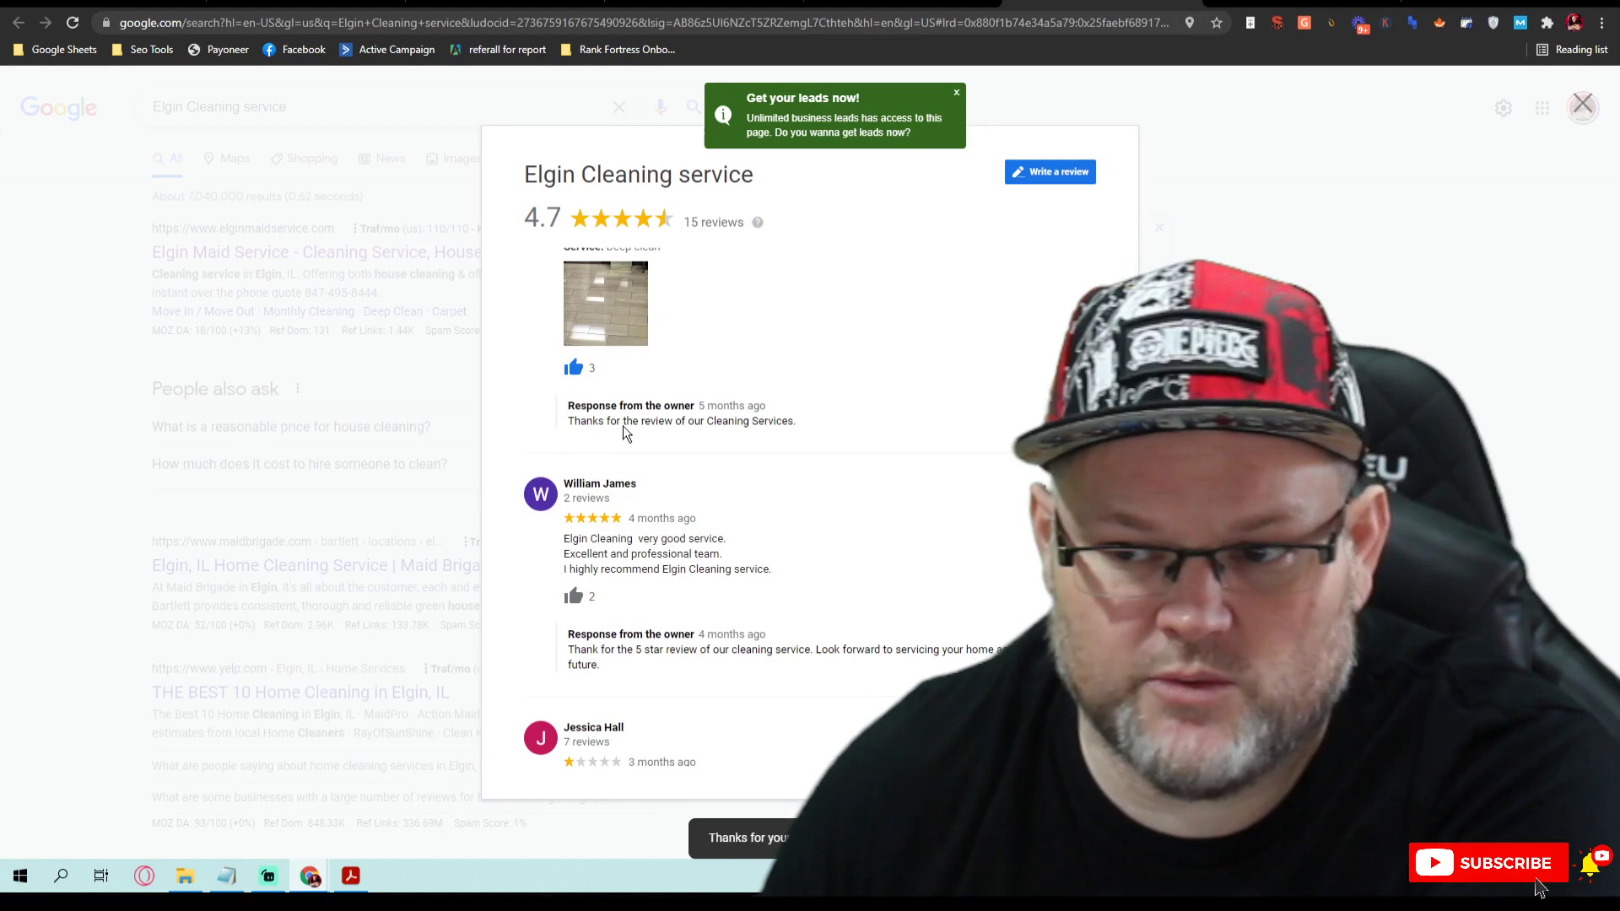
Step: Read through the remaining reviews and the owner's replies
scroll("down", 3)
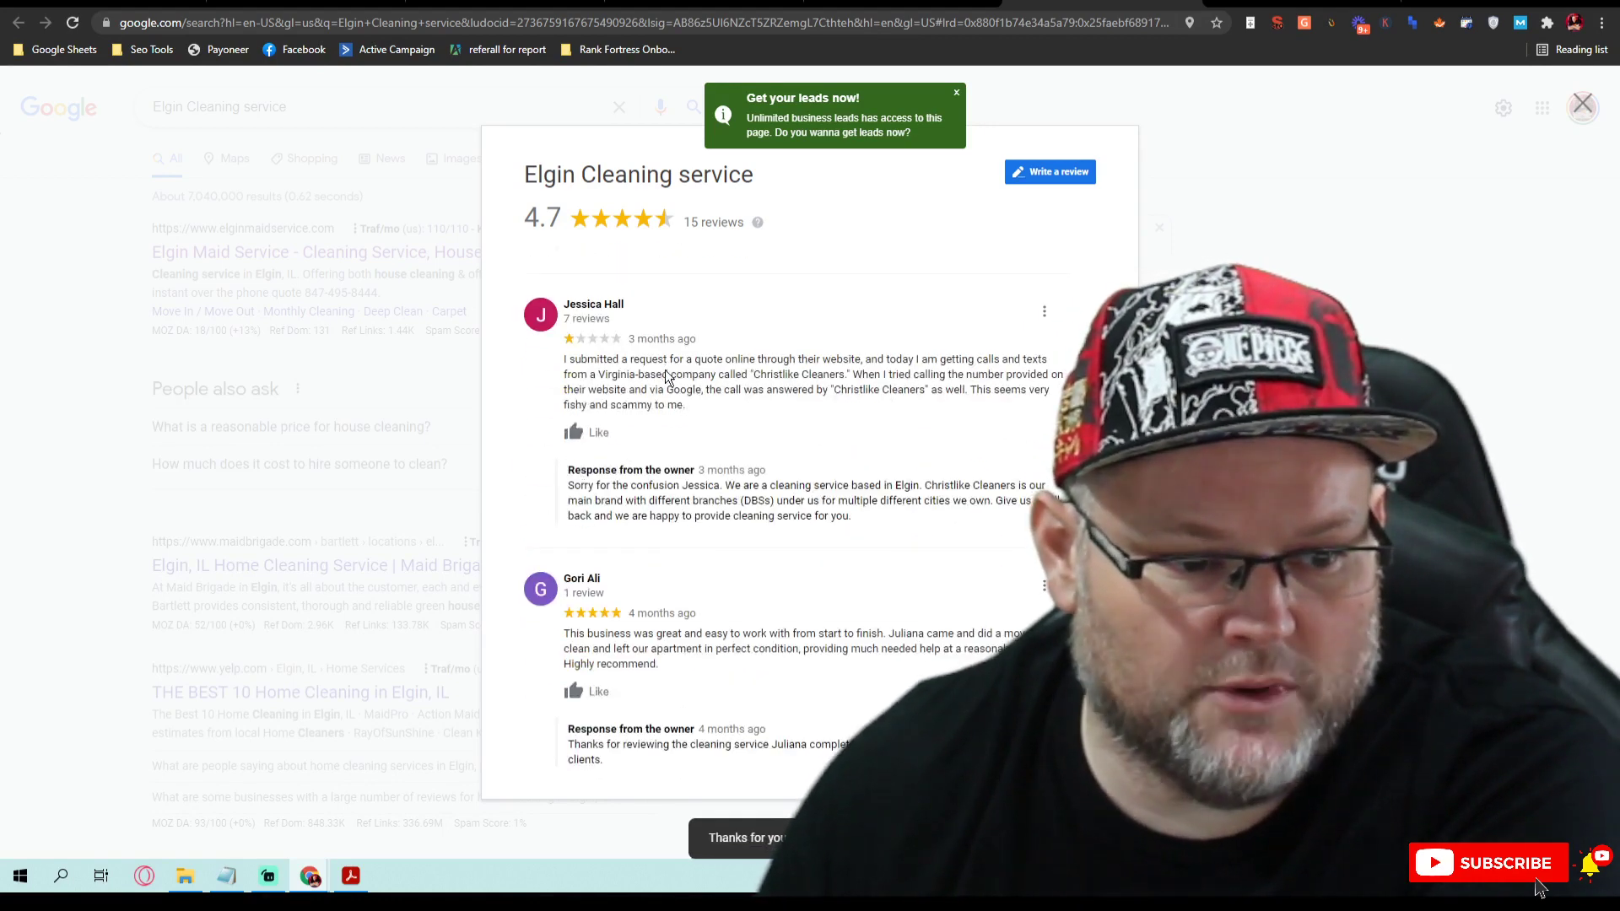
scroll("down", 3)
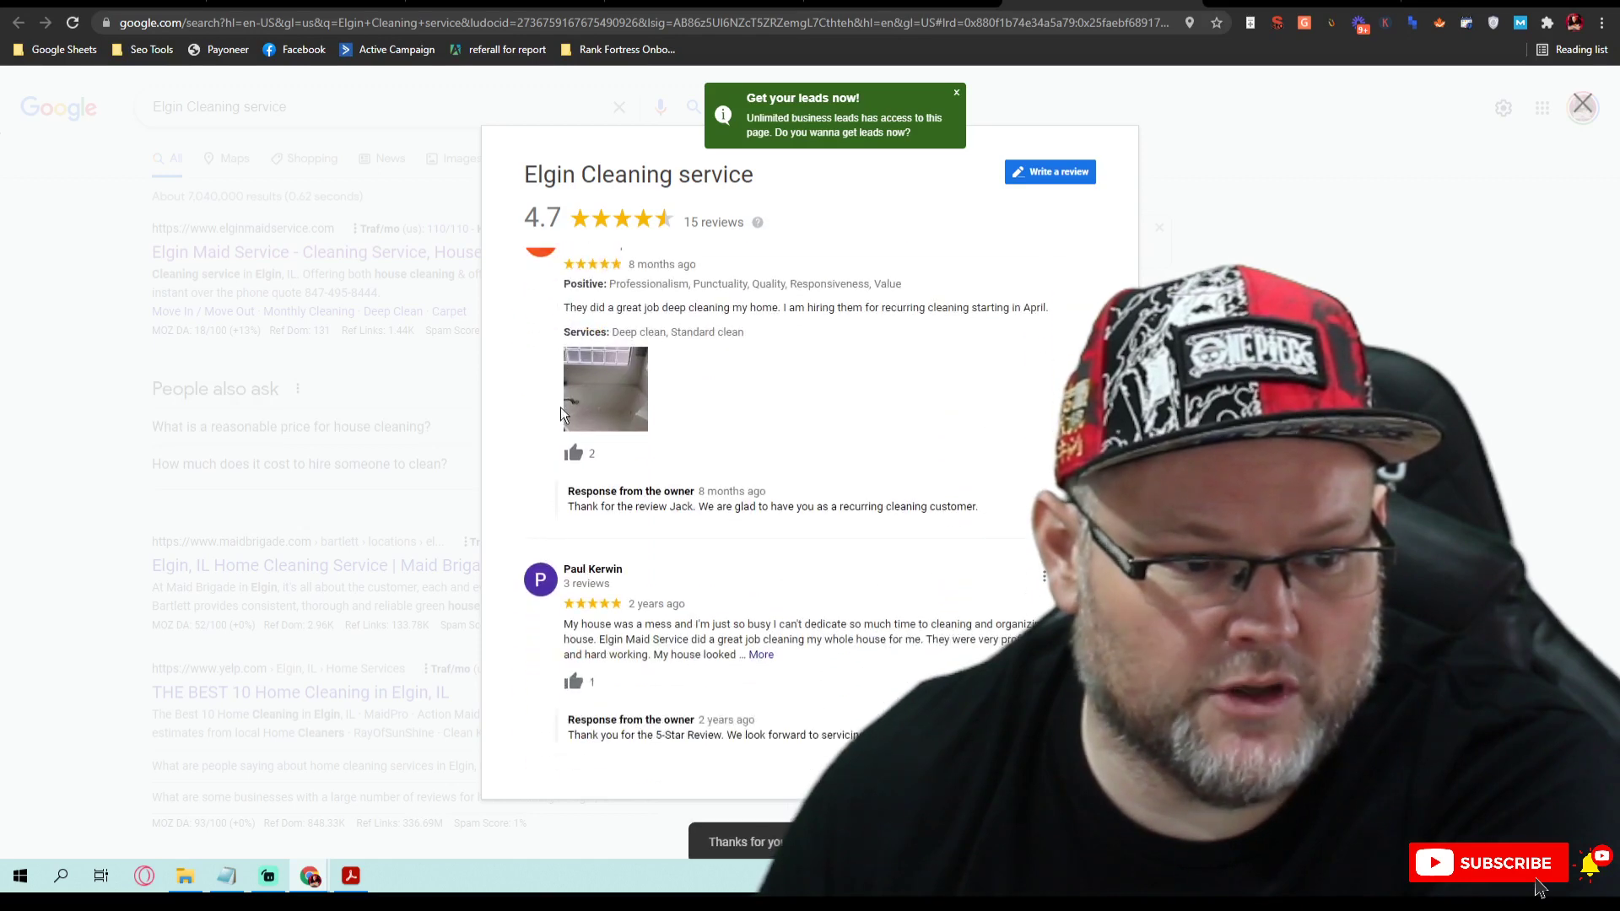
scroll("down", 3)
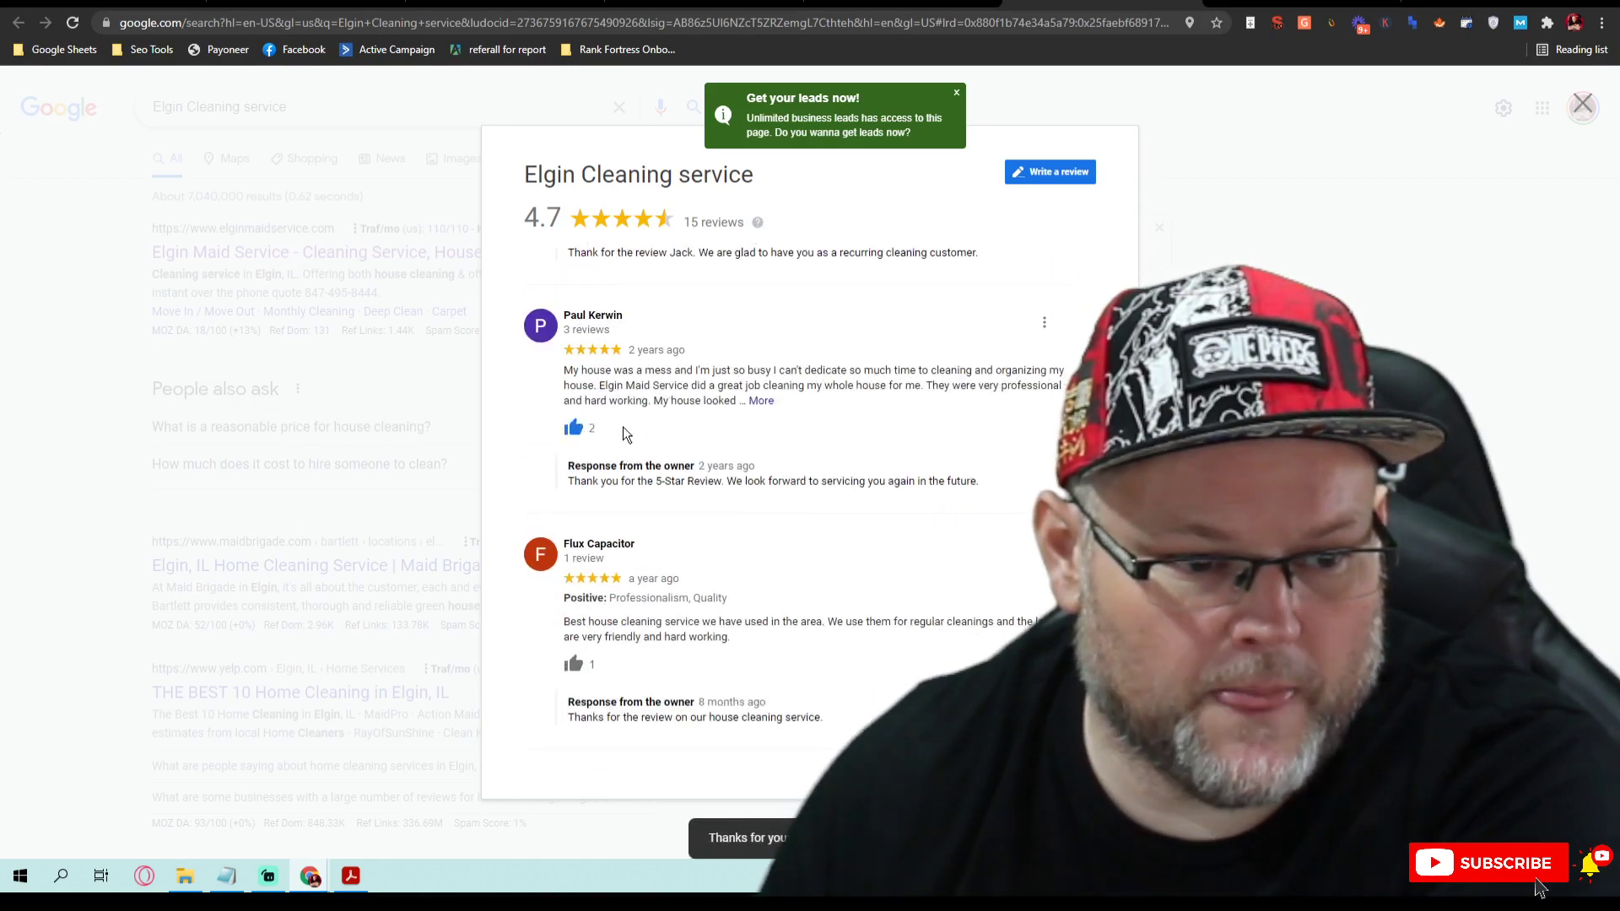
scroll("down", 3)
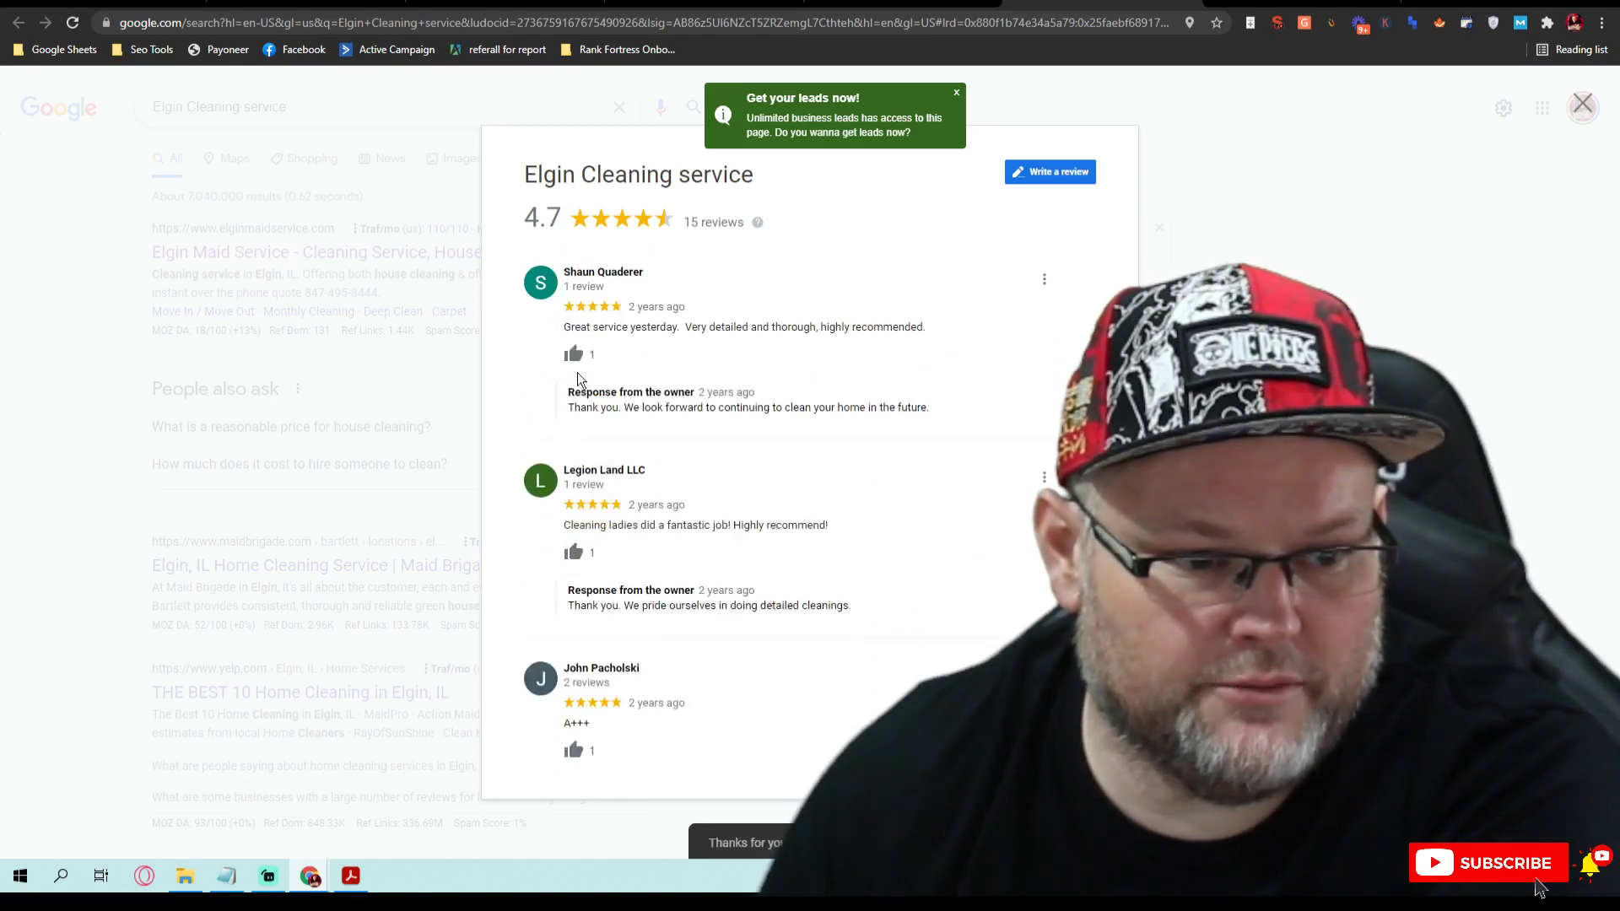
scroll("down", 3)
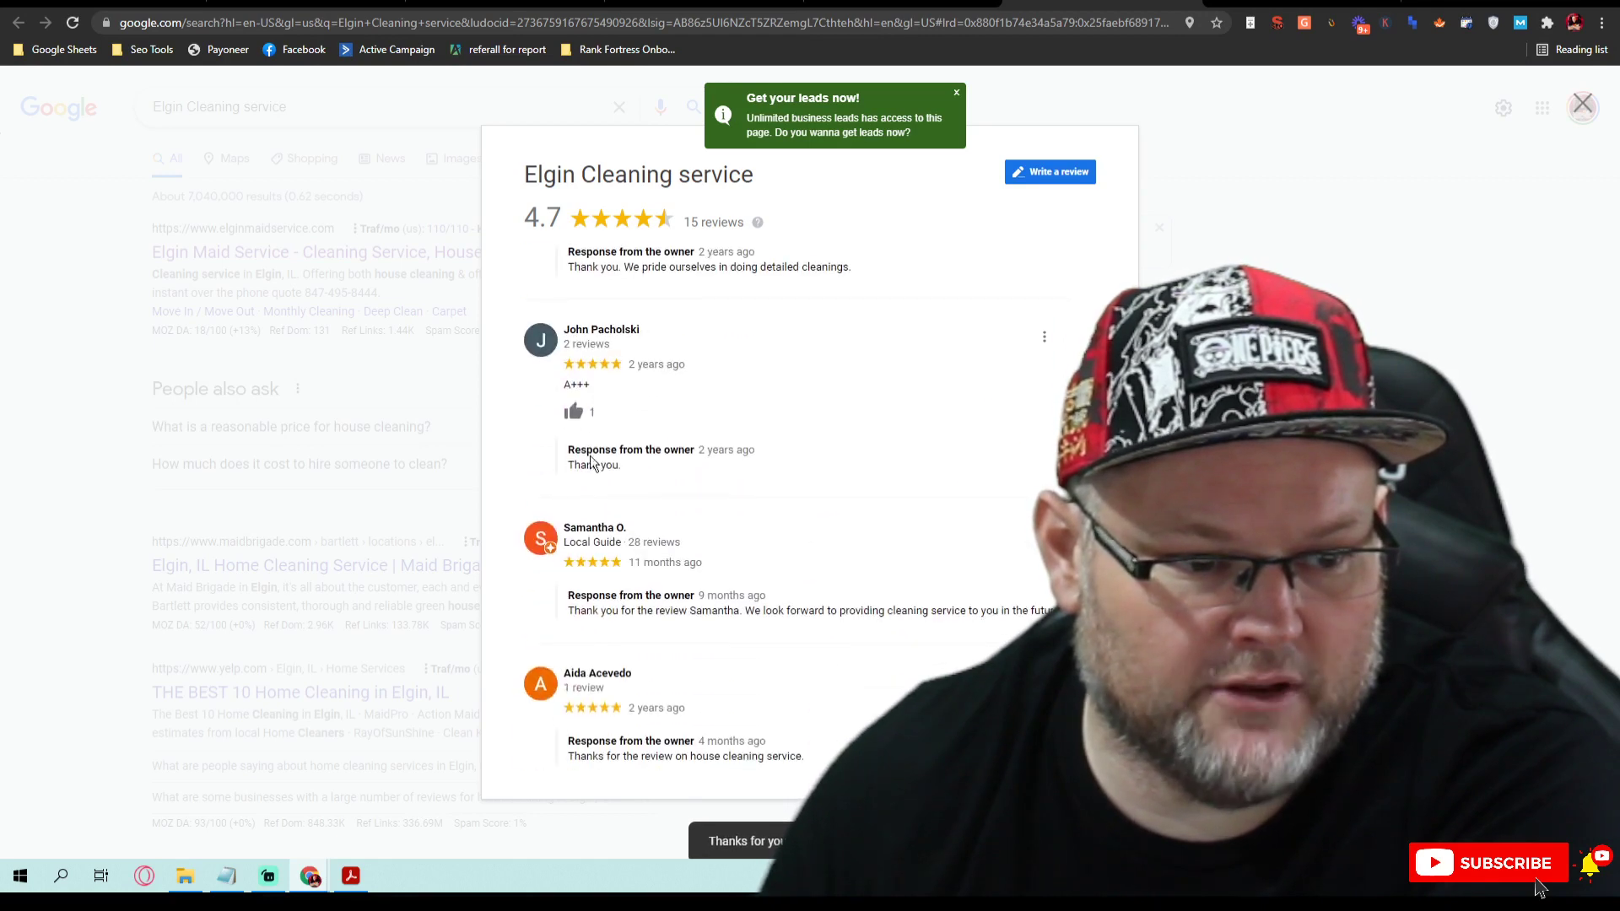
scroll("up", 3)
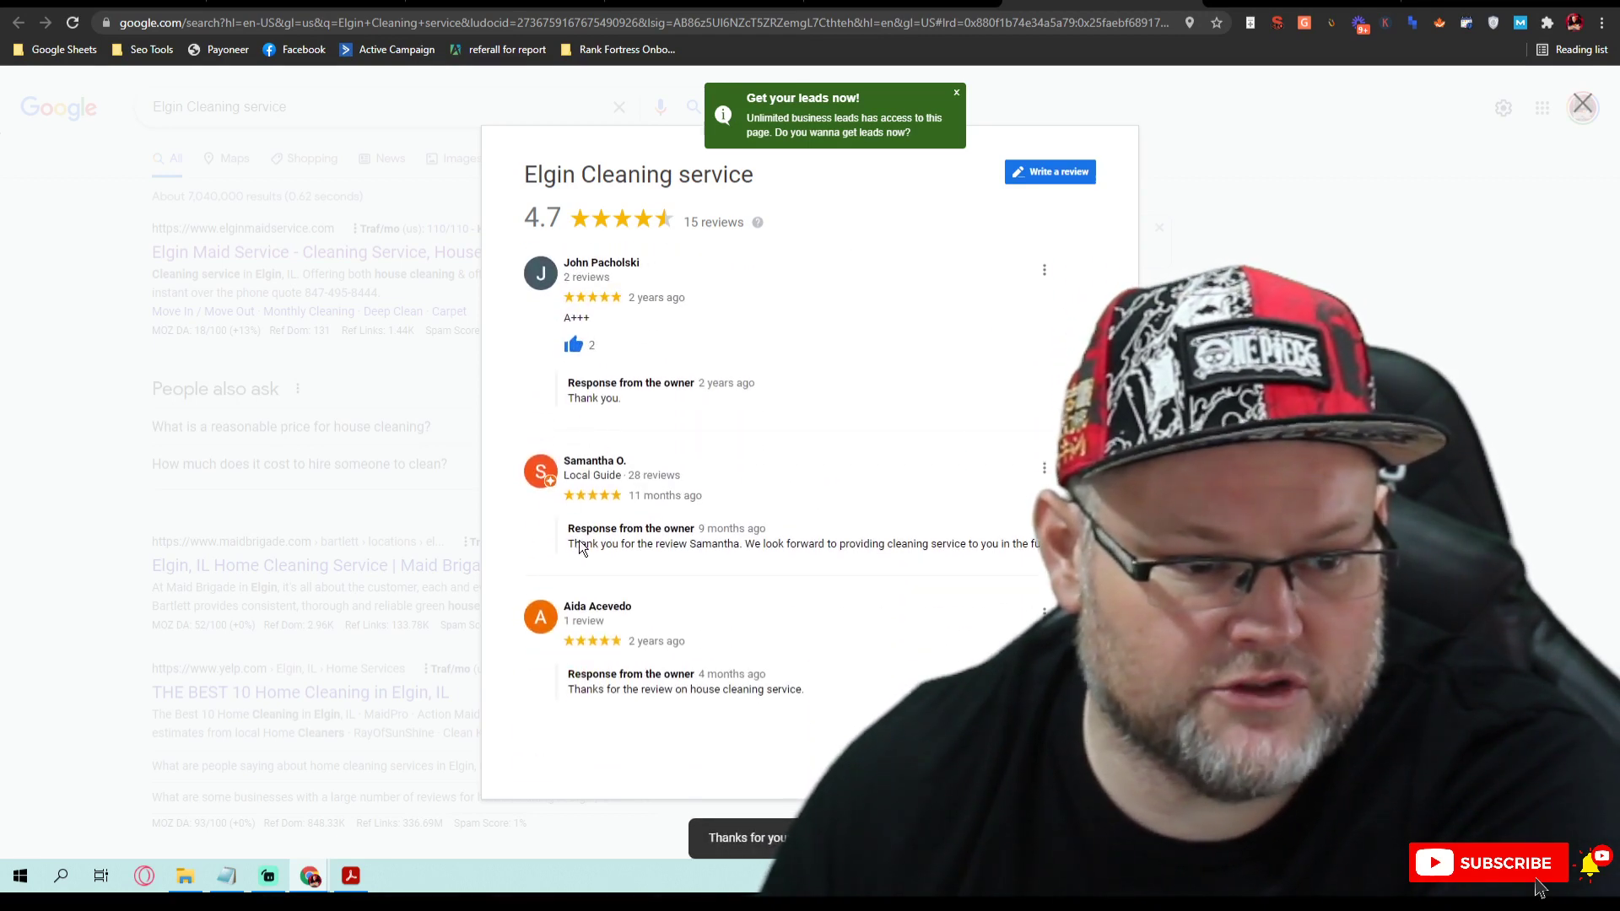
scroll("down", 3)
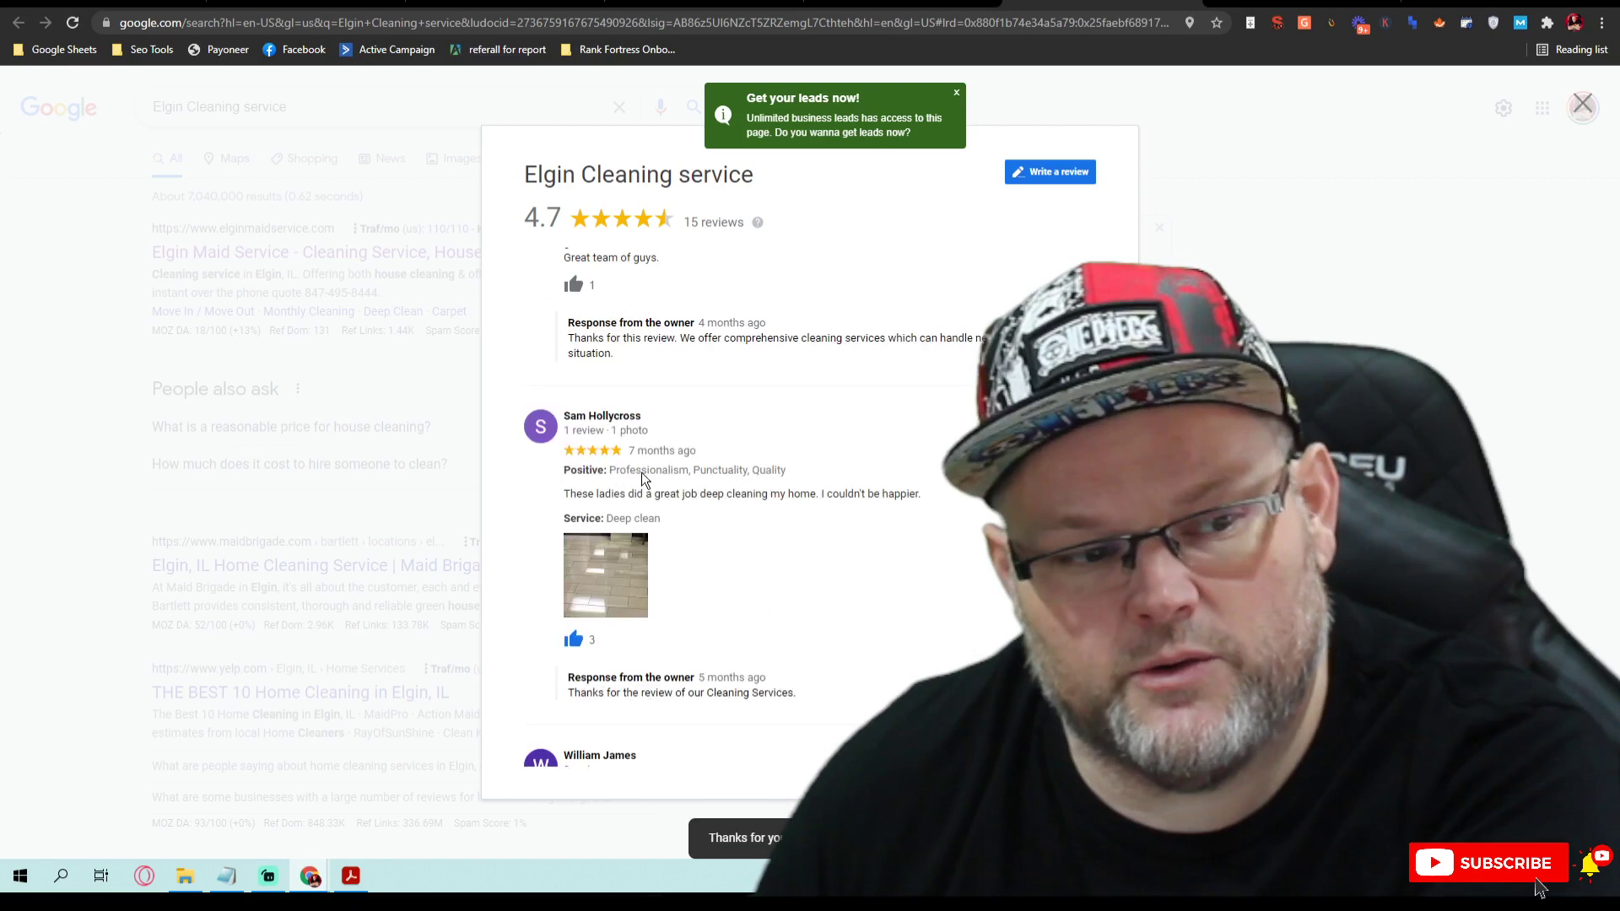
scroll("up", 3)
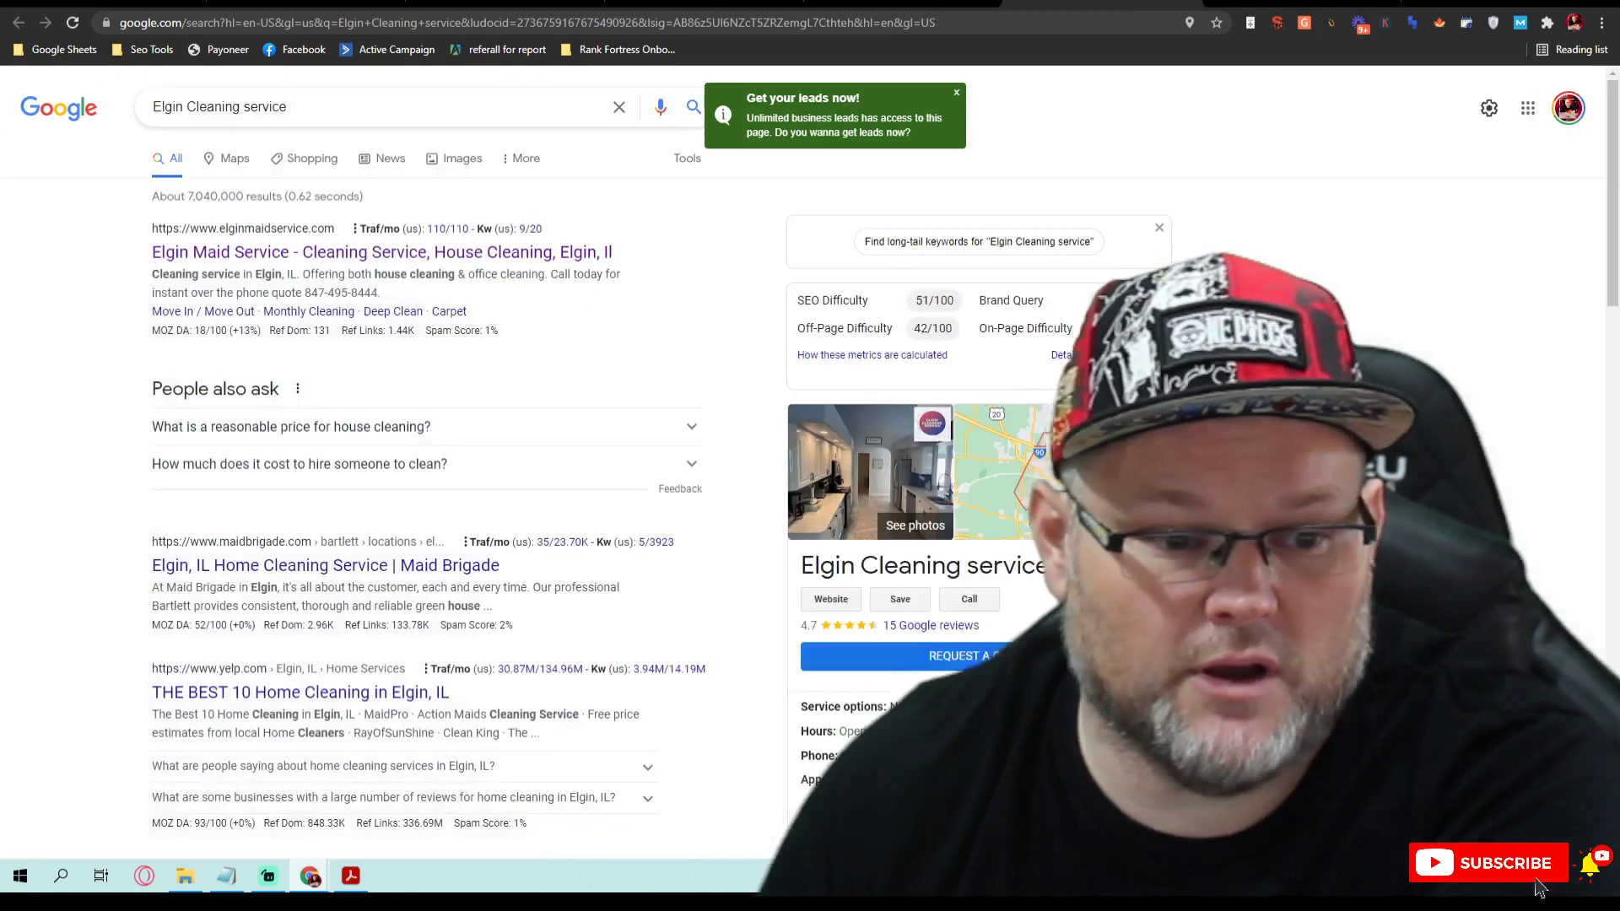
Step: Scroll down the Elgin Cleaning service knowledge panel to its recent posts
scroll("down", 3)
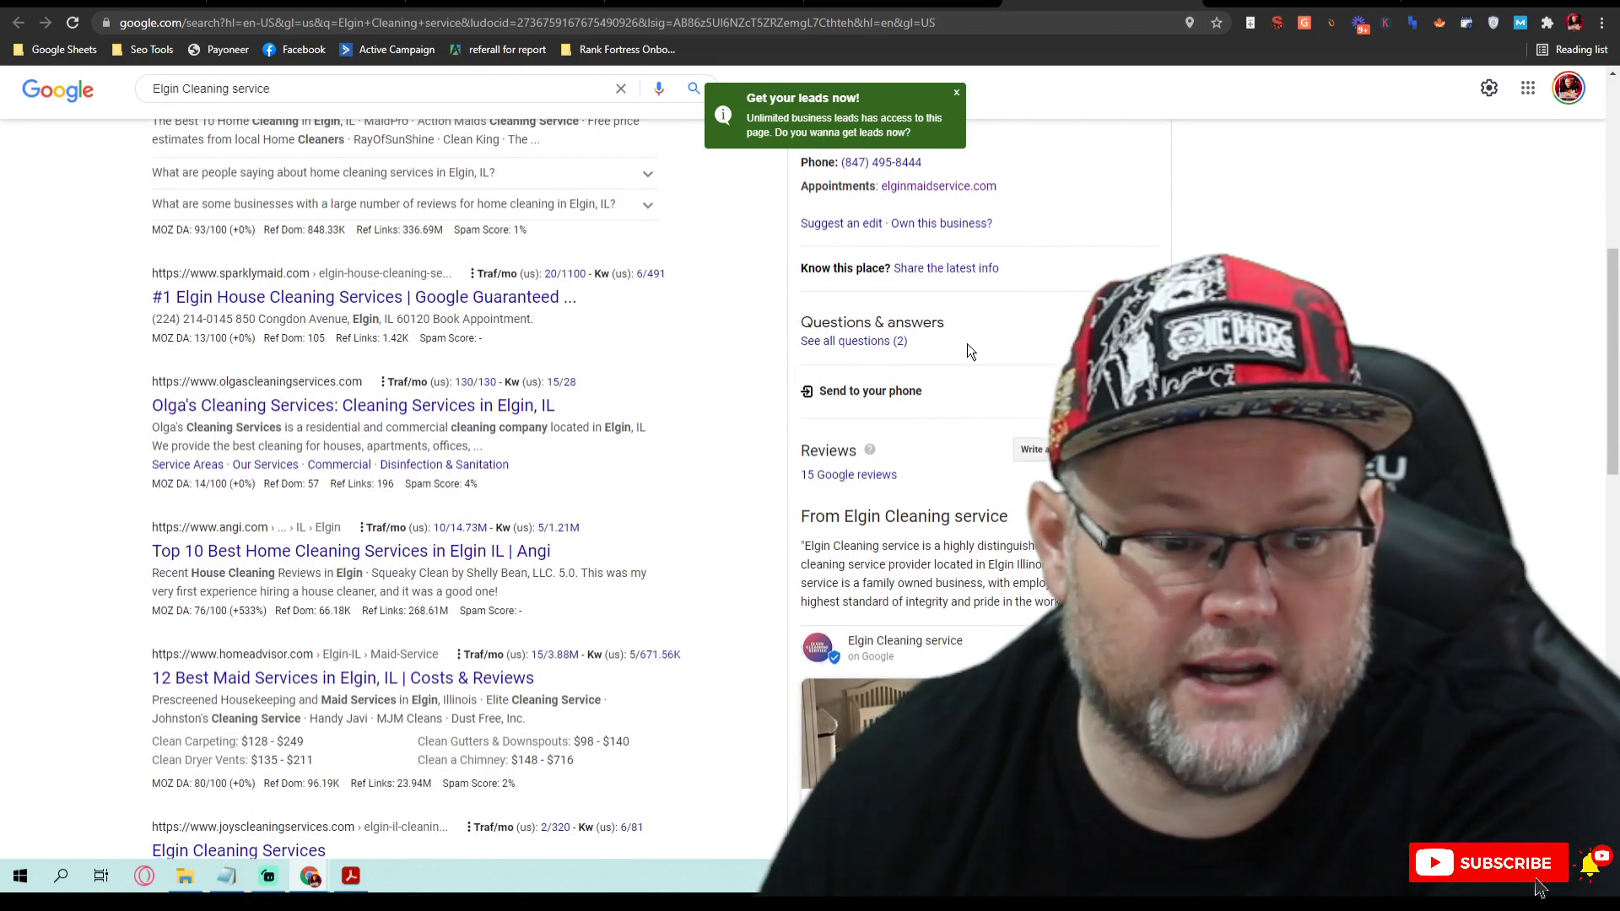
scroll("down", 3)
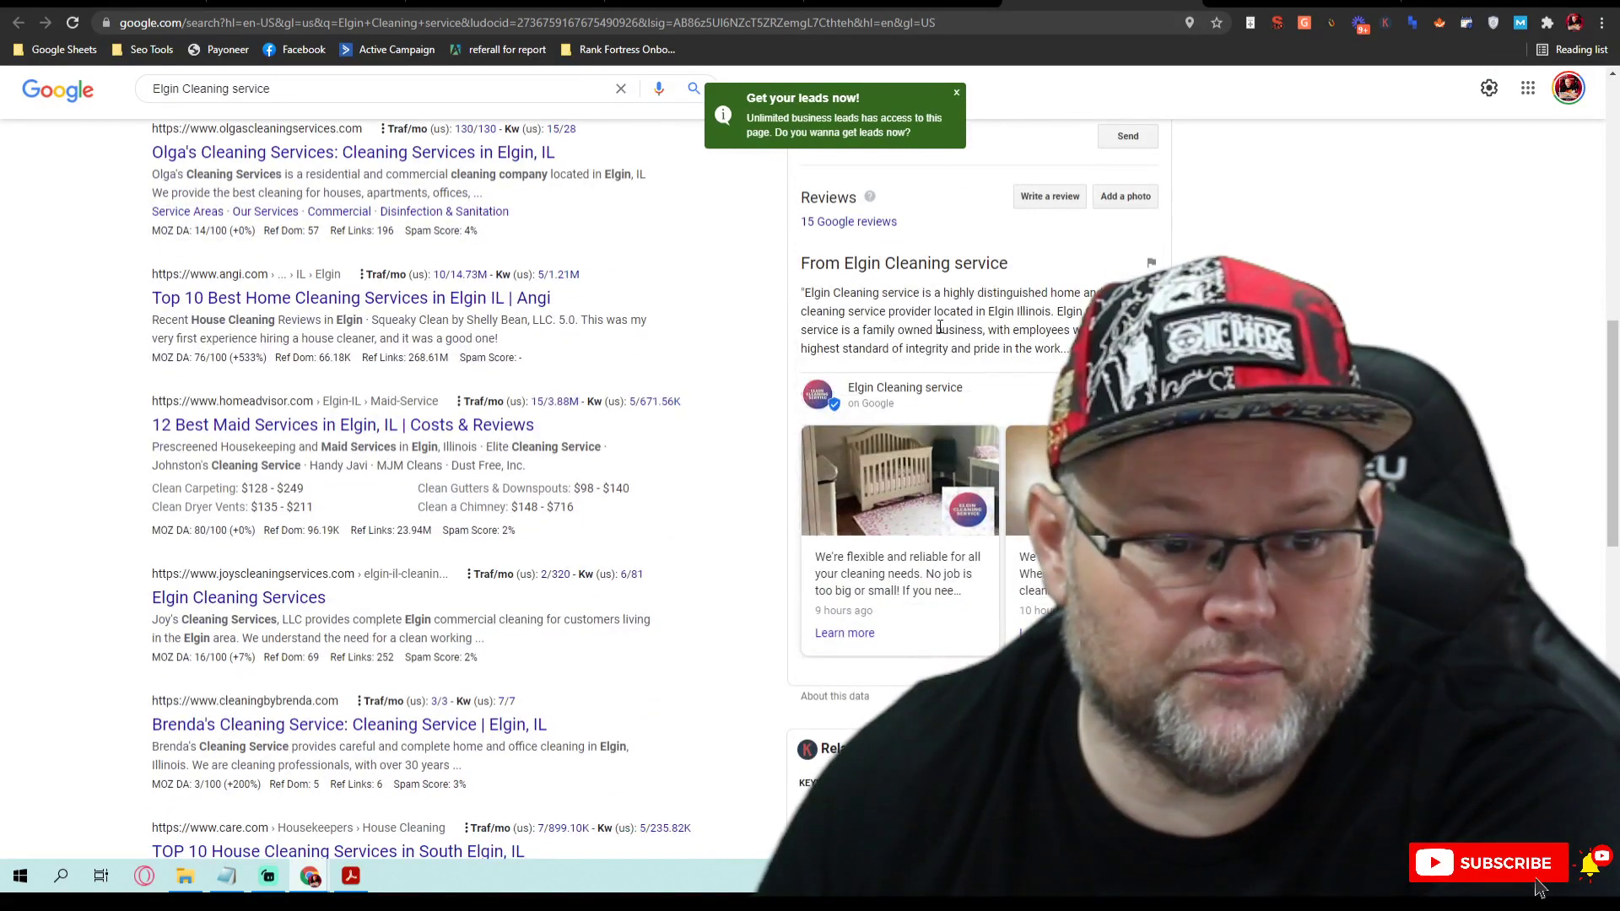
scroll("down", 3)
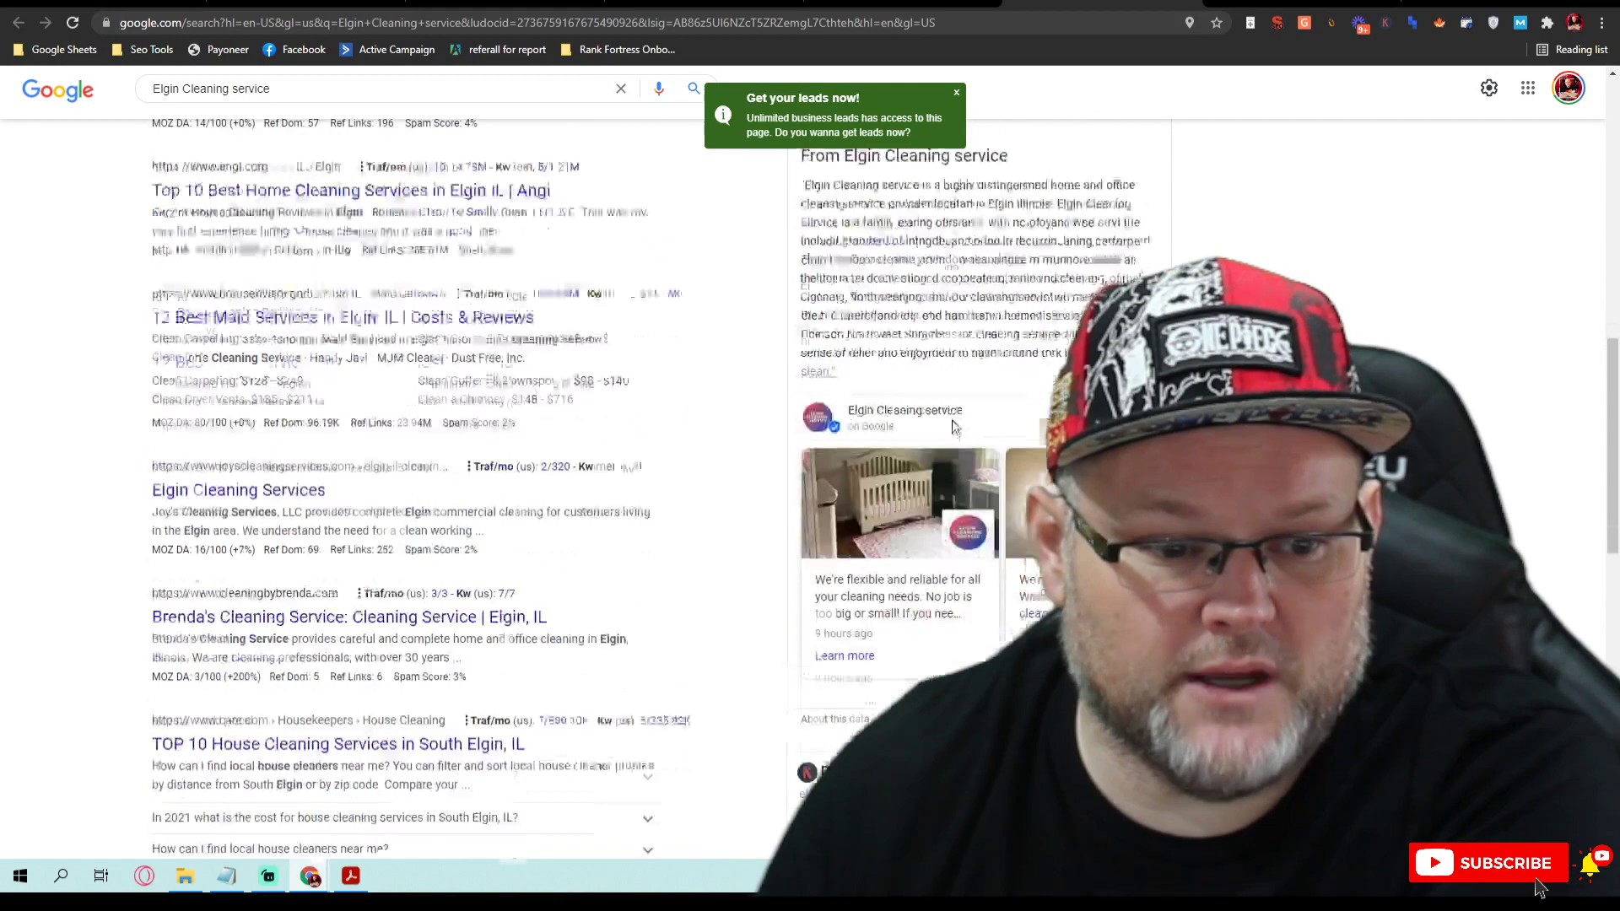
scroll("down", 3)
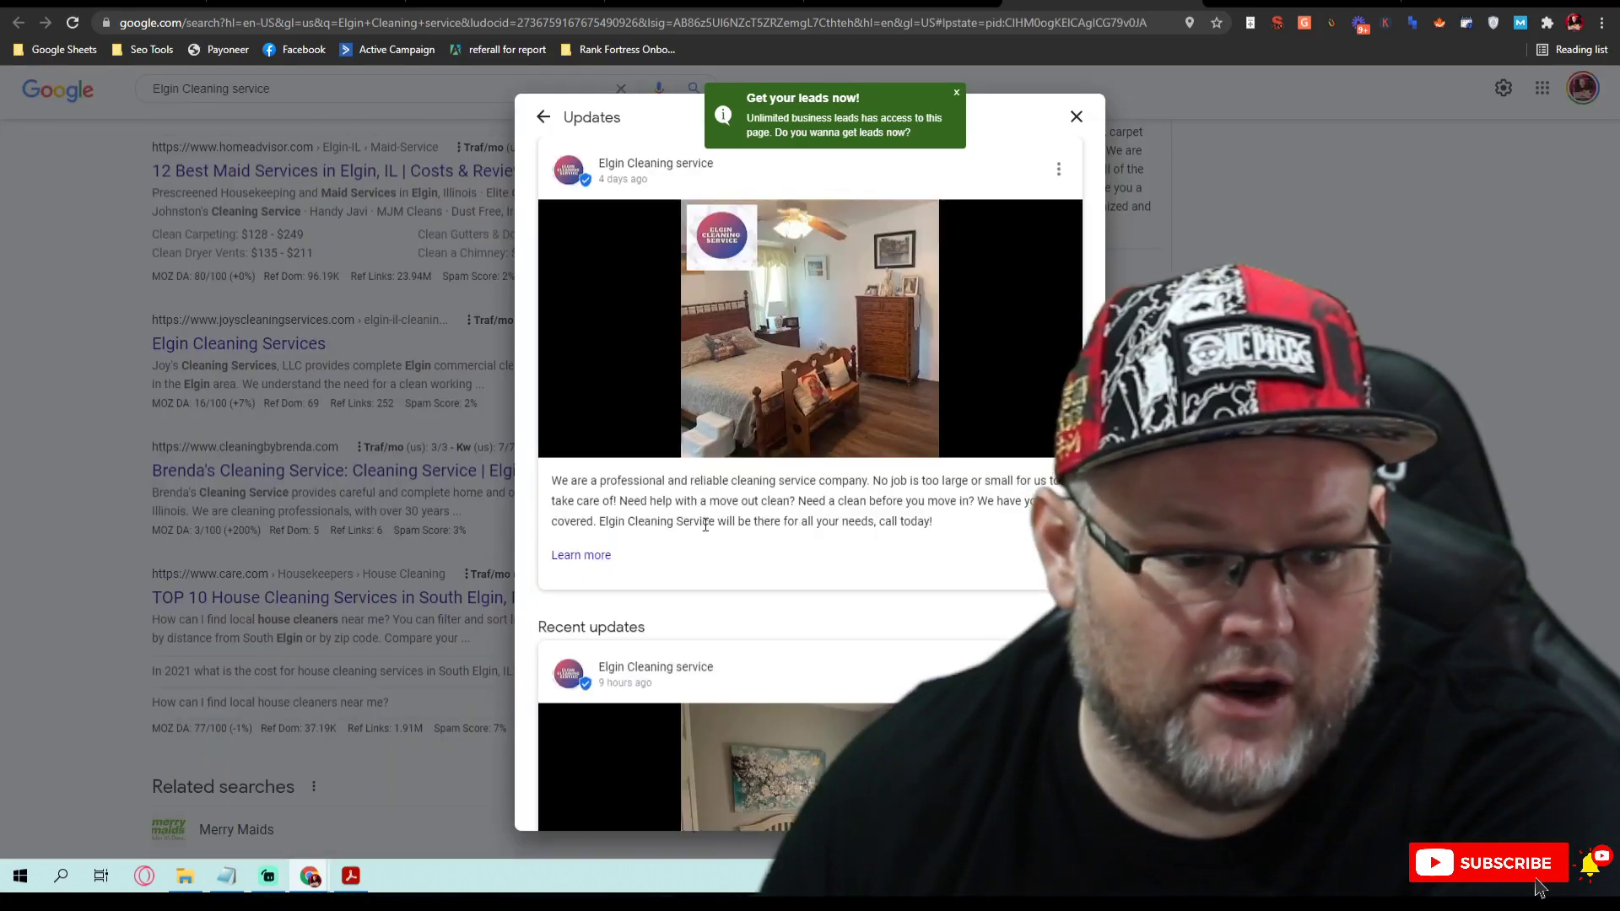
Step: Browse the Updates posts, expand the floor-cleaning post, then close Updates and scroll to the top
left_click(581, 555)
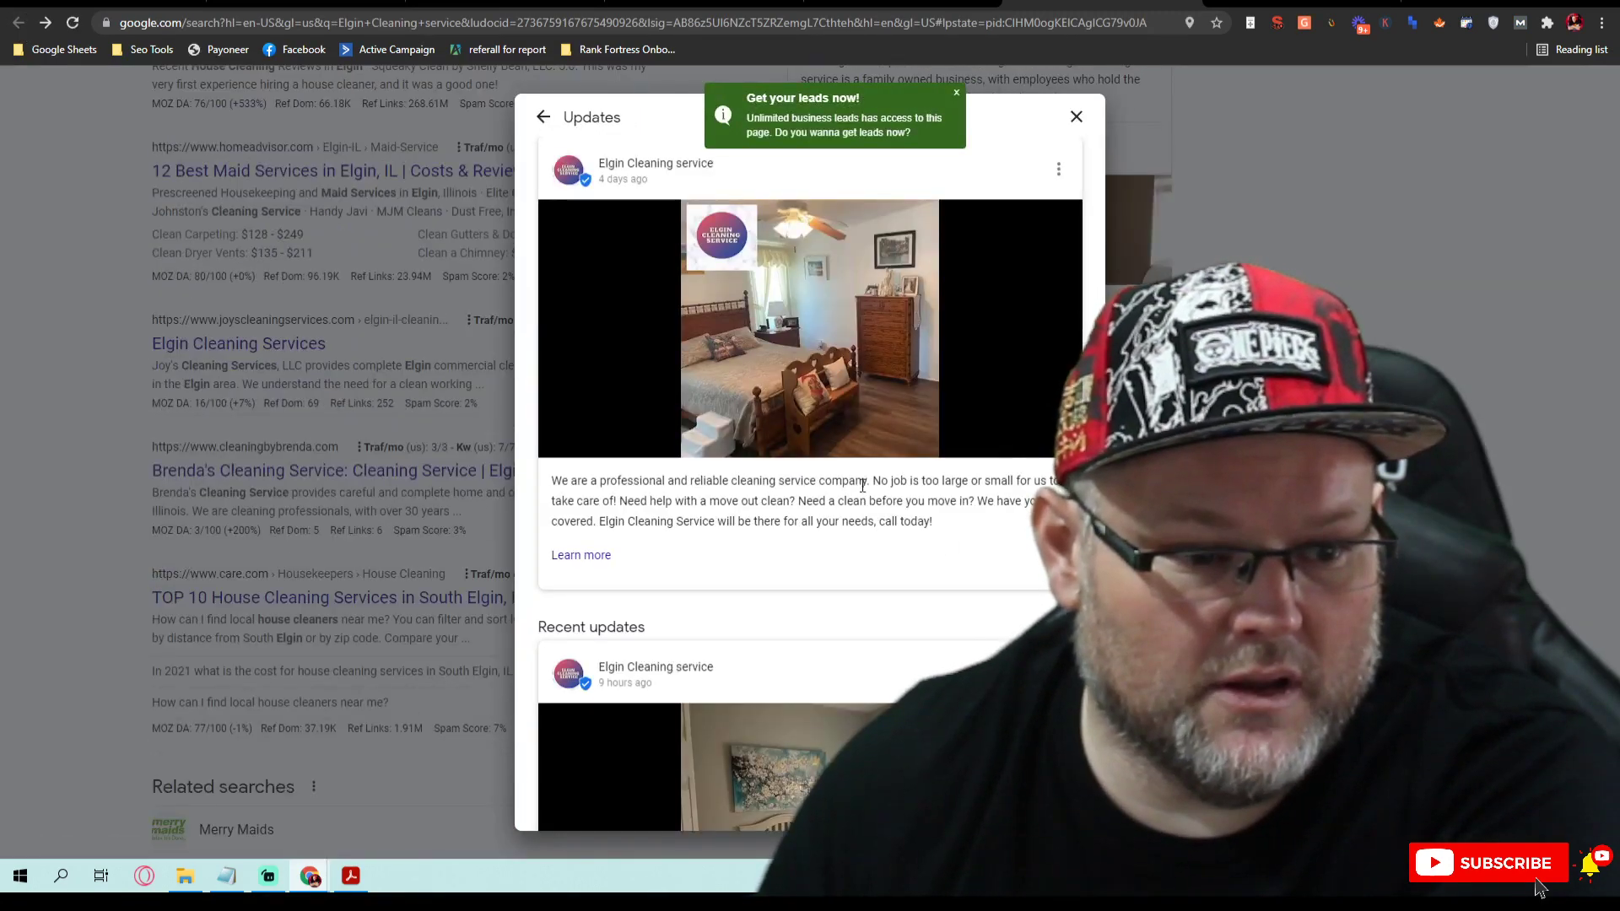
scroll("down", 3)
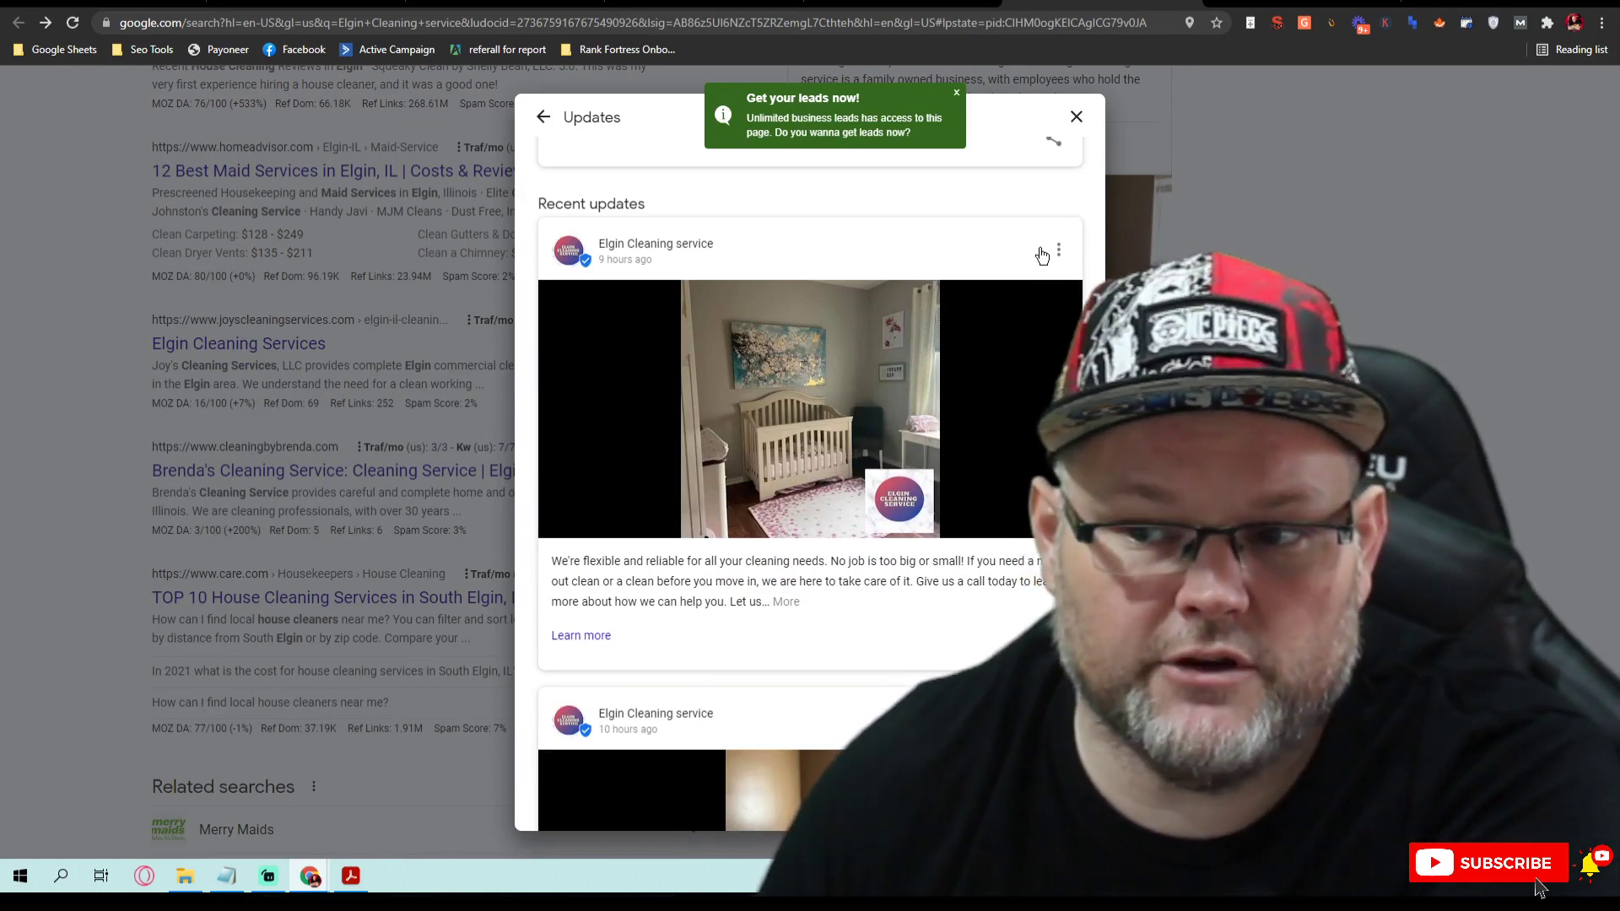
scroll("down", 3)
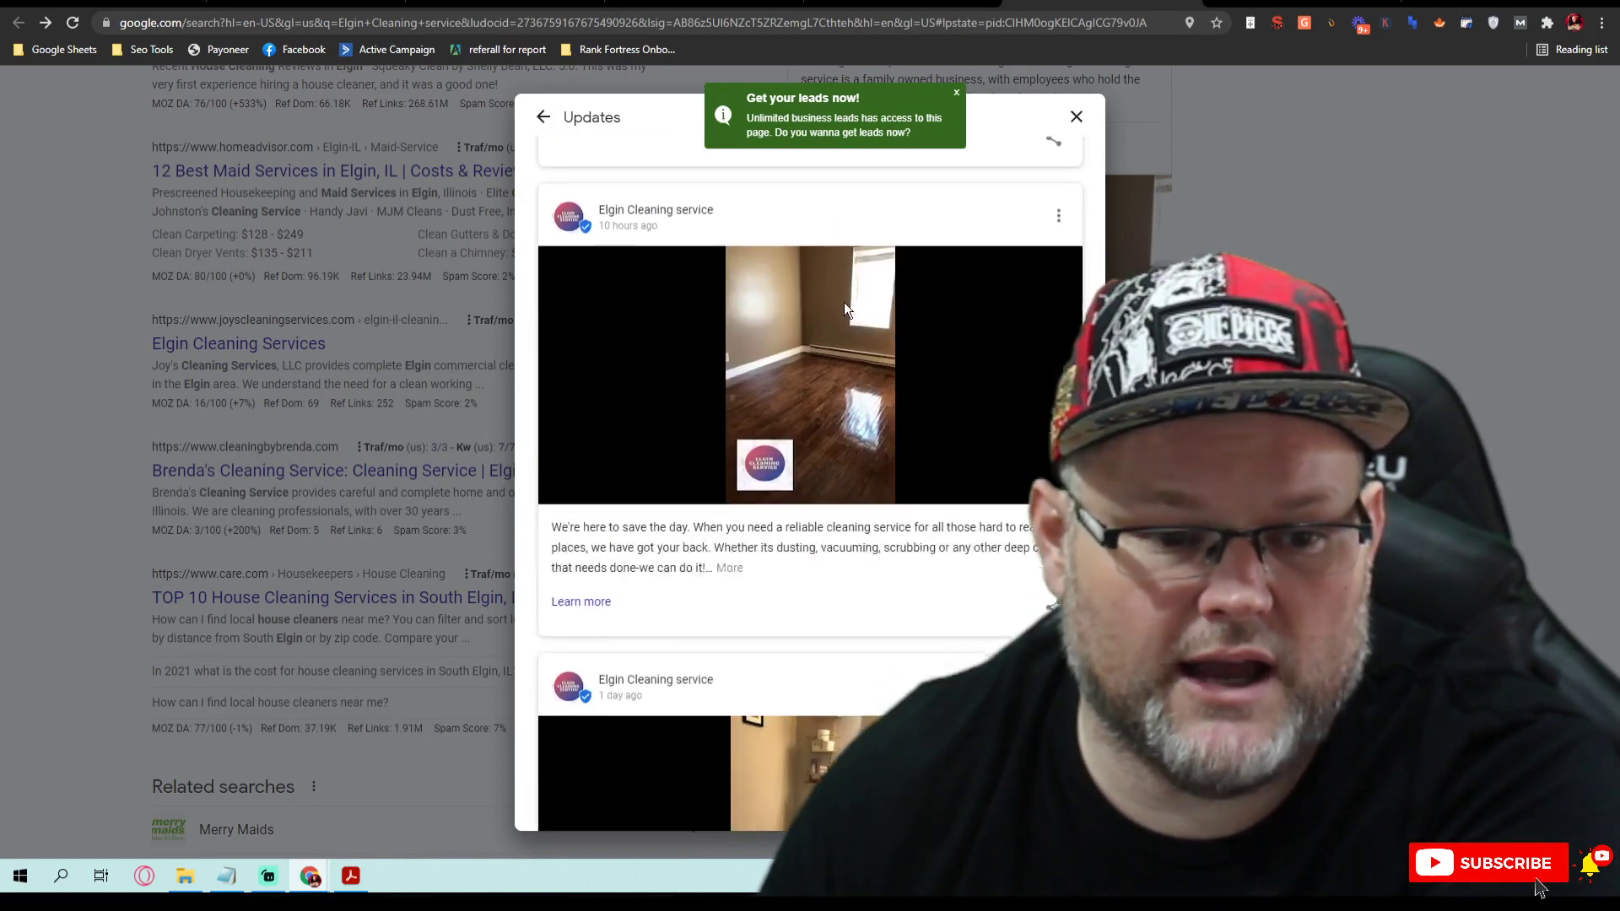
scroll("down", 3)
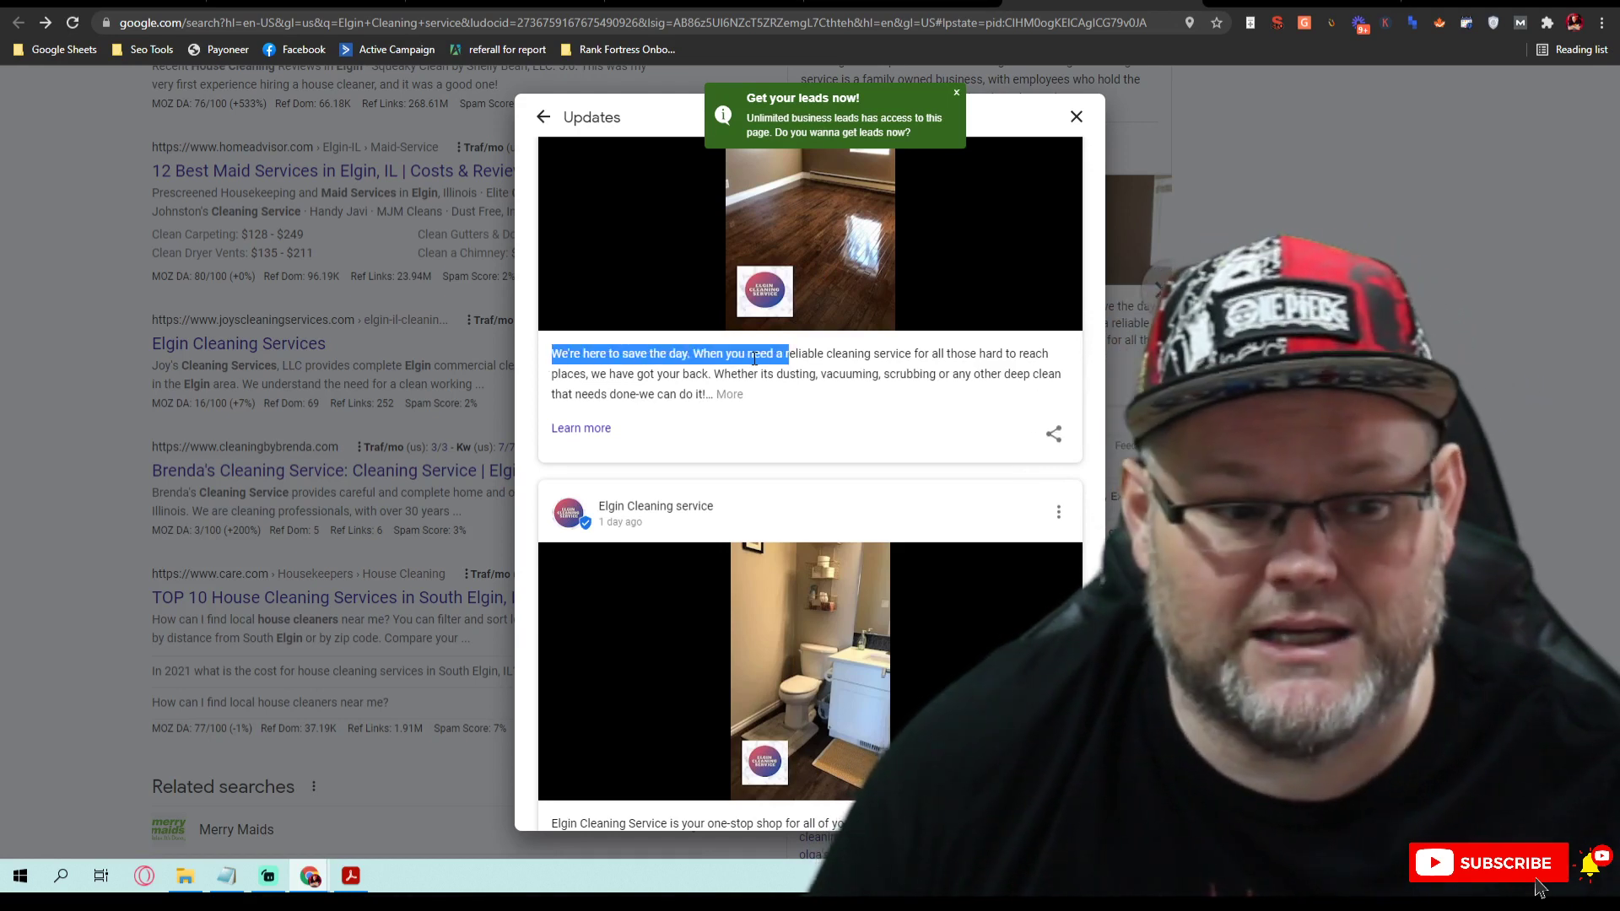
left_click(729, 395)
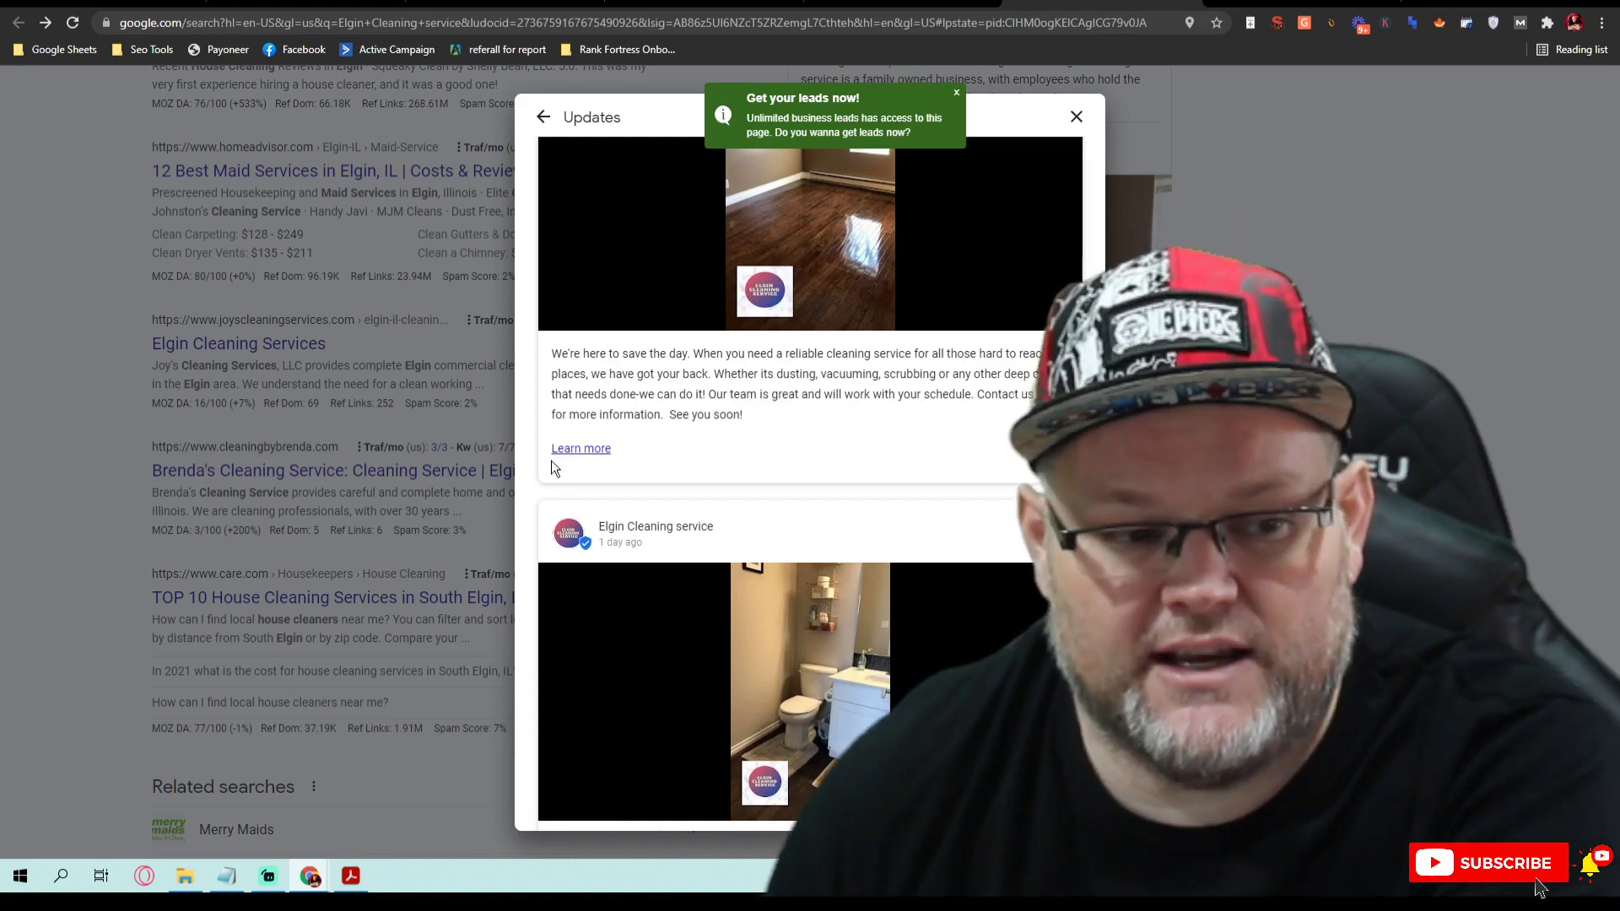
left_click(1076, 115)
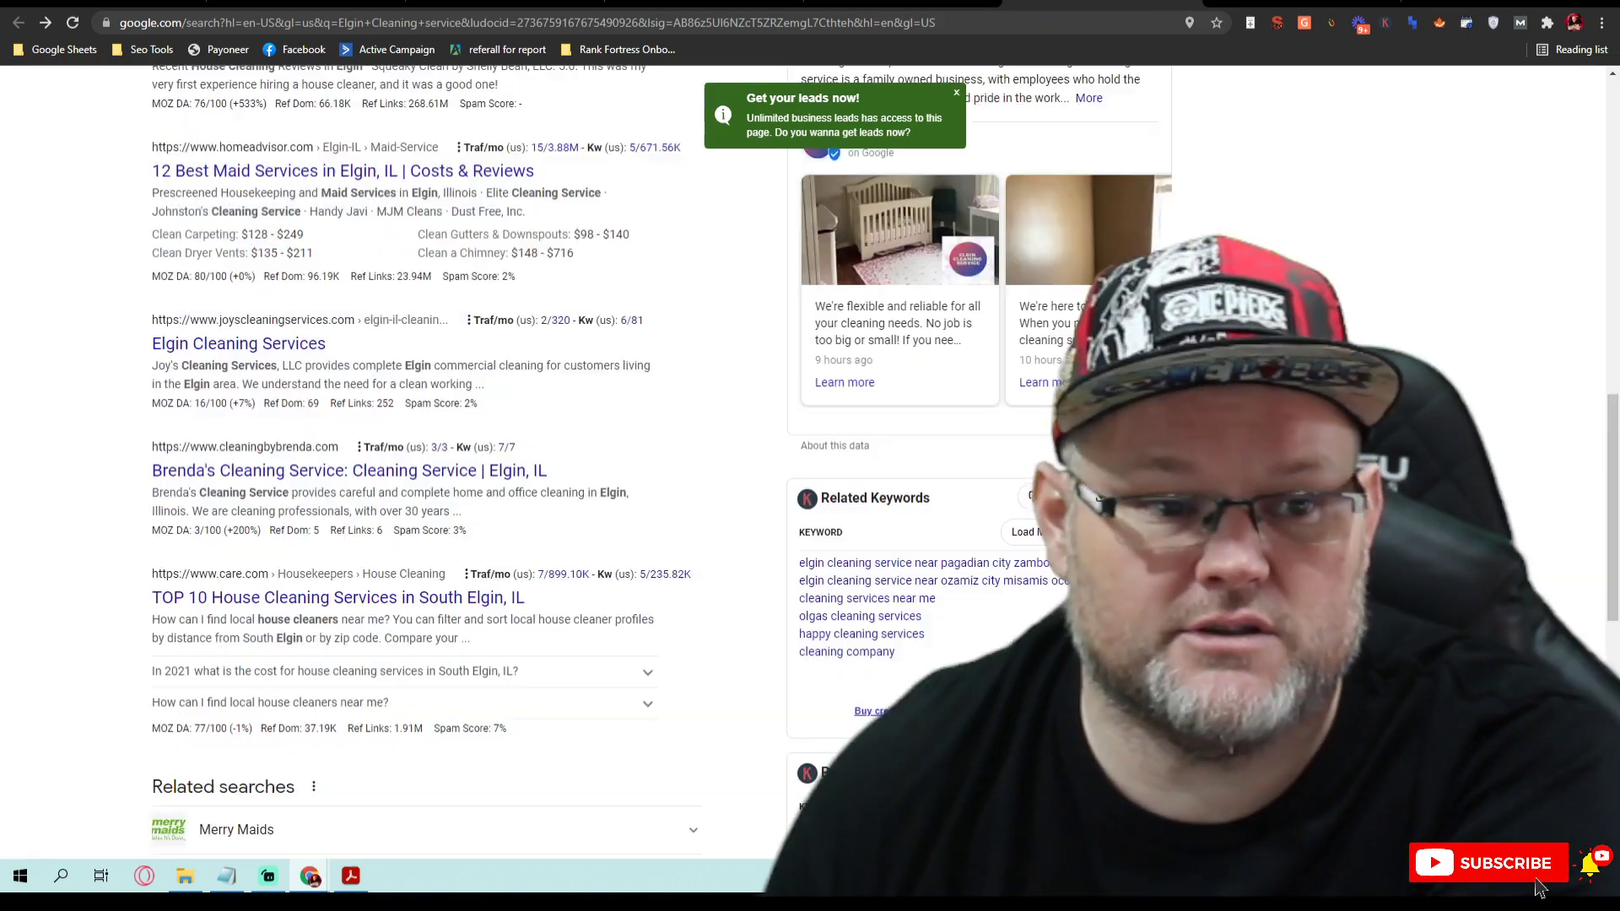
scroll("up", 3)
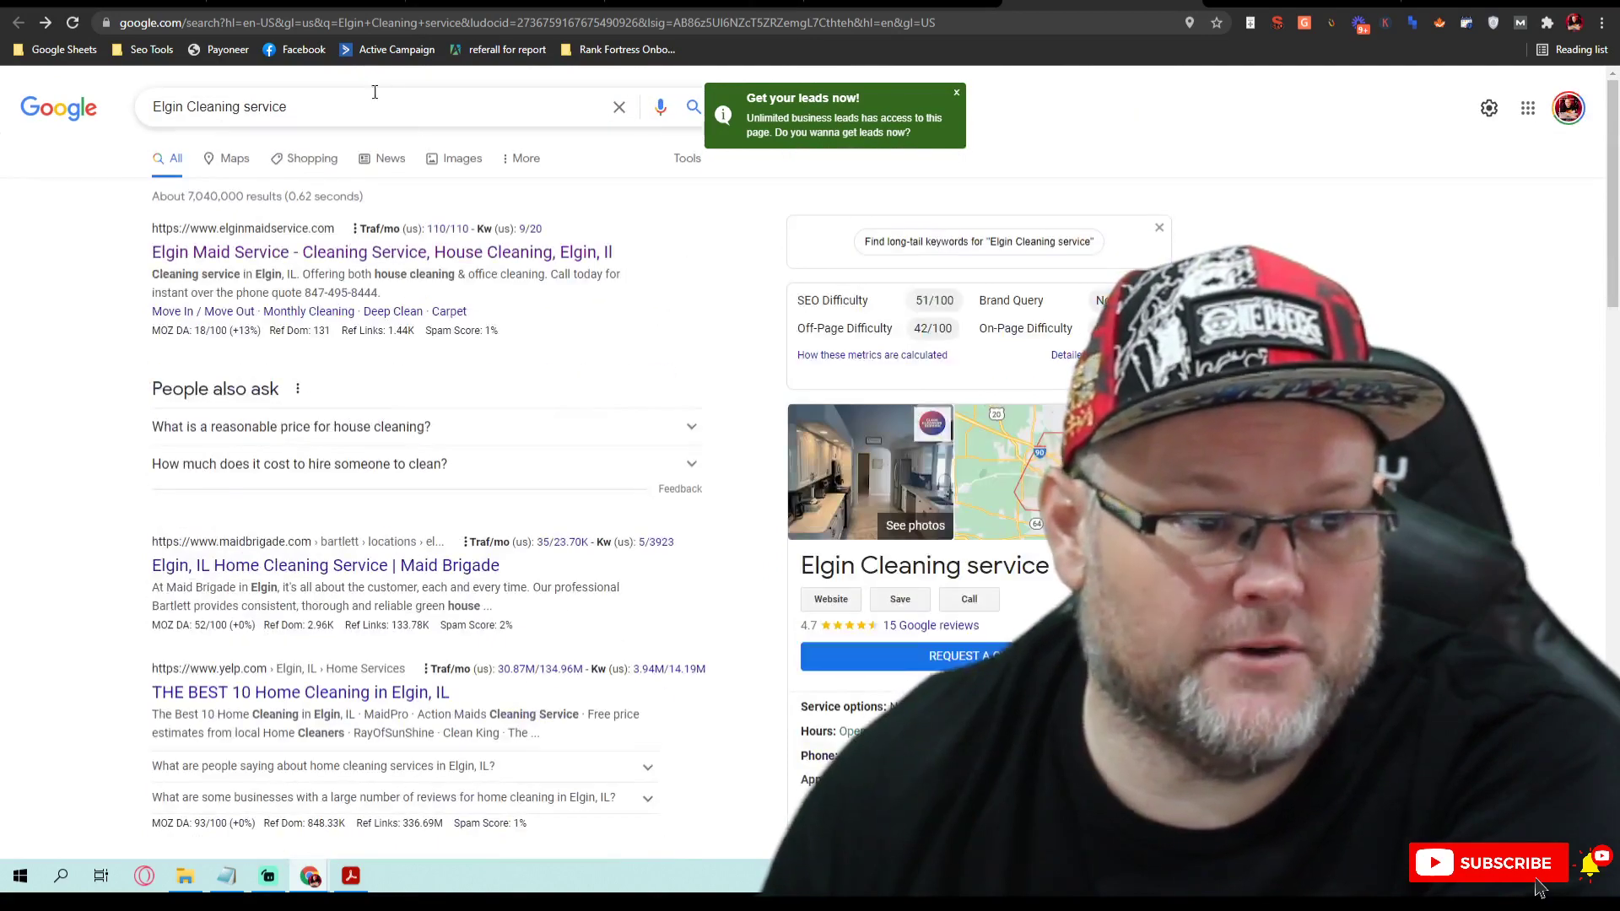
Step: Open elginmaidservice.com and read its Monthly Cleaning service page
left_click(383, 253)
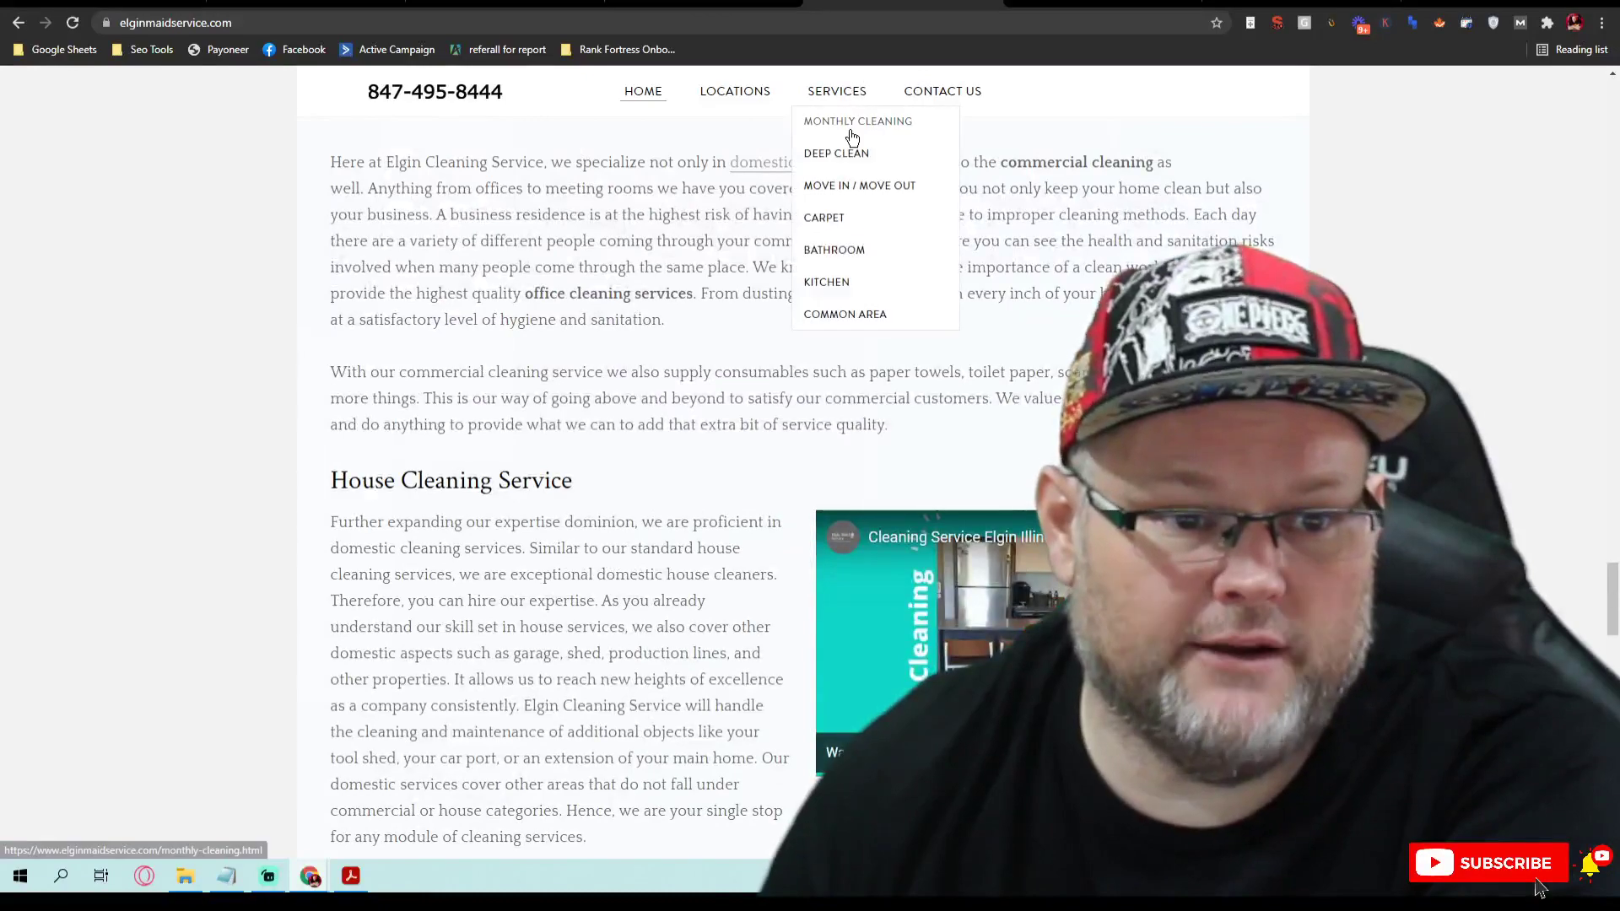
left_click(856, 121)
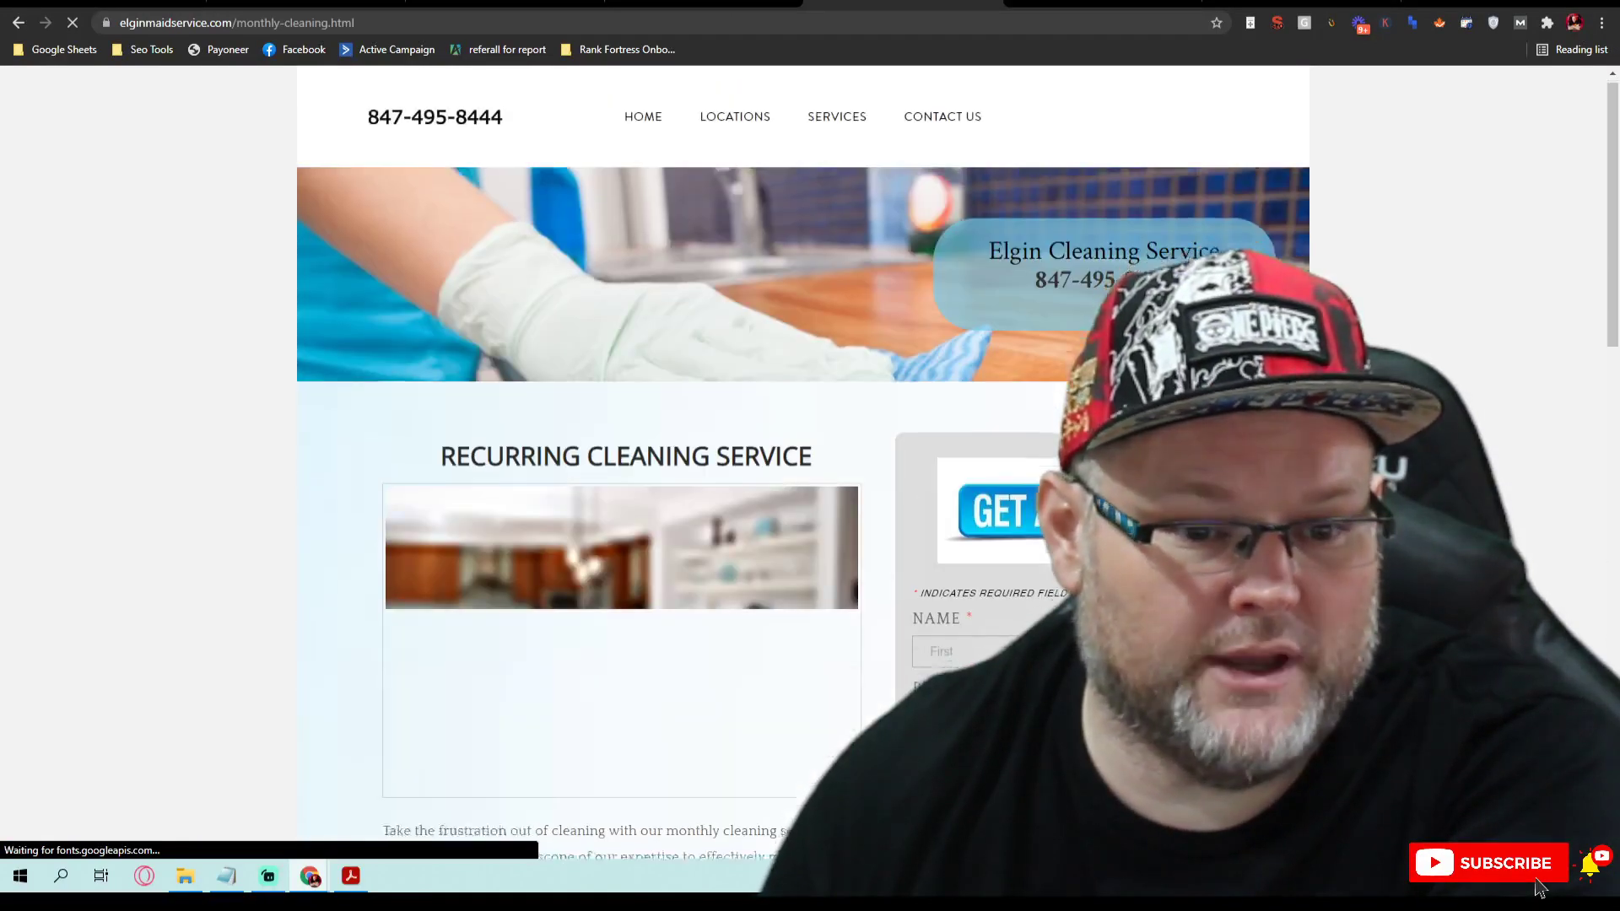
scroll("down", 3)
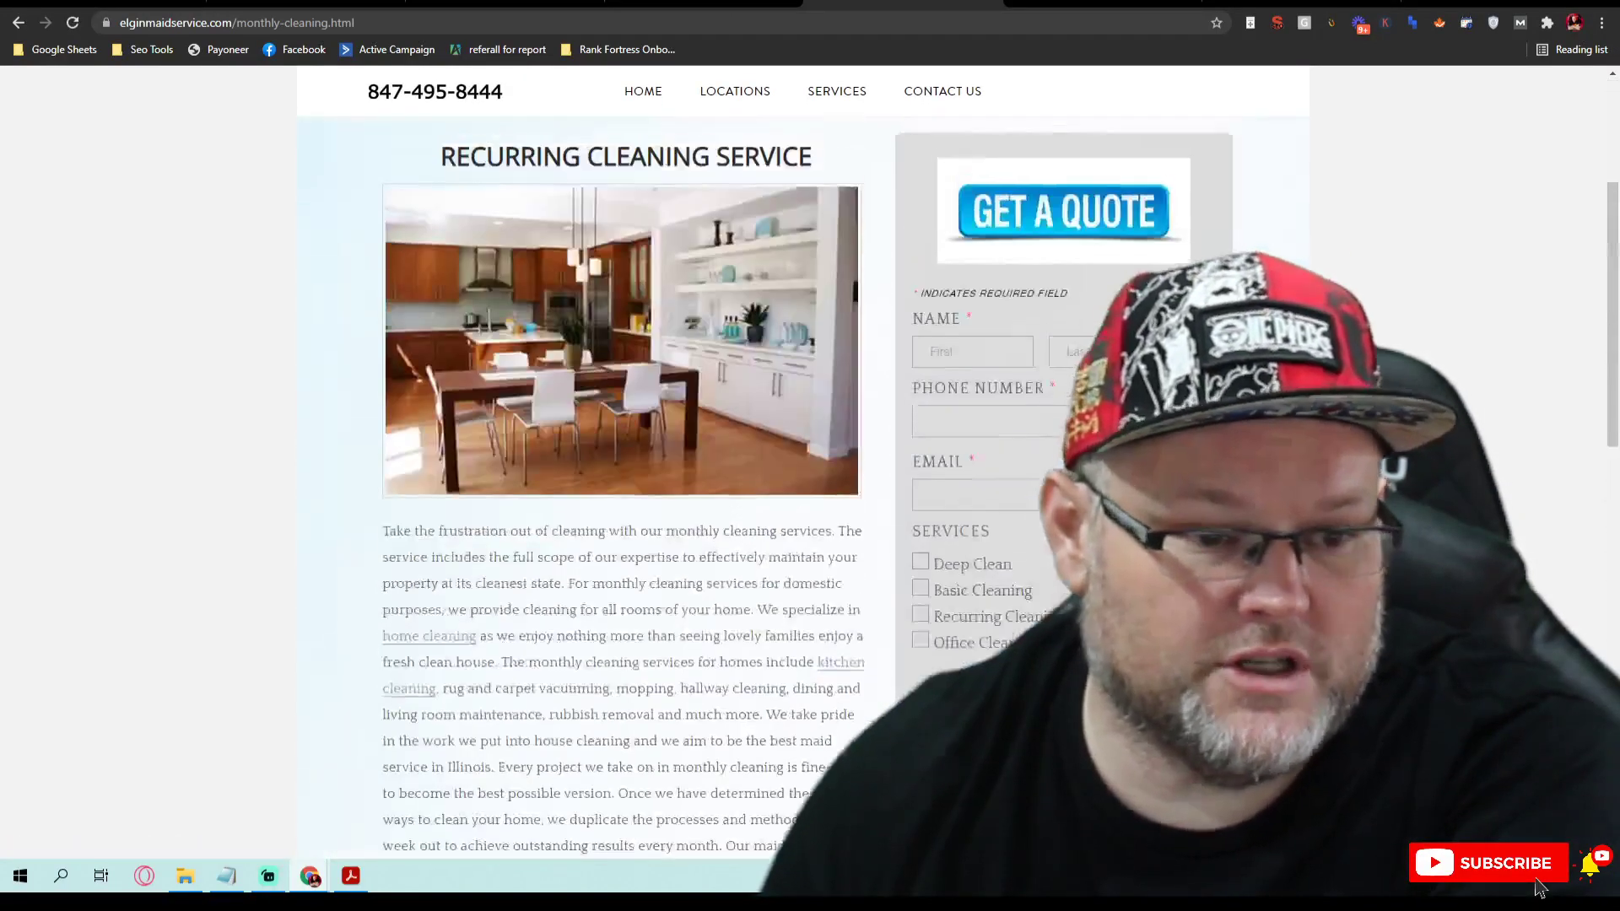
scroll("down", 3)
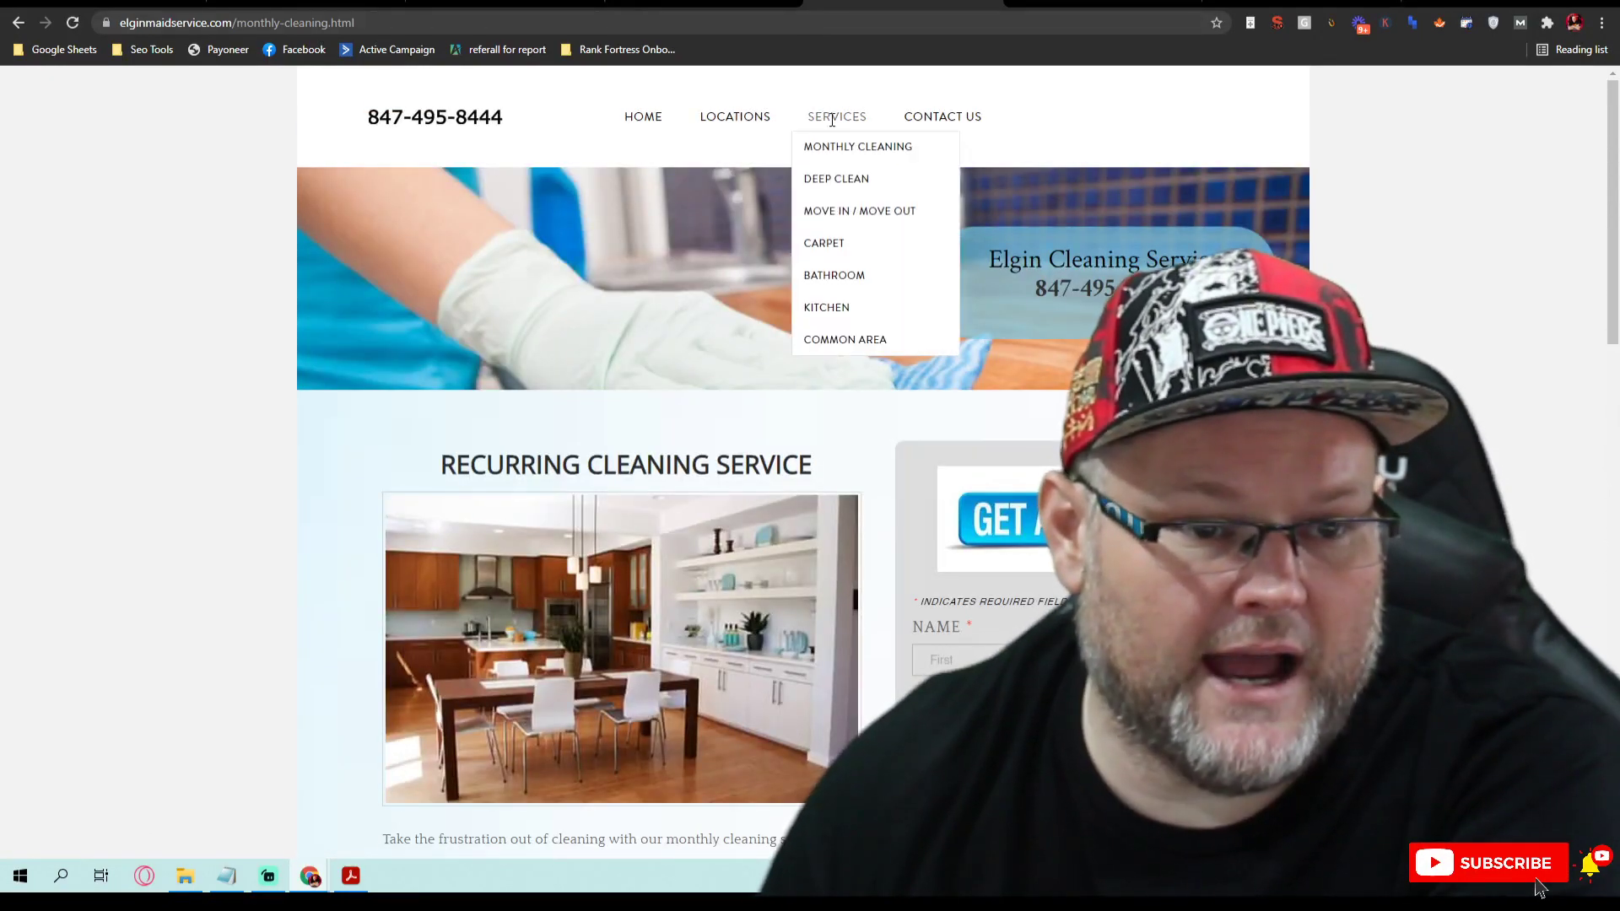
Step: Read the Deep Clean service page, then return to the homepage
left_click(836, 178)
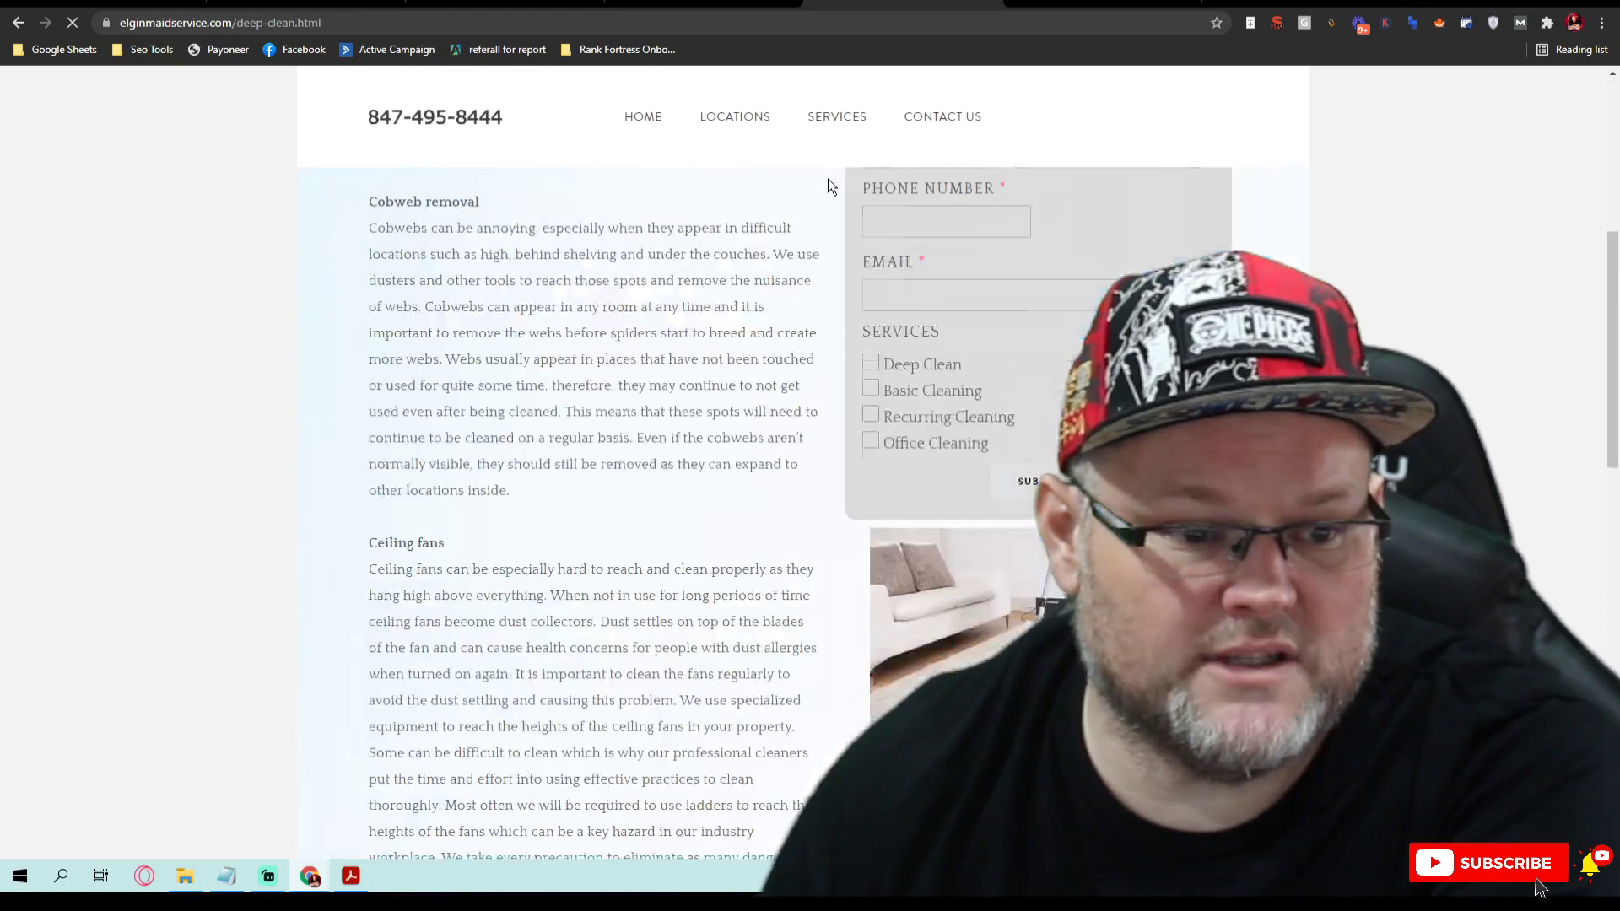
scroll("down", 3)
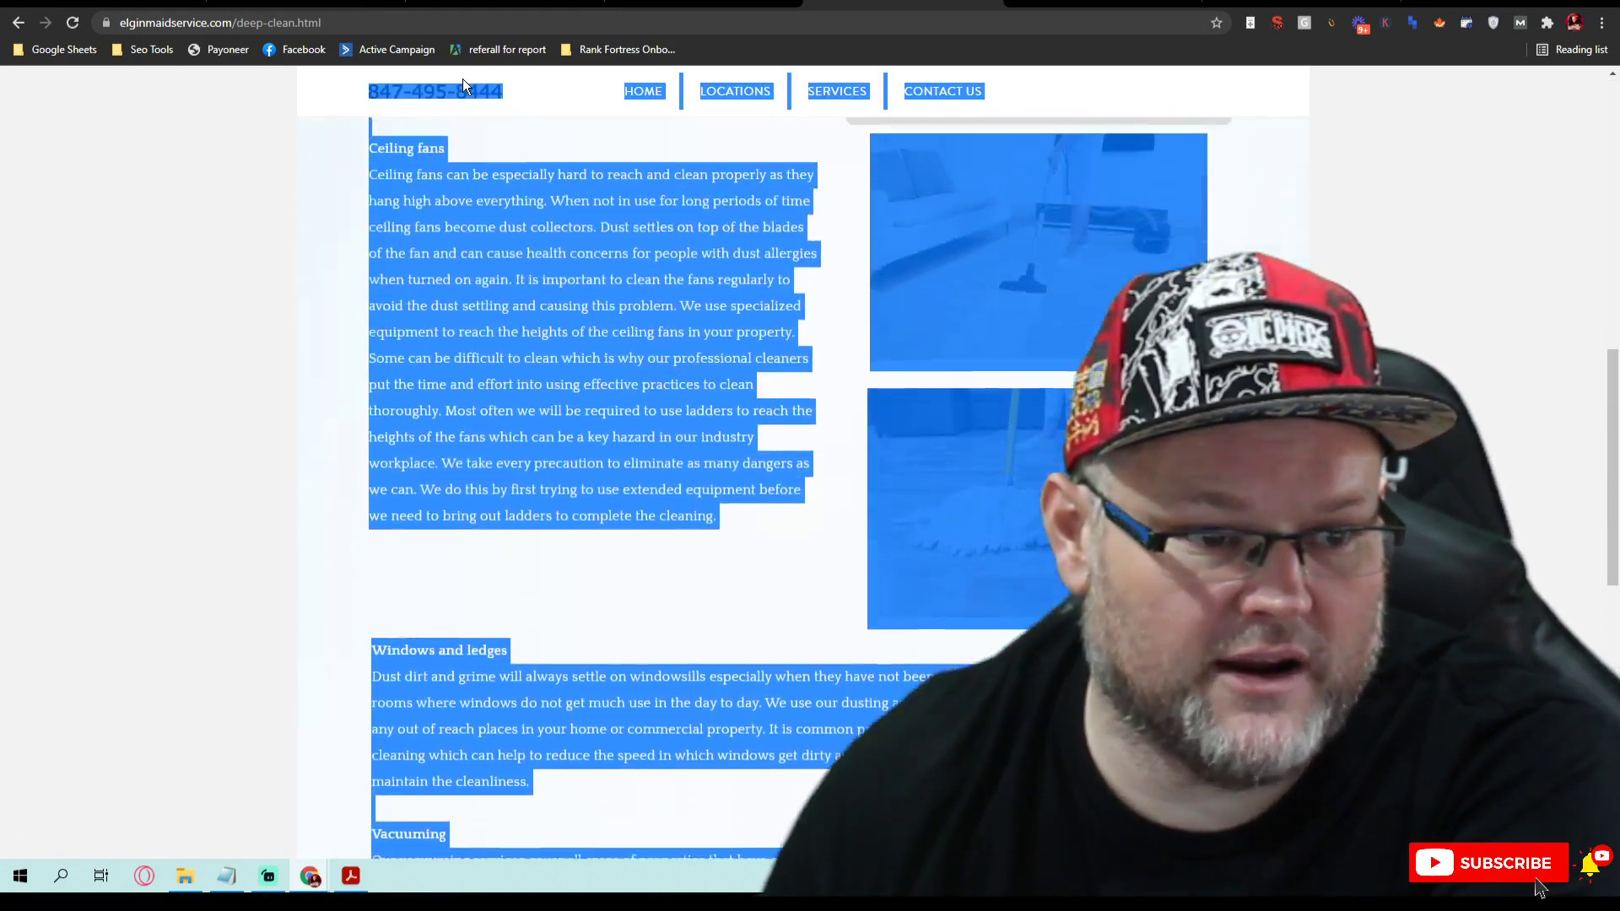
scroll("up", 3)
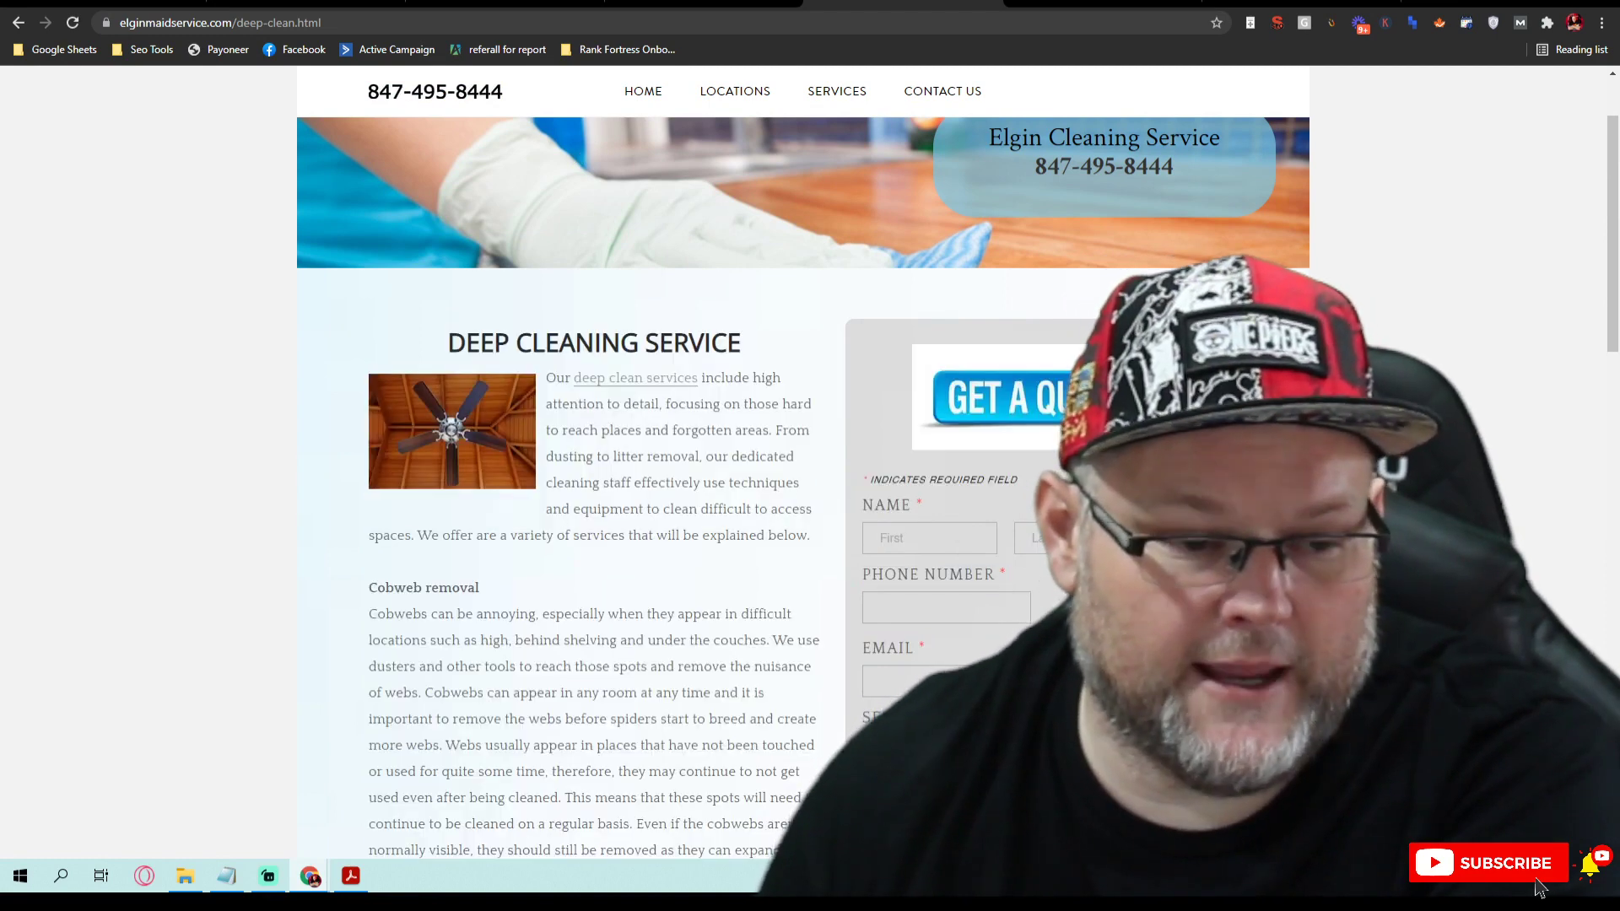
scroll("up", 3)
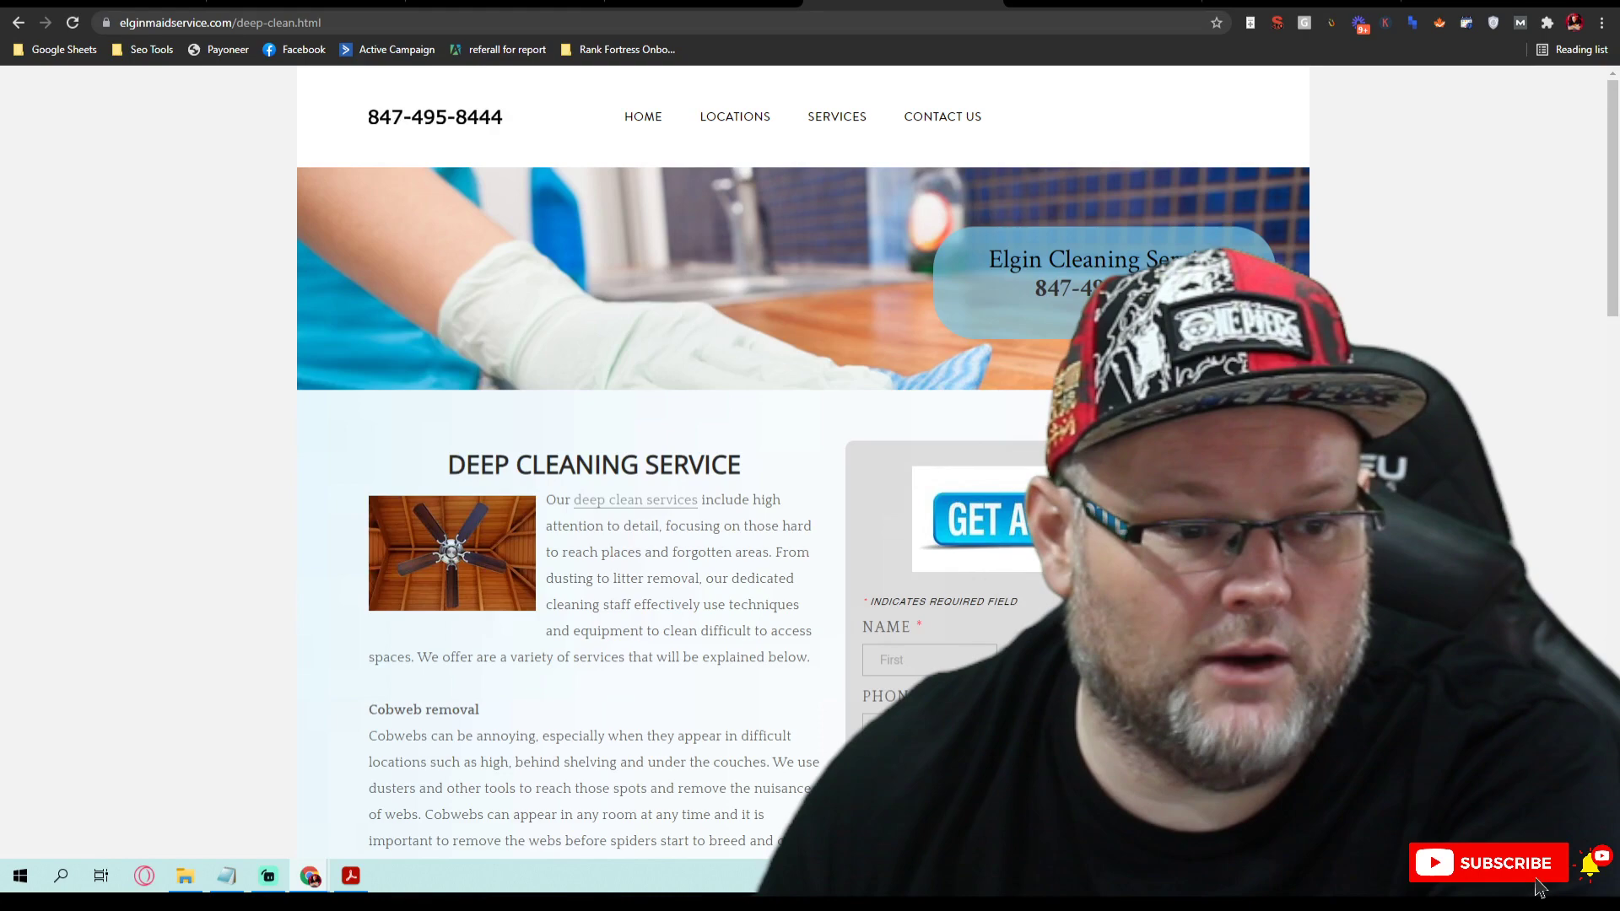
scroll("down", 3)
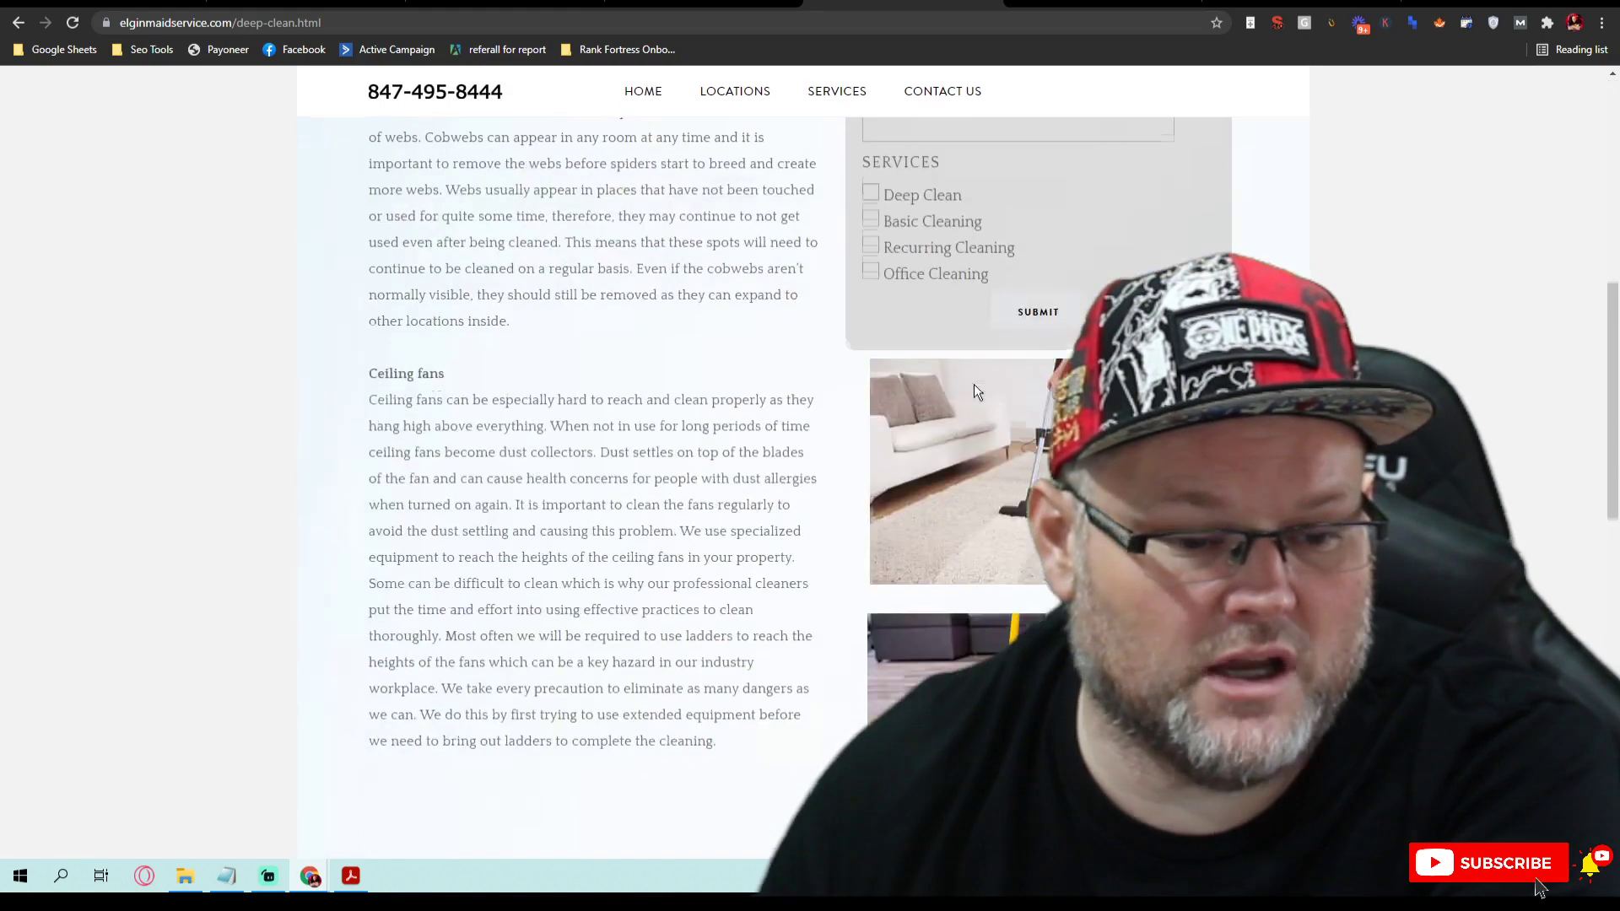
scroll("down", 3)
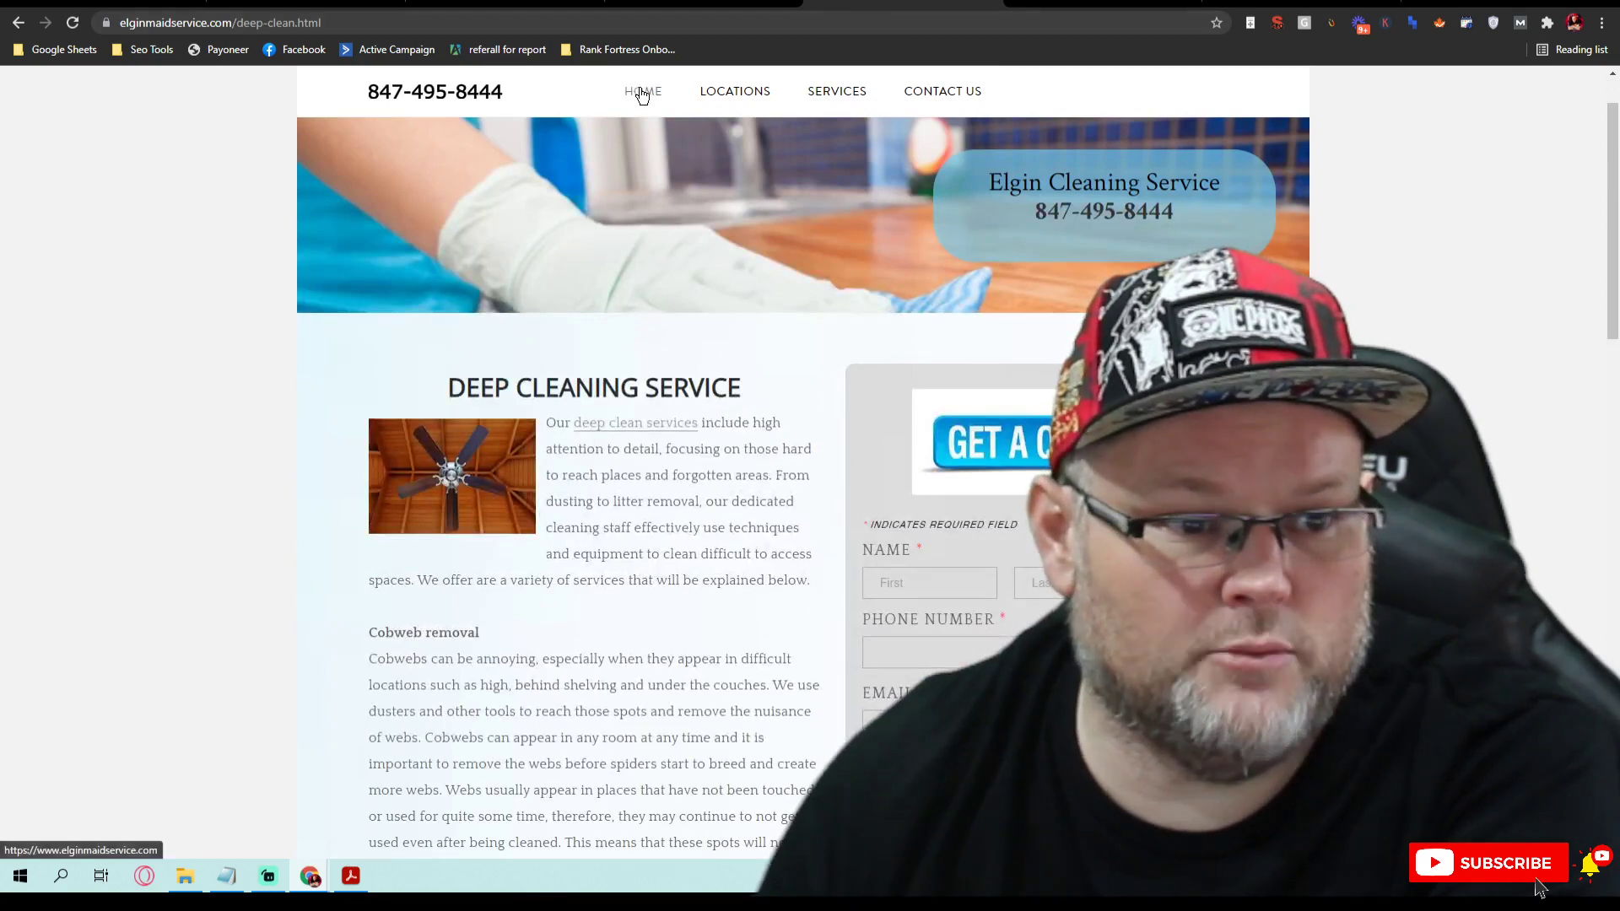
left_click(641, 91)
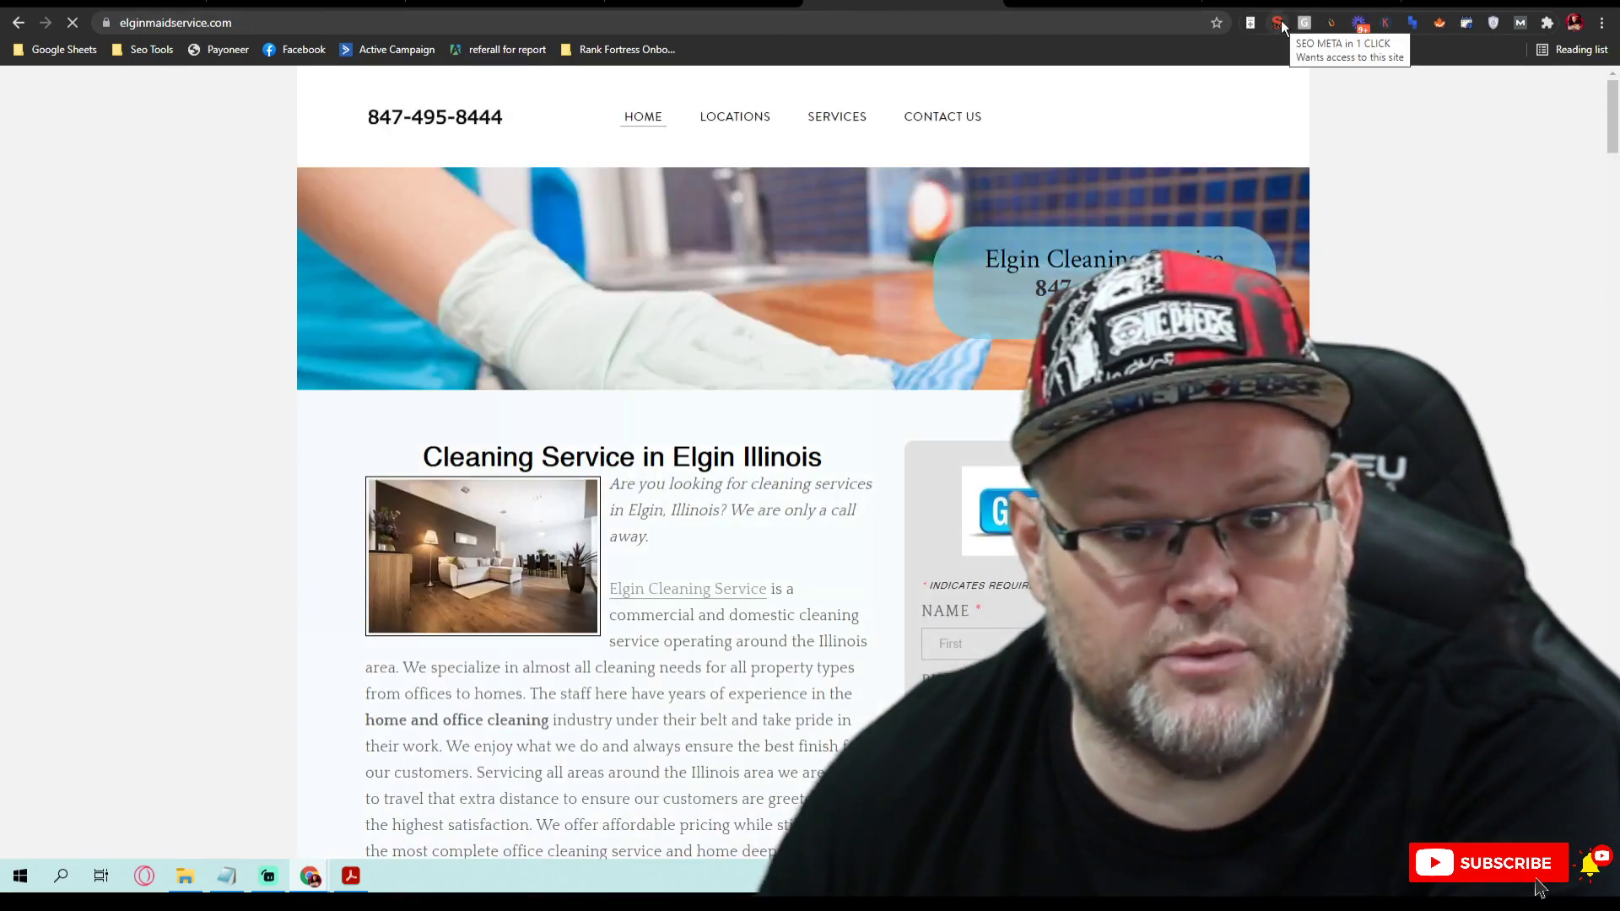
Step: Review the homepage in SEO META in 1 CLICK: summary, headers, images, links and tools
left_click(1279, 22)
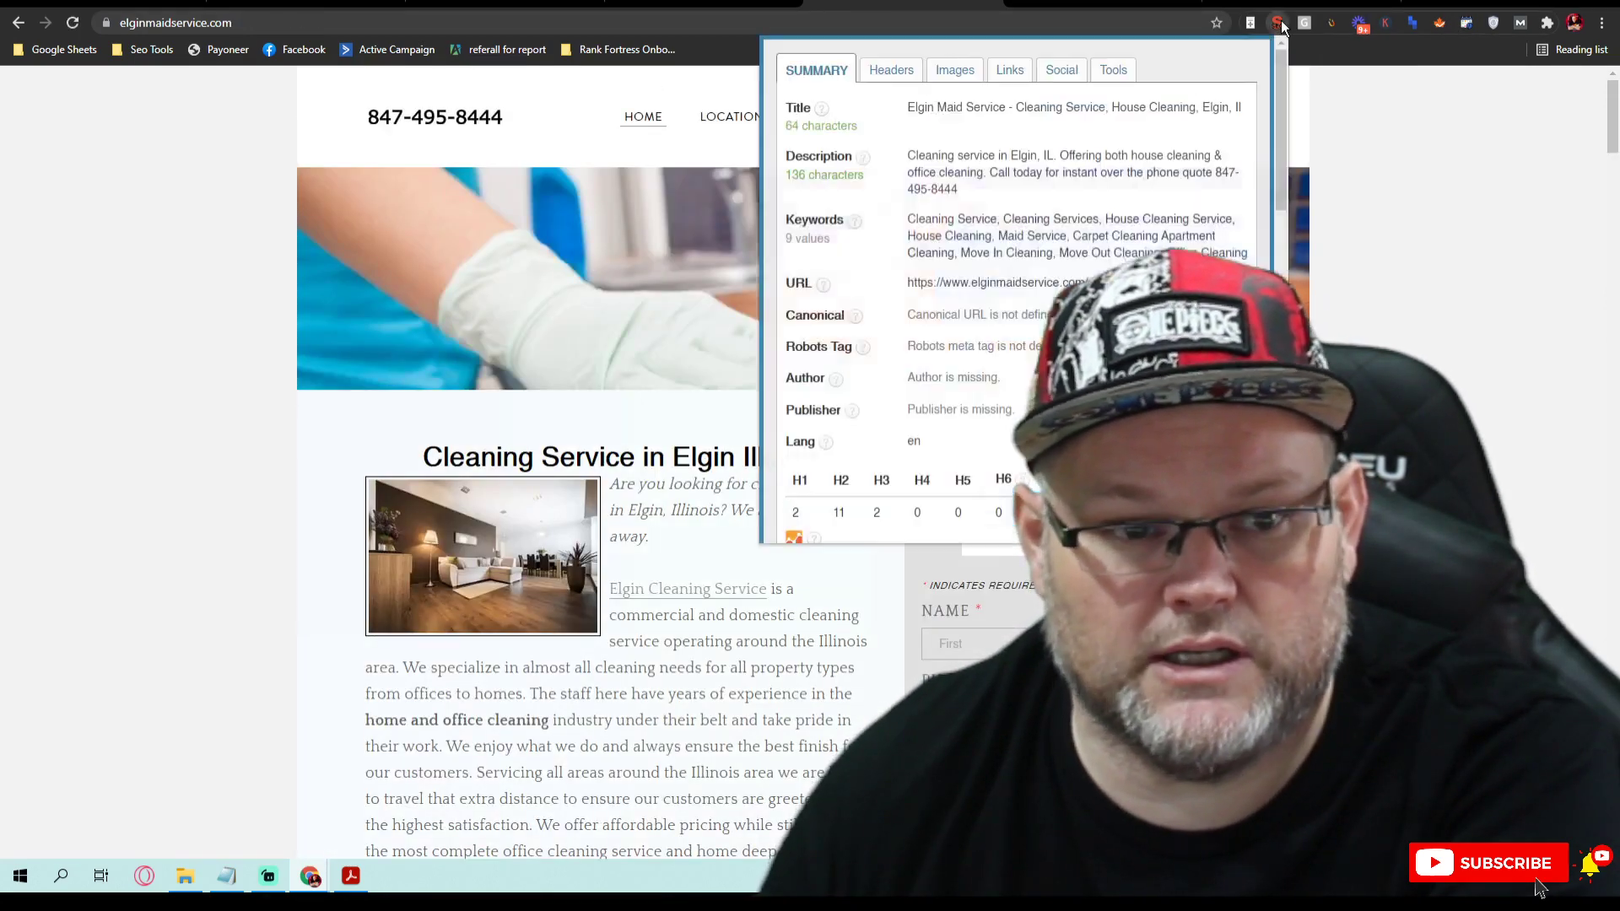
left_click(888, 69)
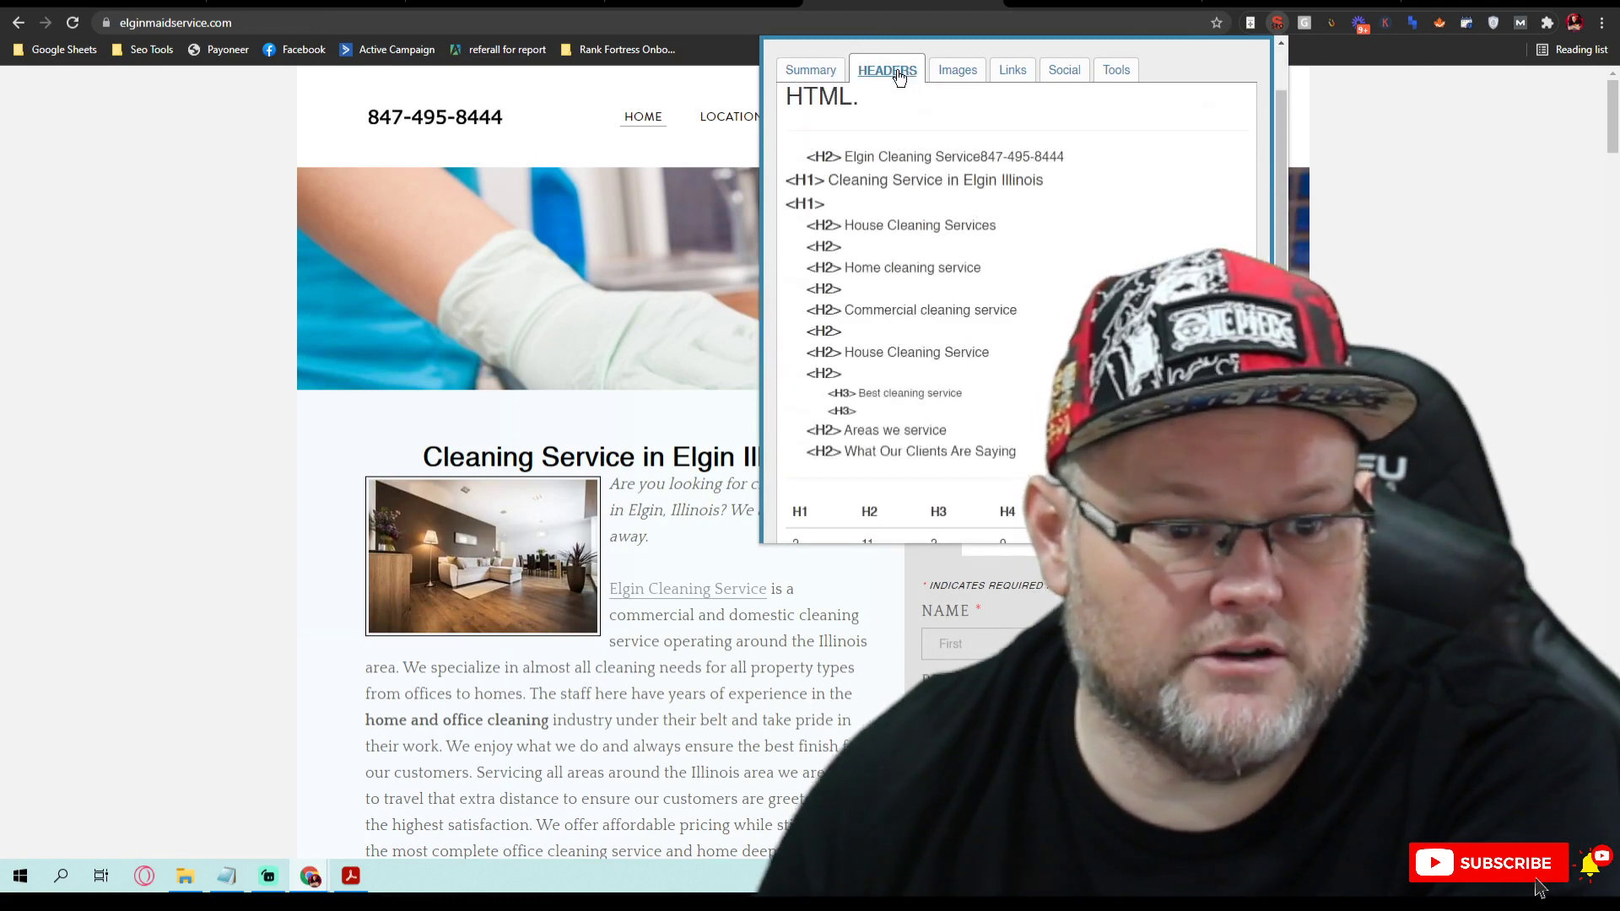
mouse_move(815, 171)
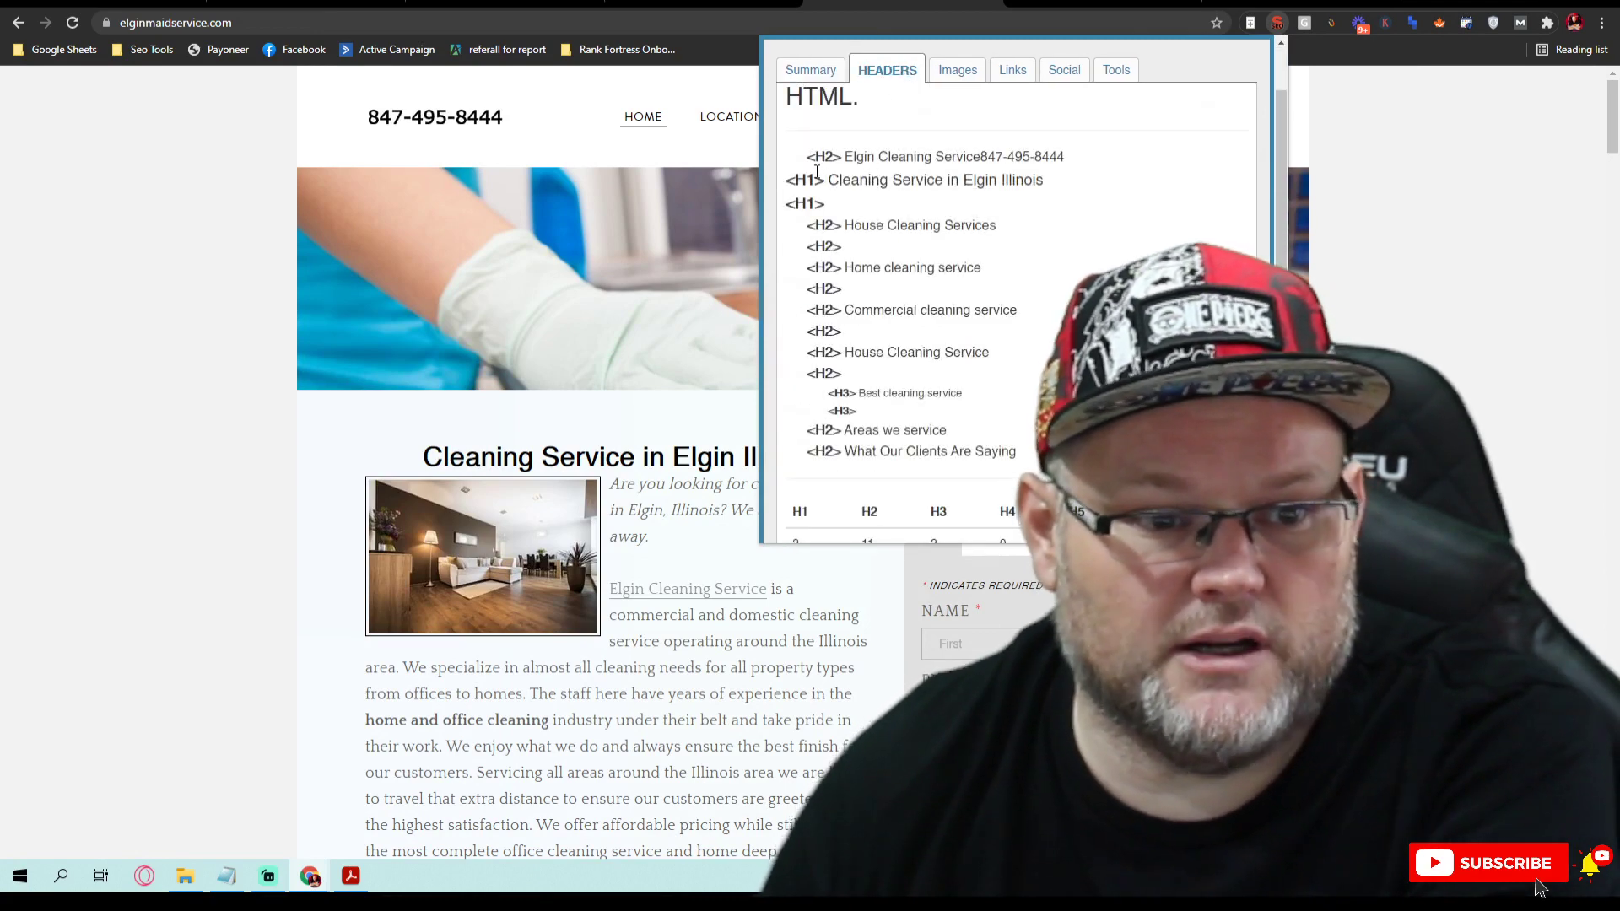
mouse_move(832, 199)
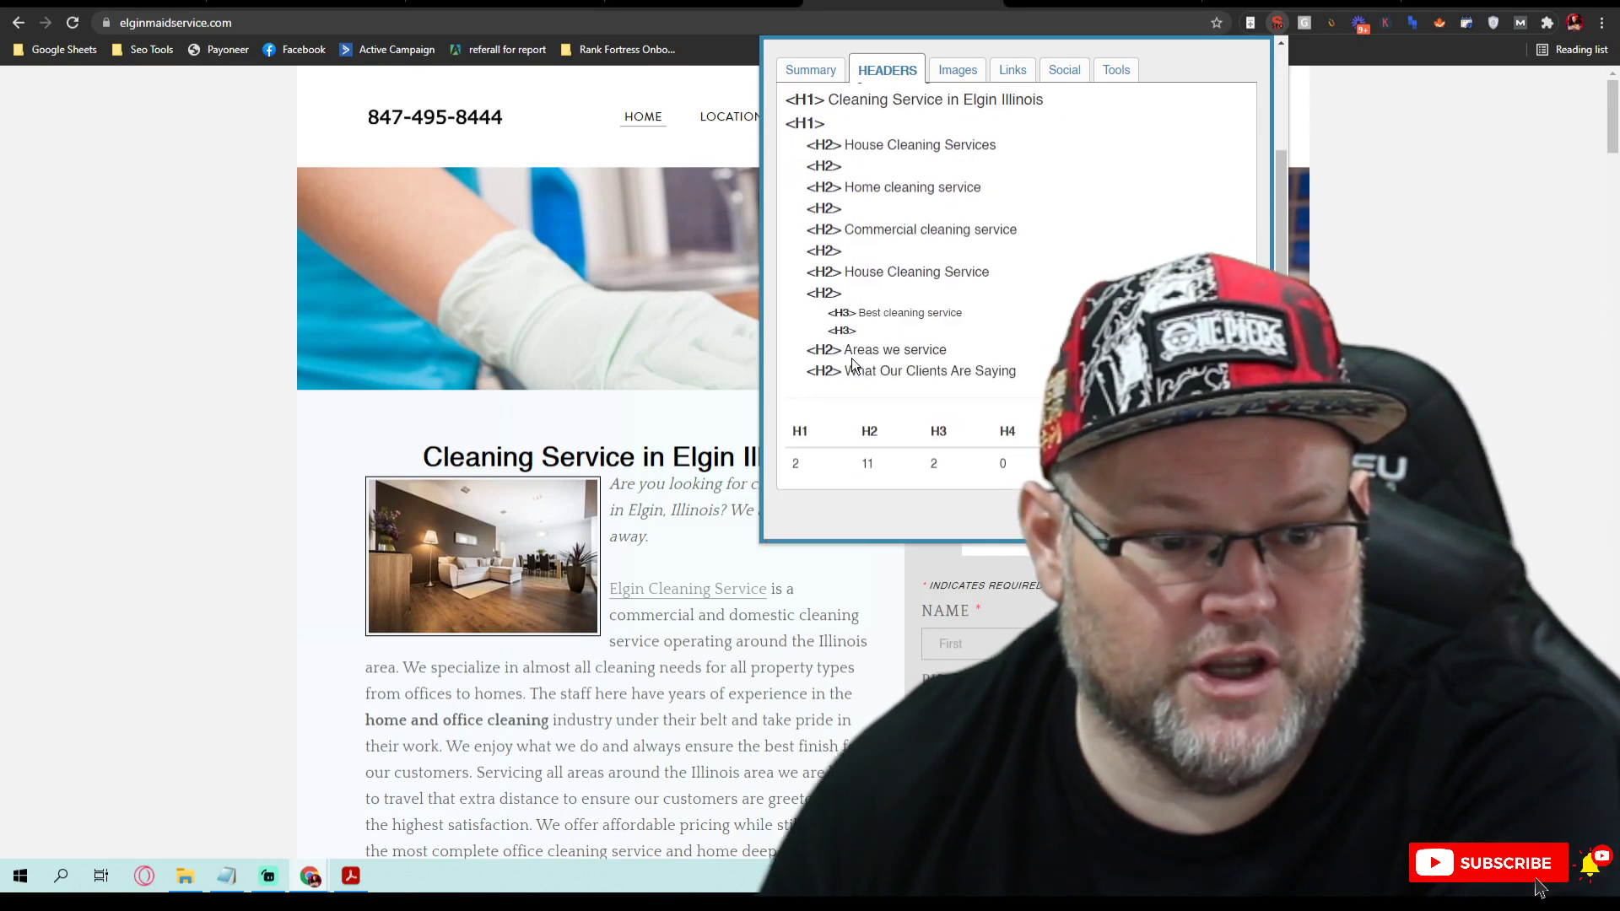
left_click(954, 69)
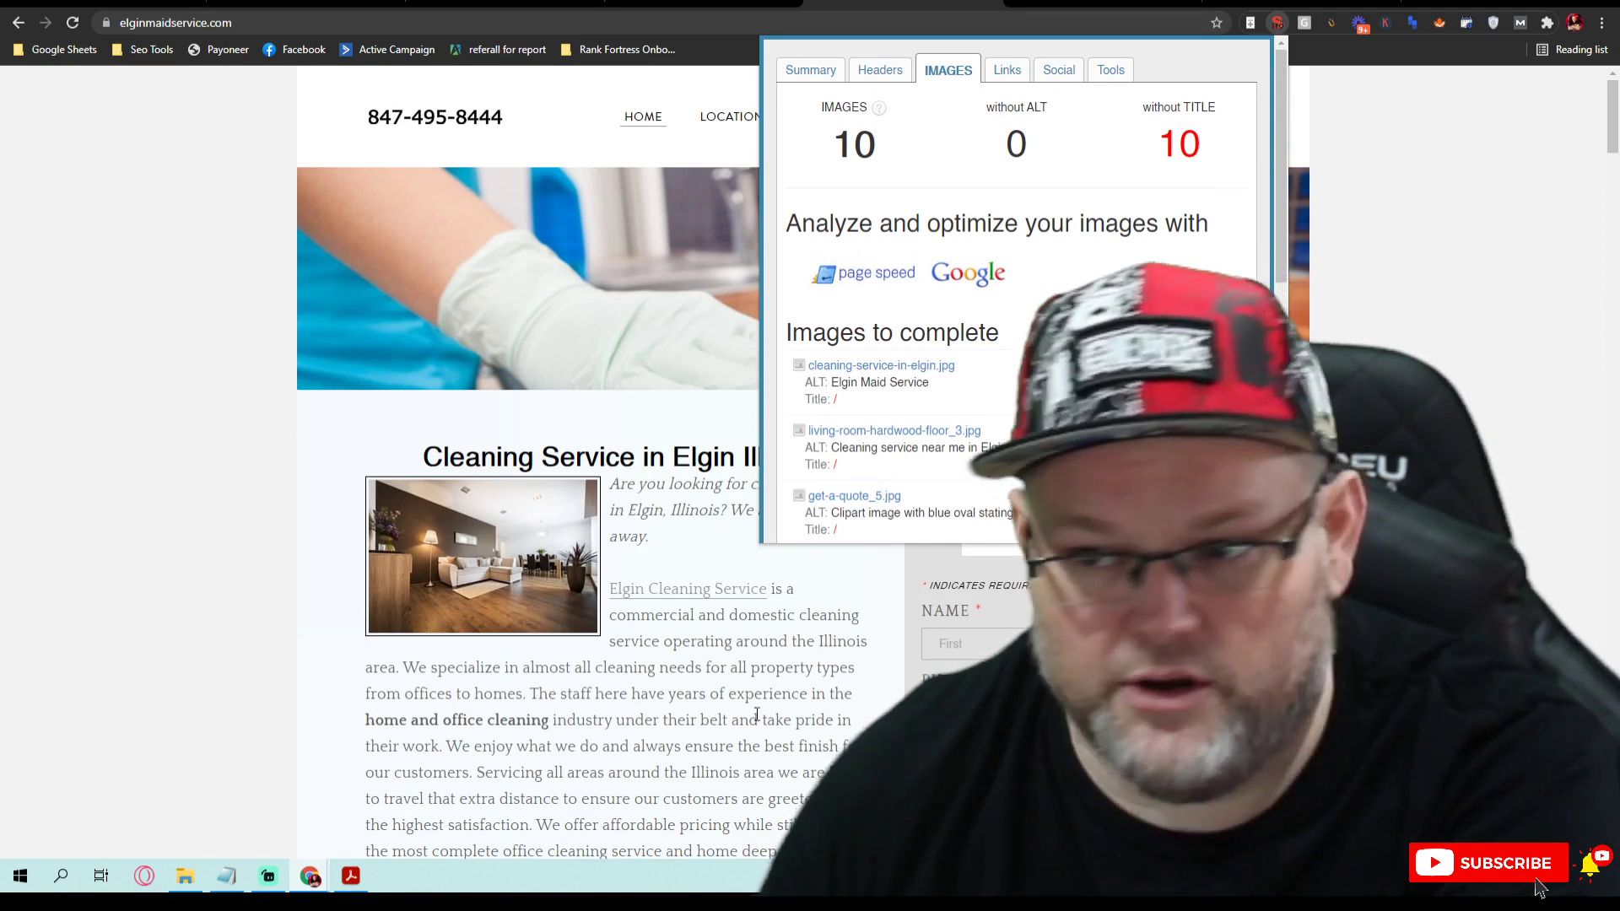
mouse_move(632, 540)
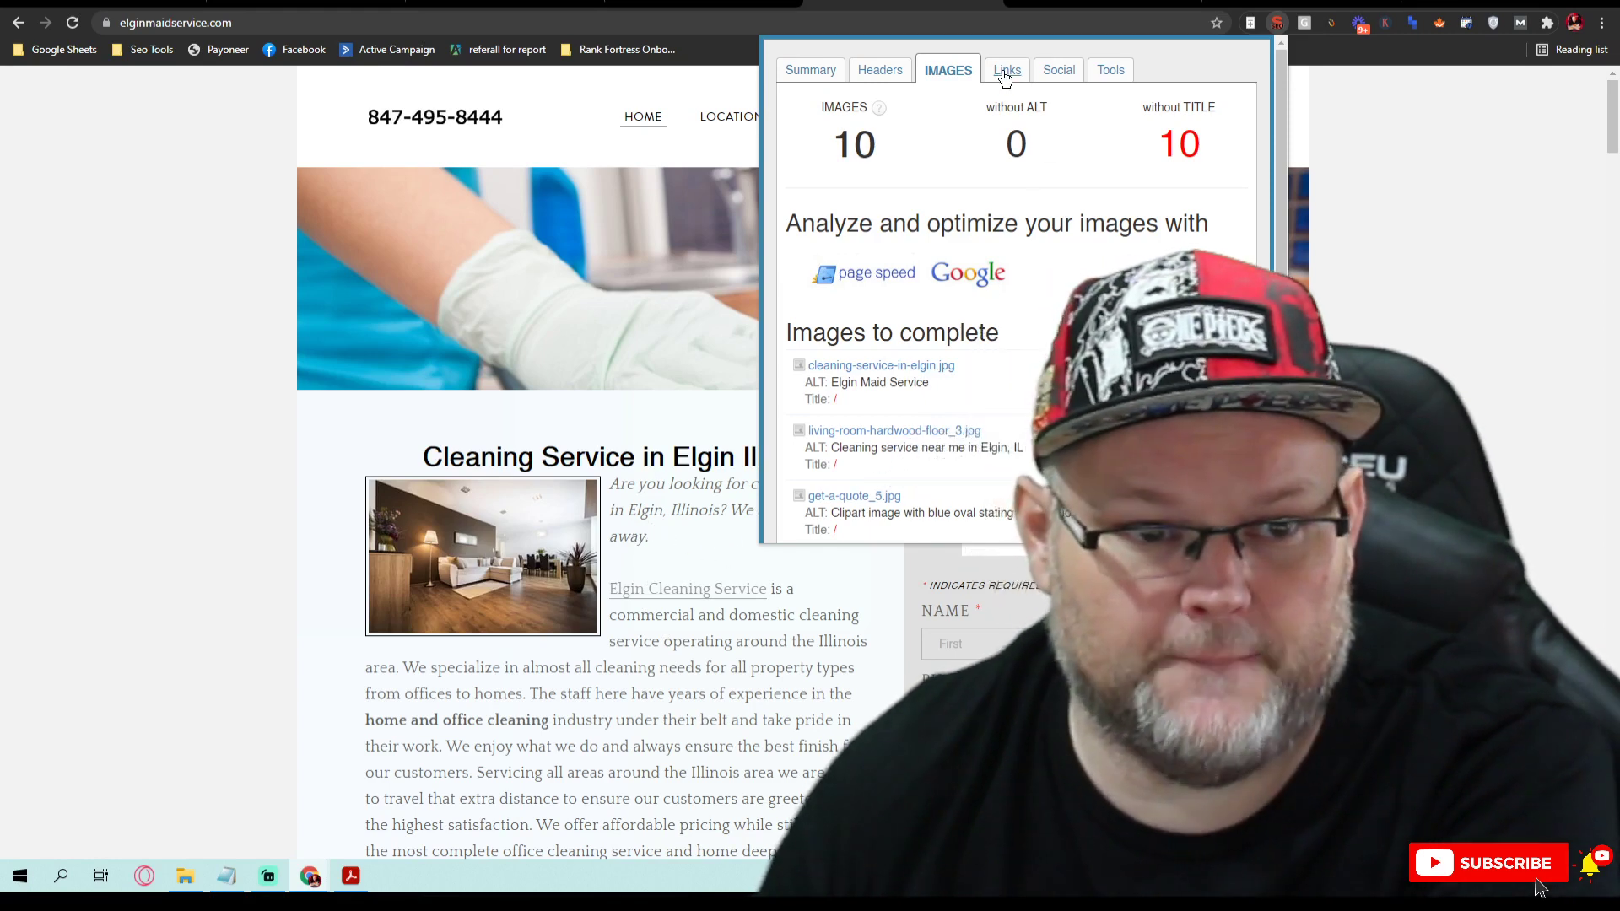
left_click(1002, 70)
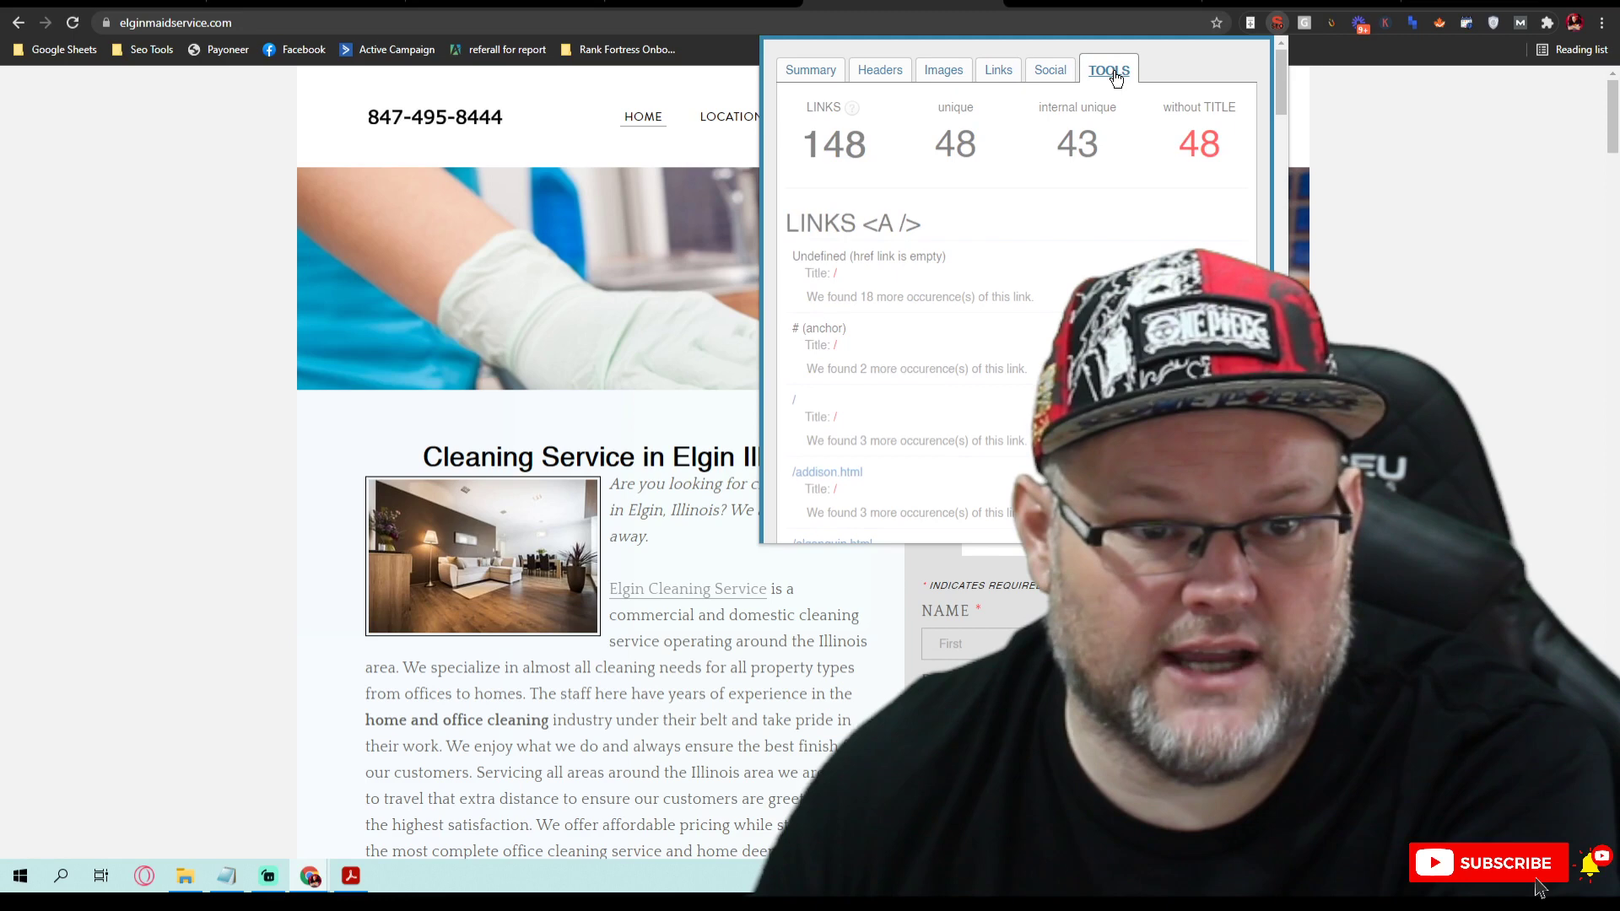
left_click(1109, 69)
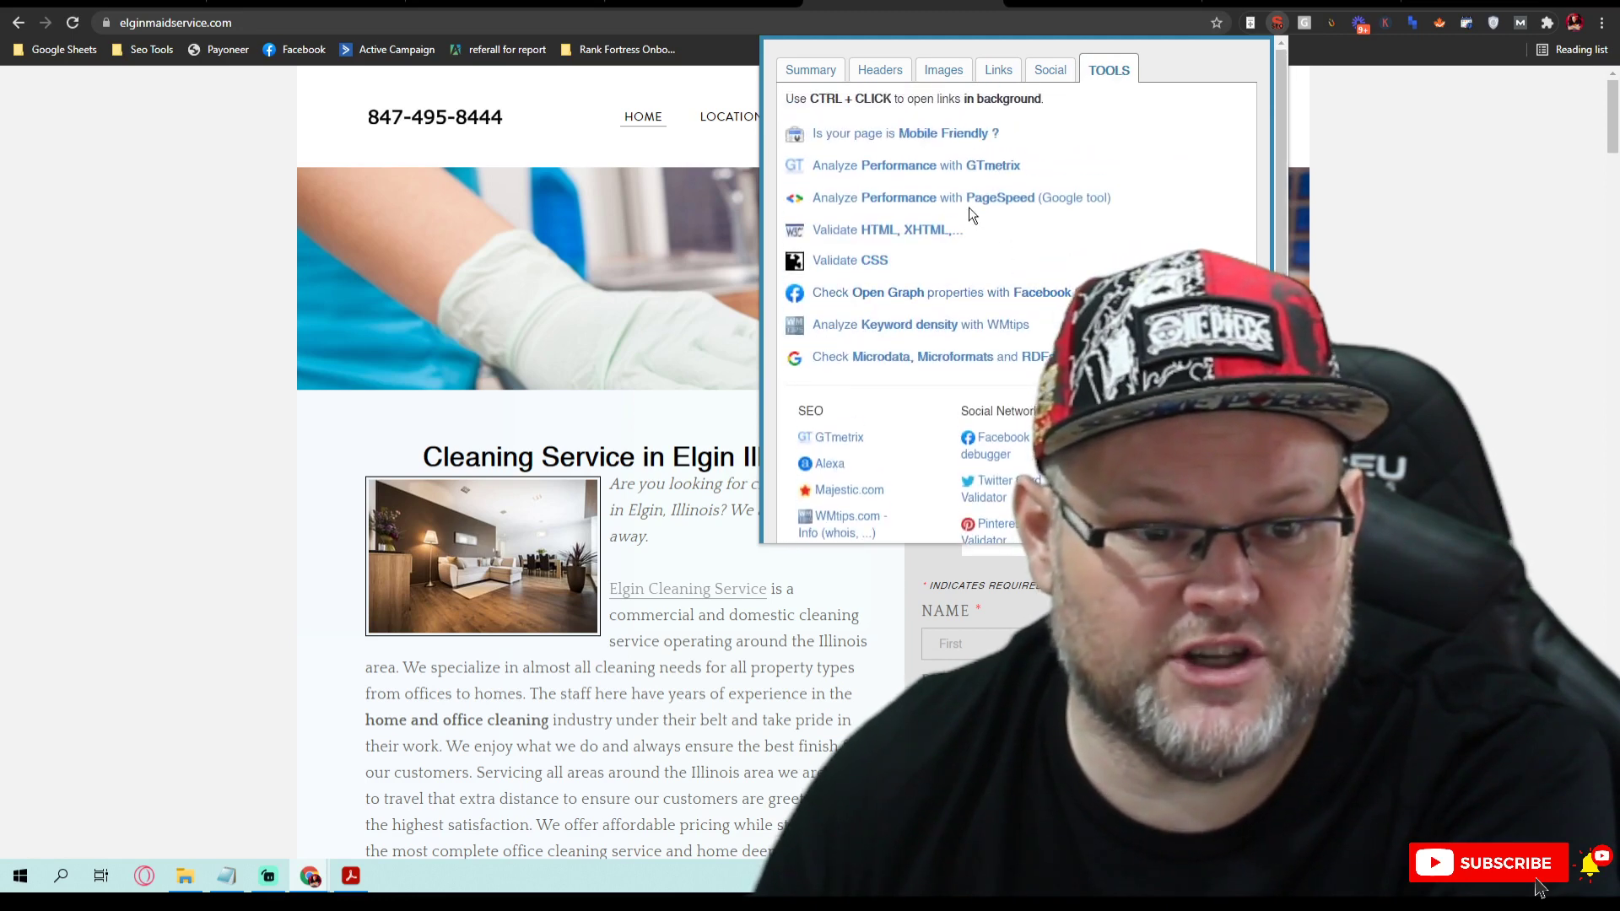
mouse_move(951, 194)
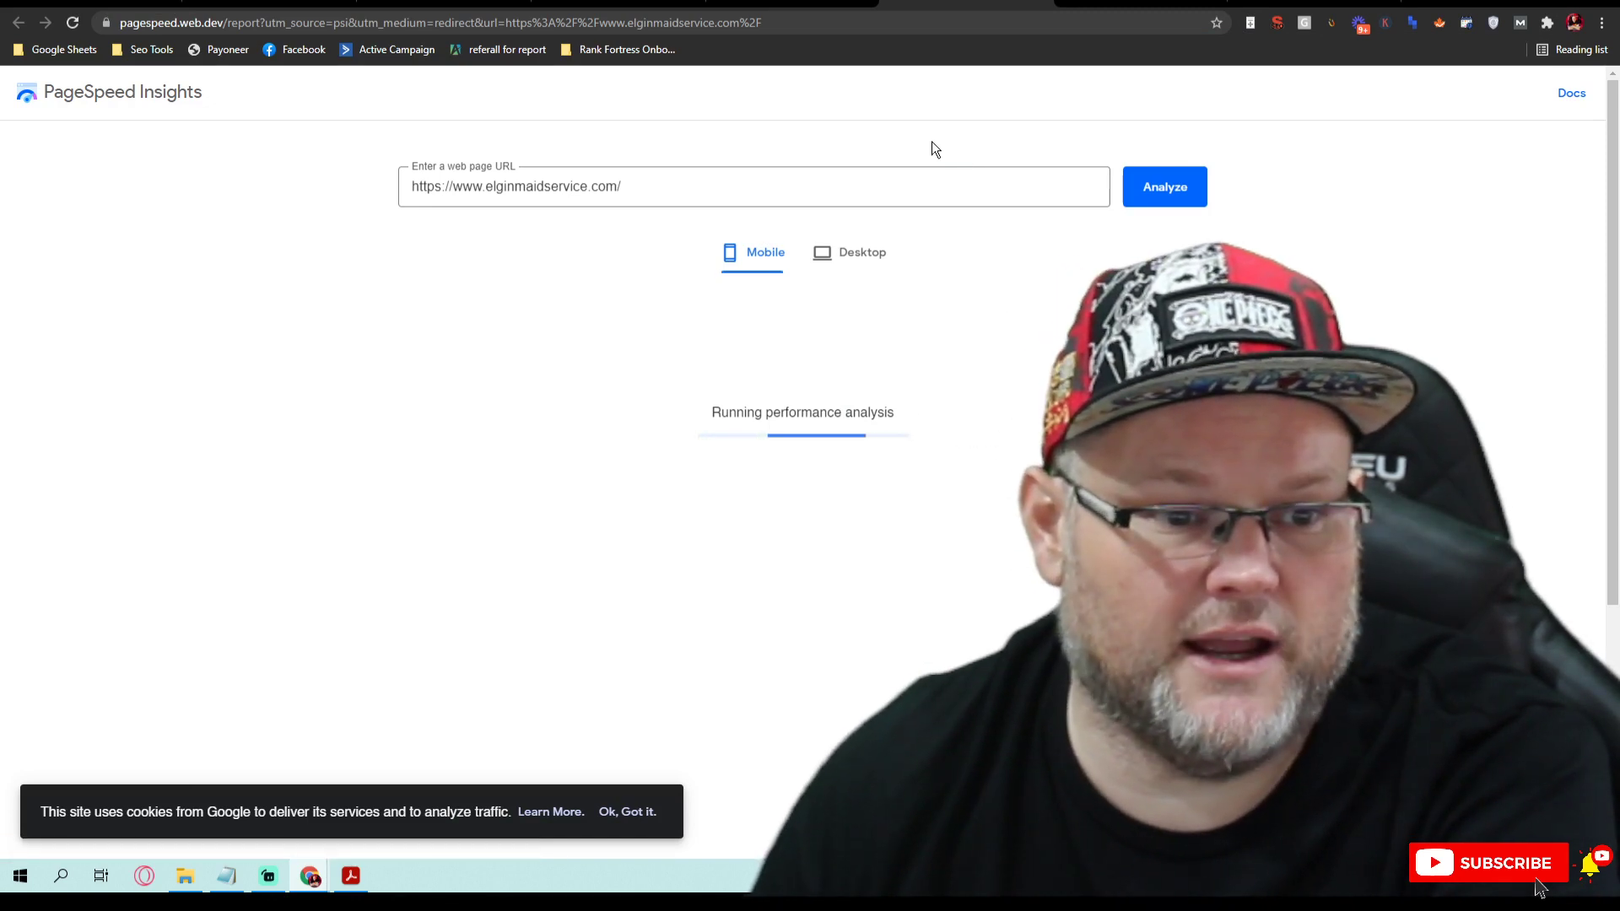
mouse_move(903, 157)
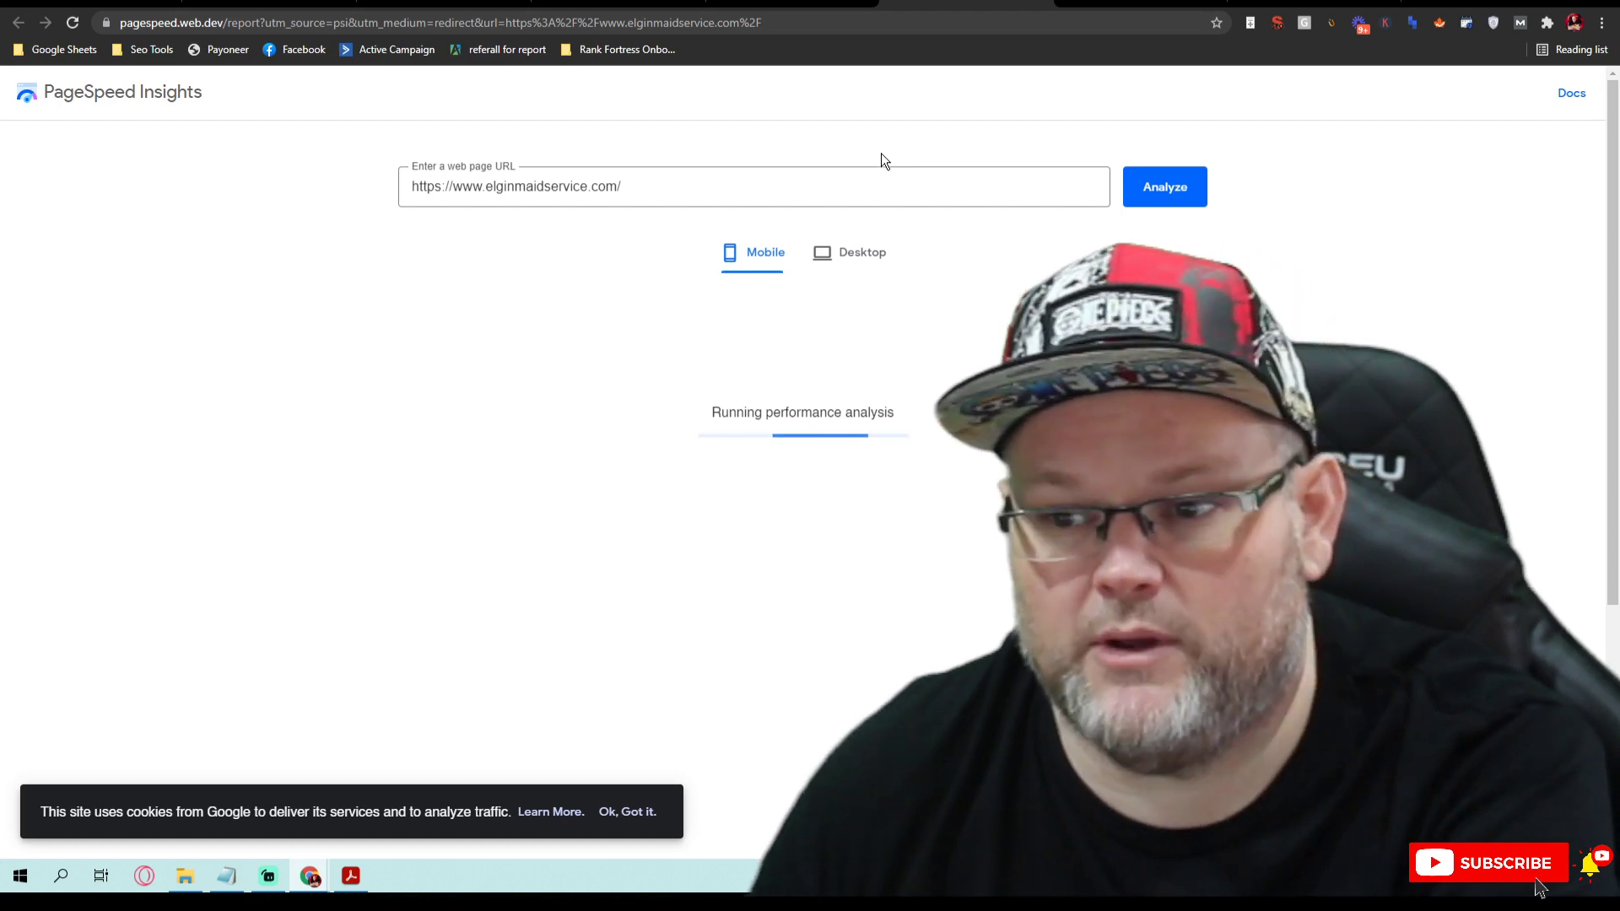
mouse_move(875, 163)
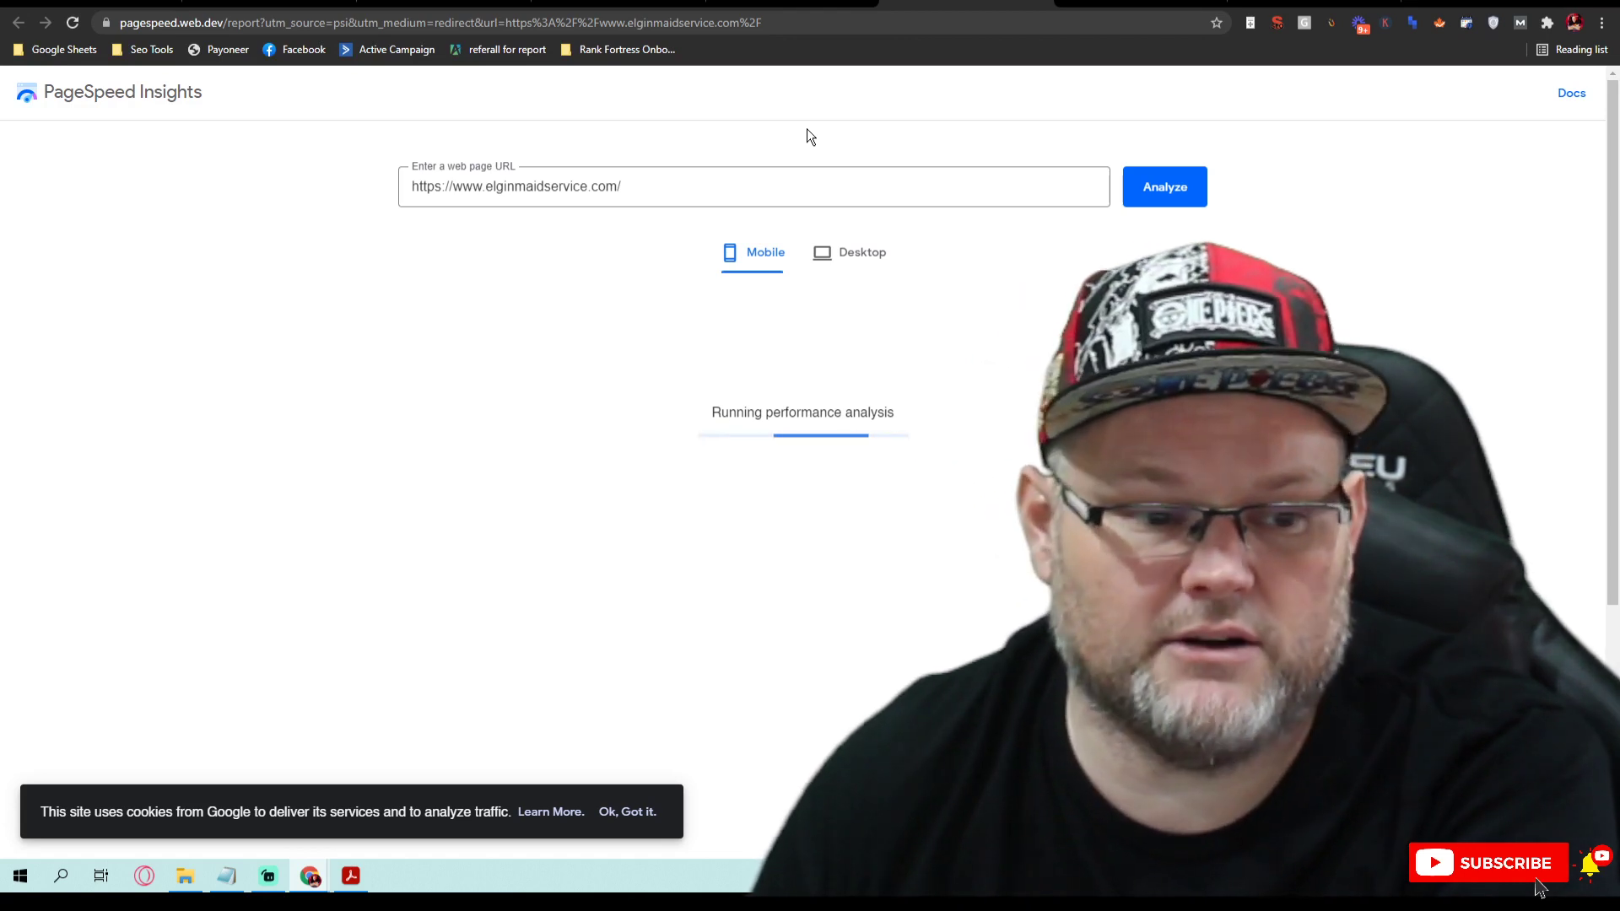
mouse_move(714, 433)
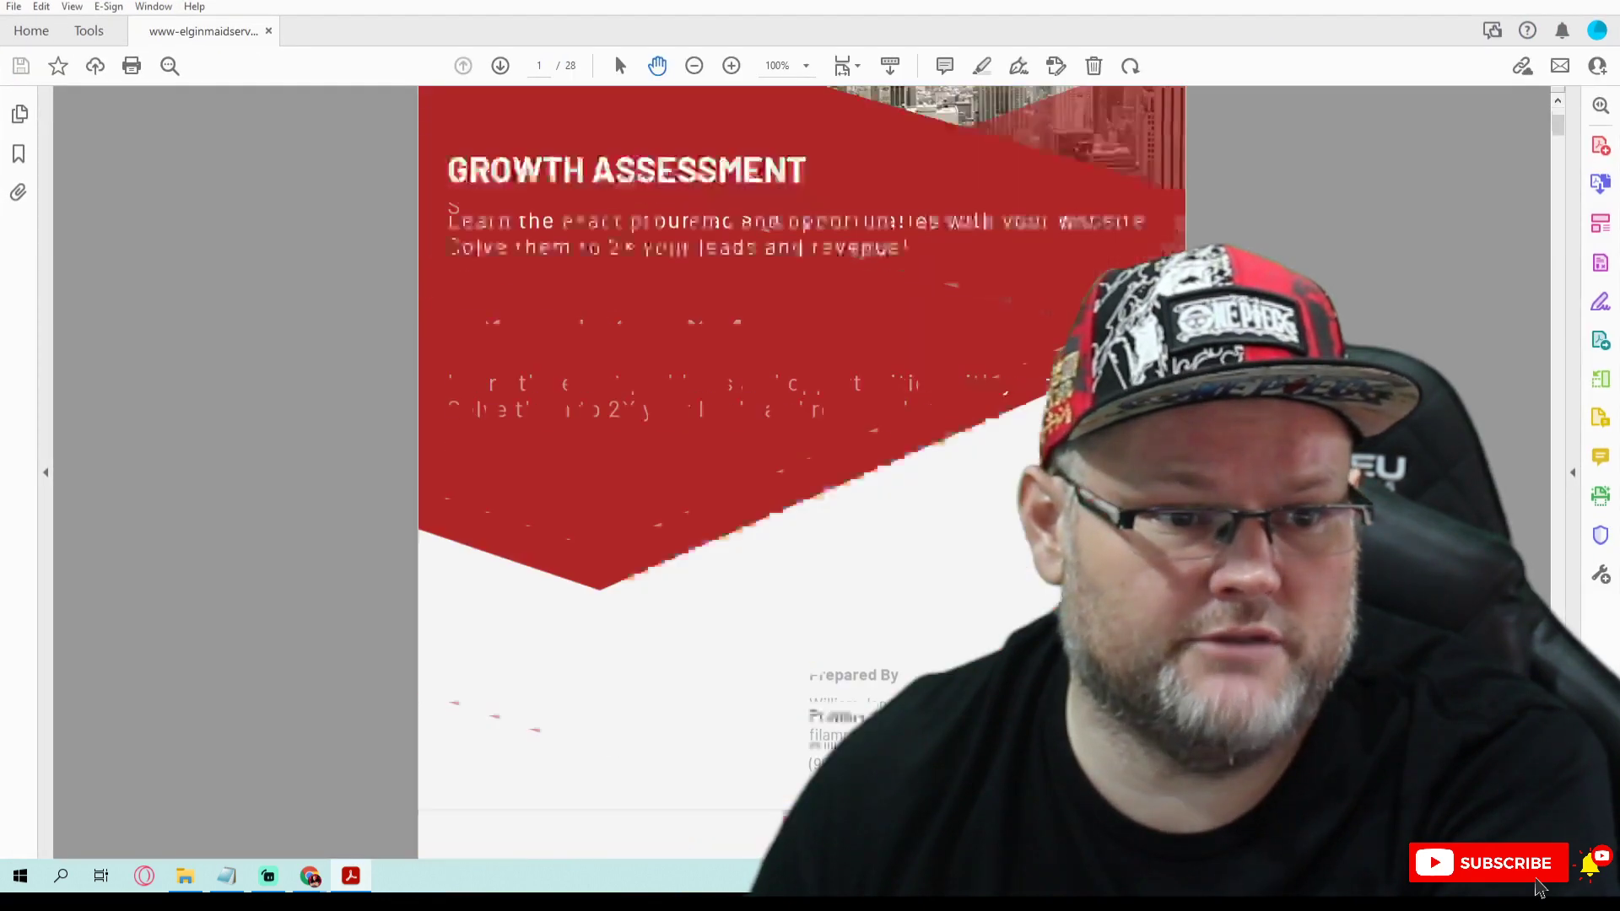
Step: Page through the growth assessment to the Performance & Security score of 45/100
scroll("down", 3)
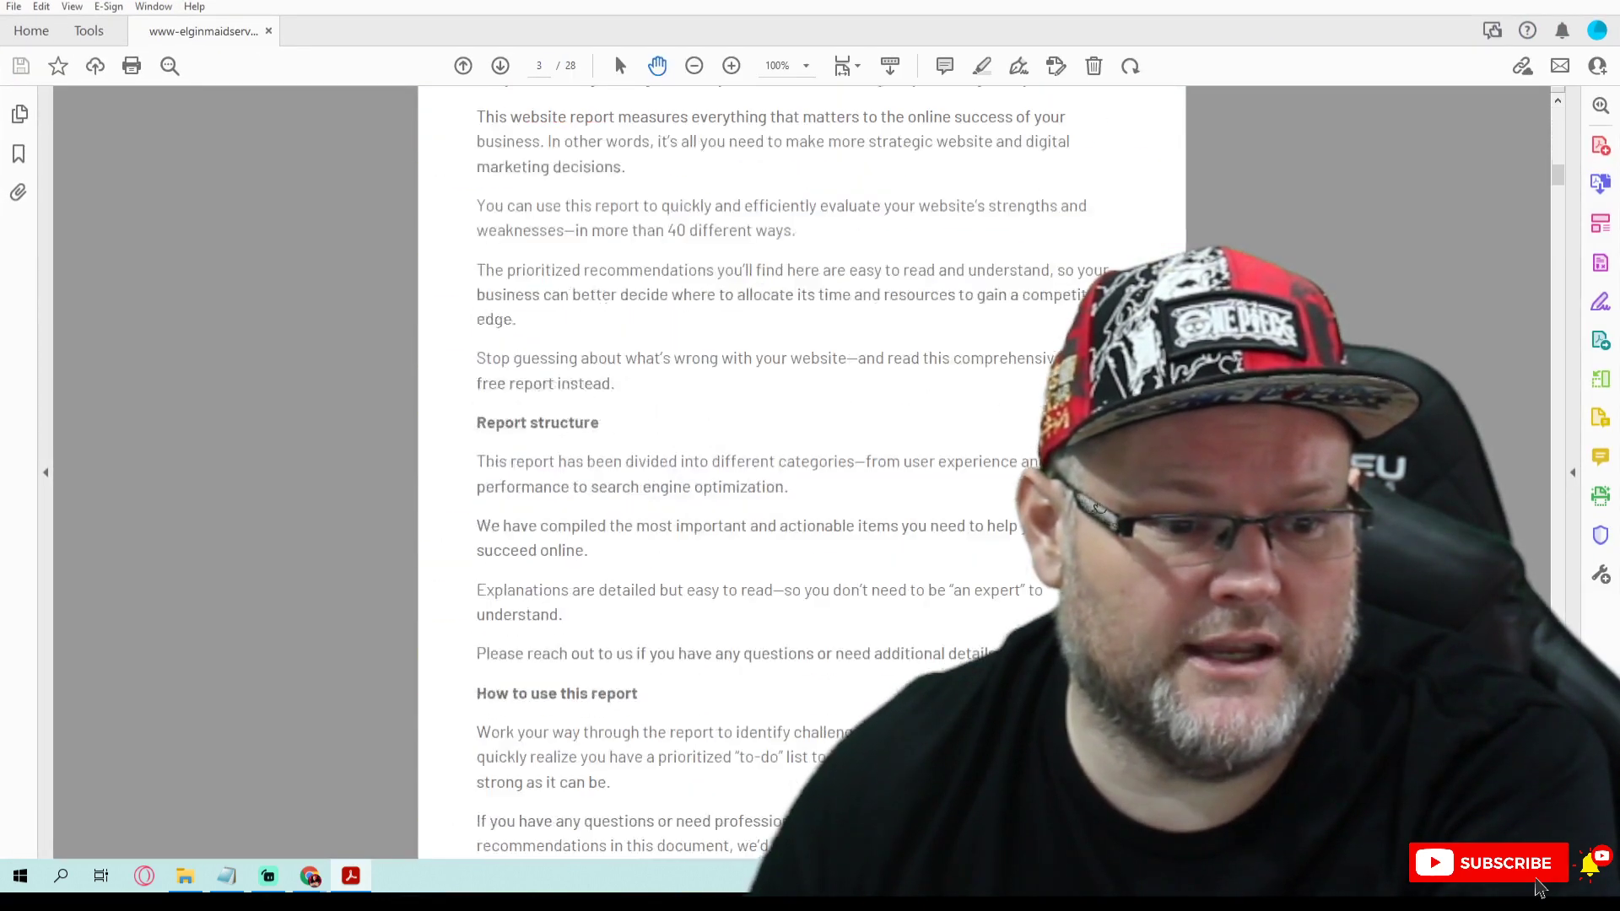
left_click(500, 65)
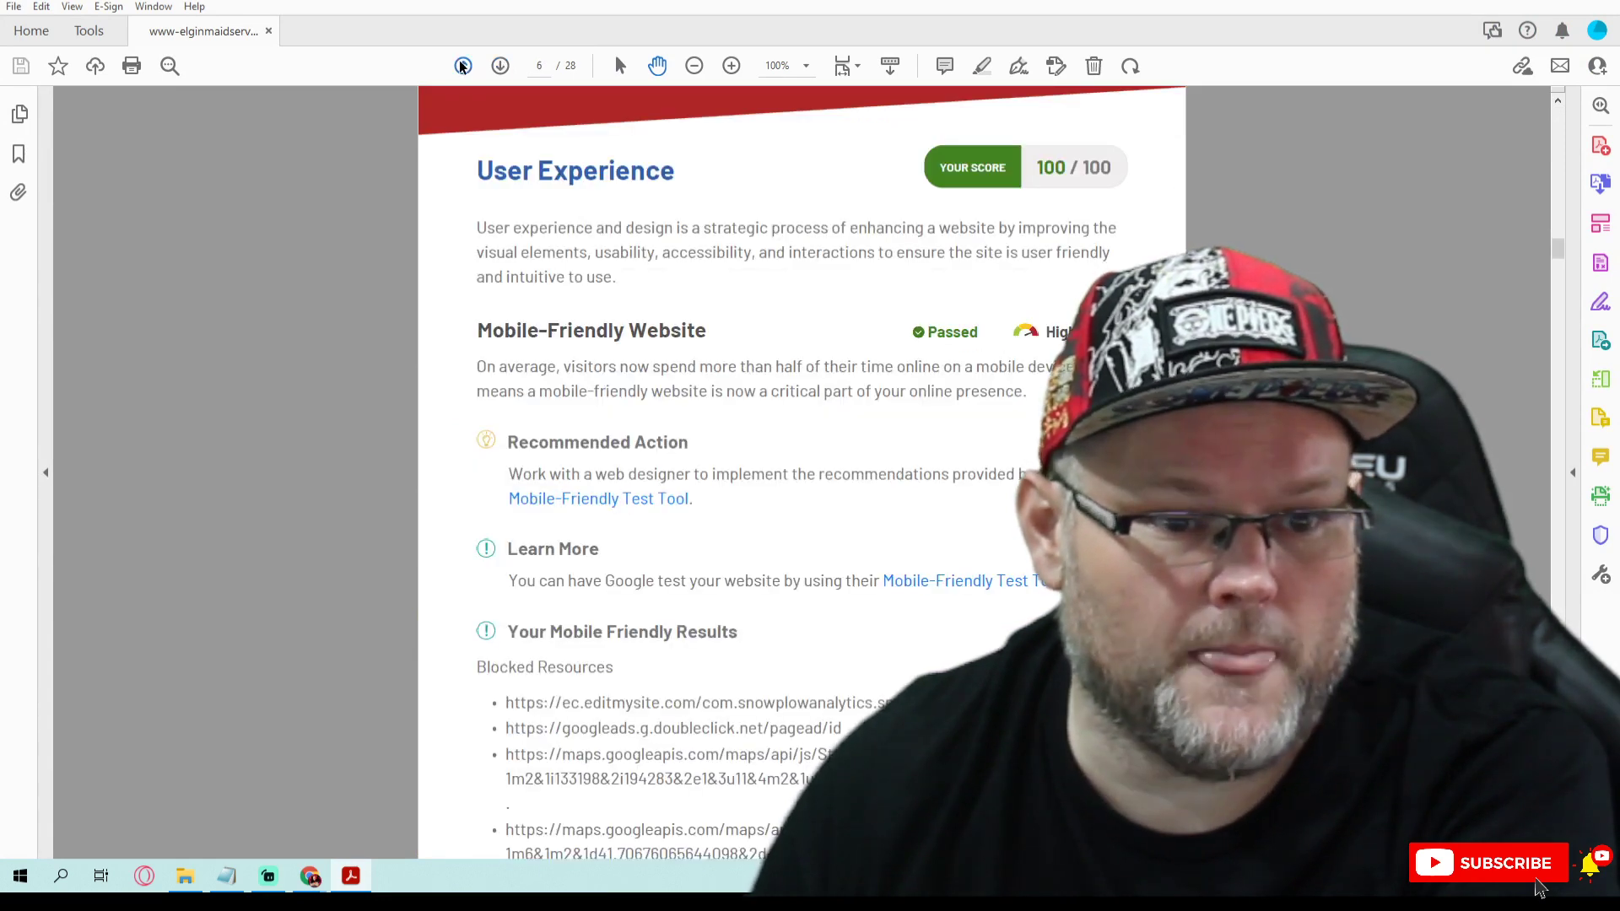
left_click(463, 64)
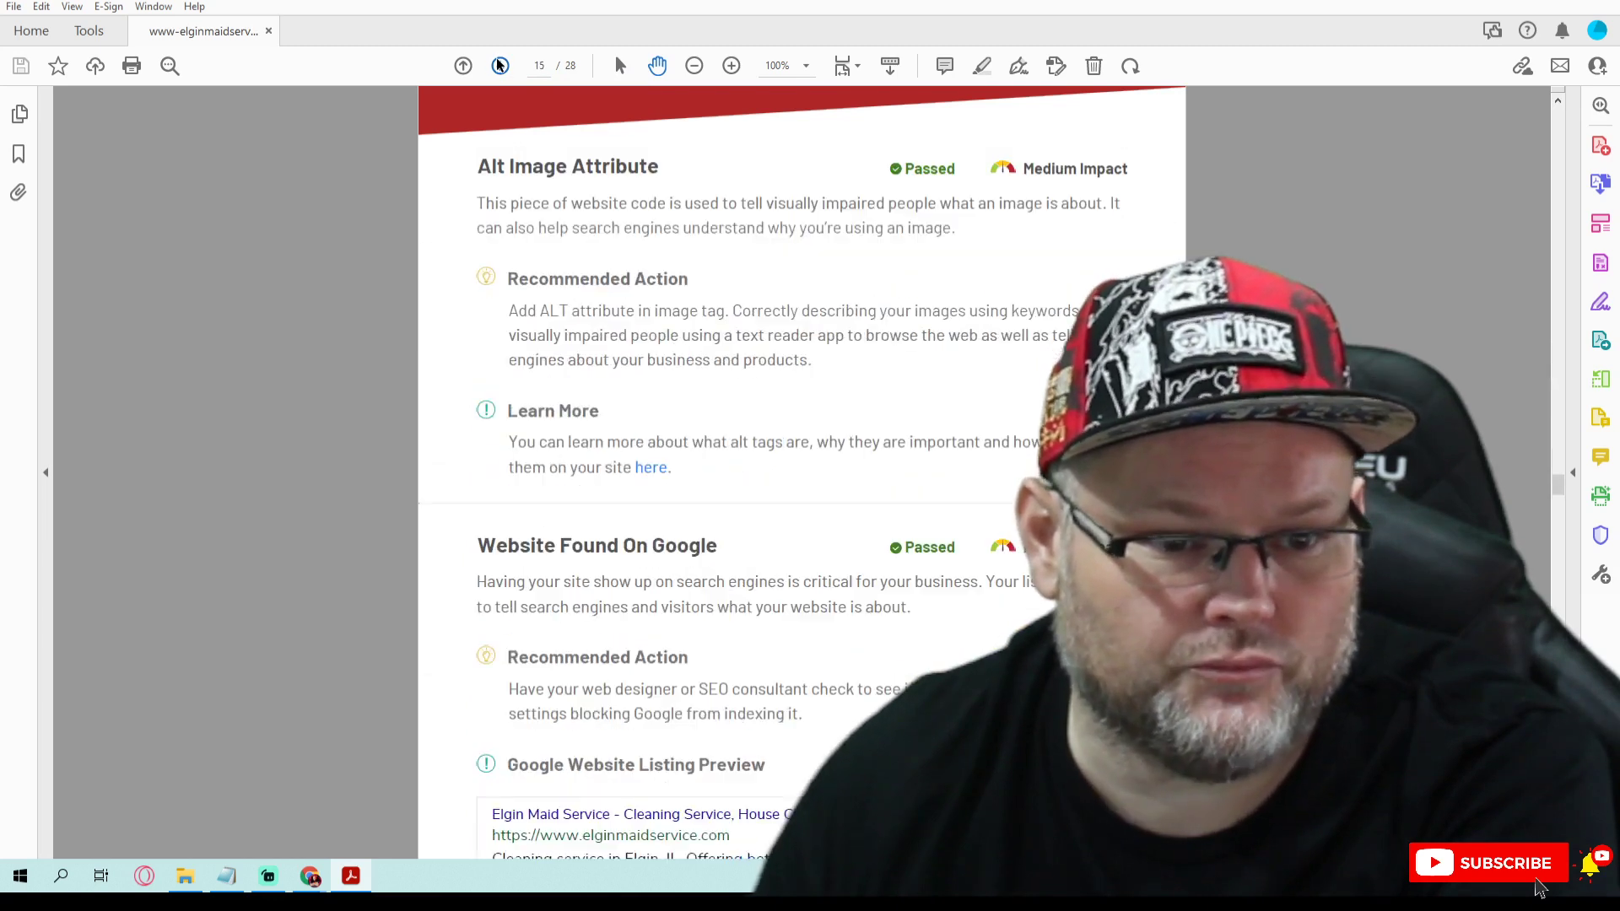
scroll("down", 3)
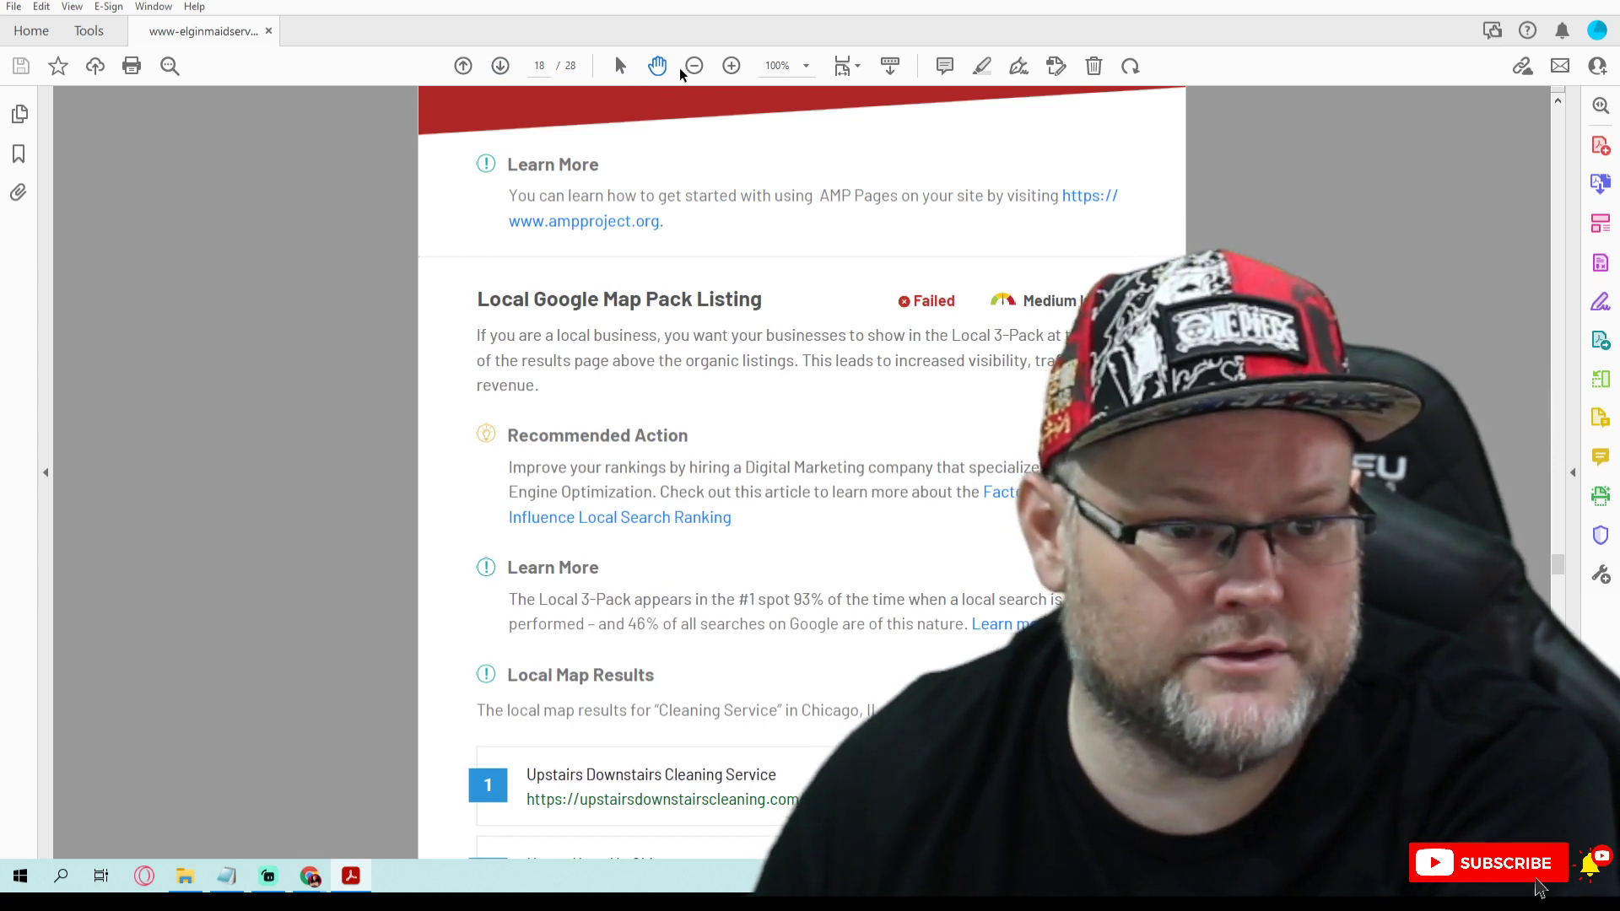
left_click(500, 65)
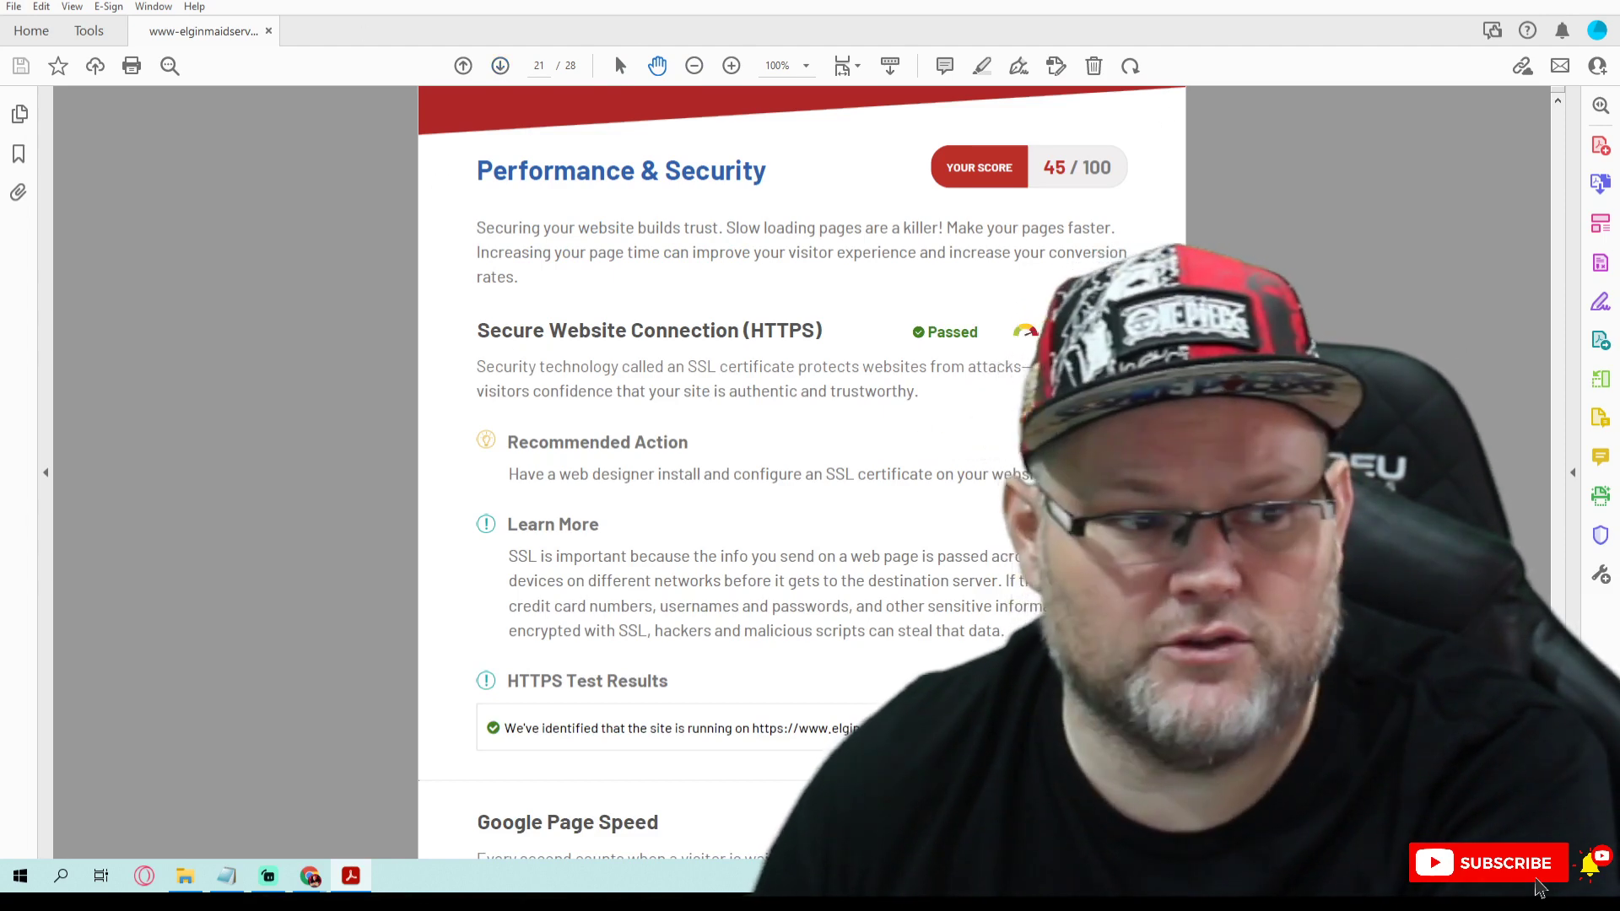
left_click(500, 65)
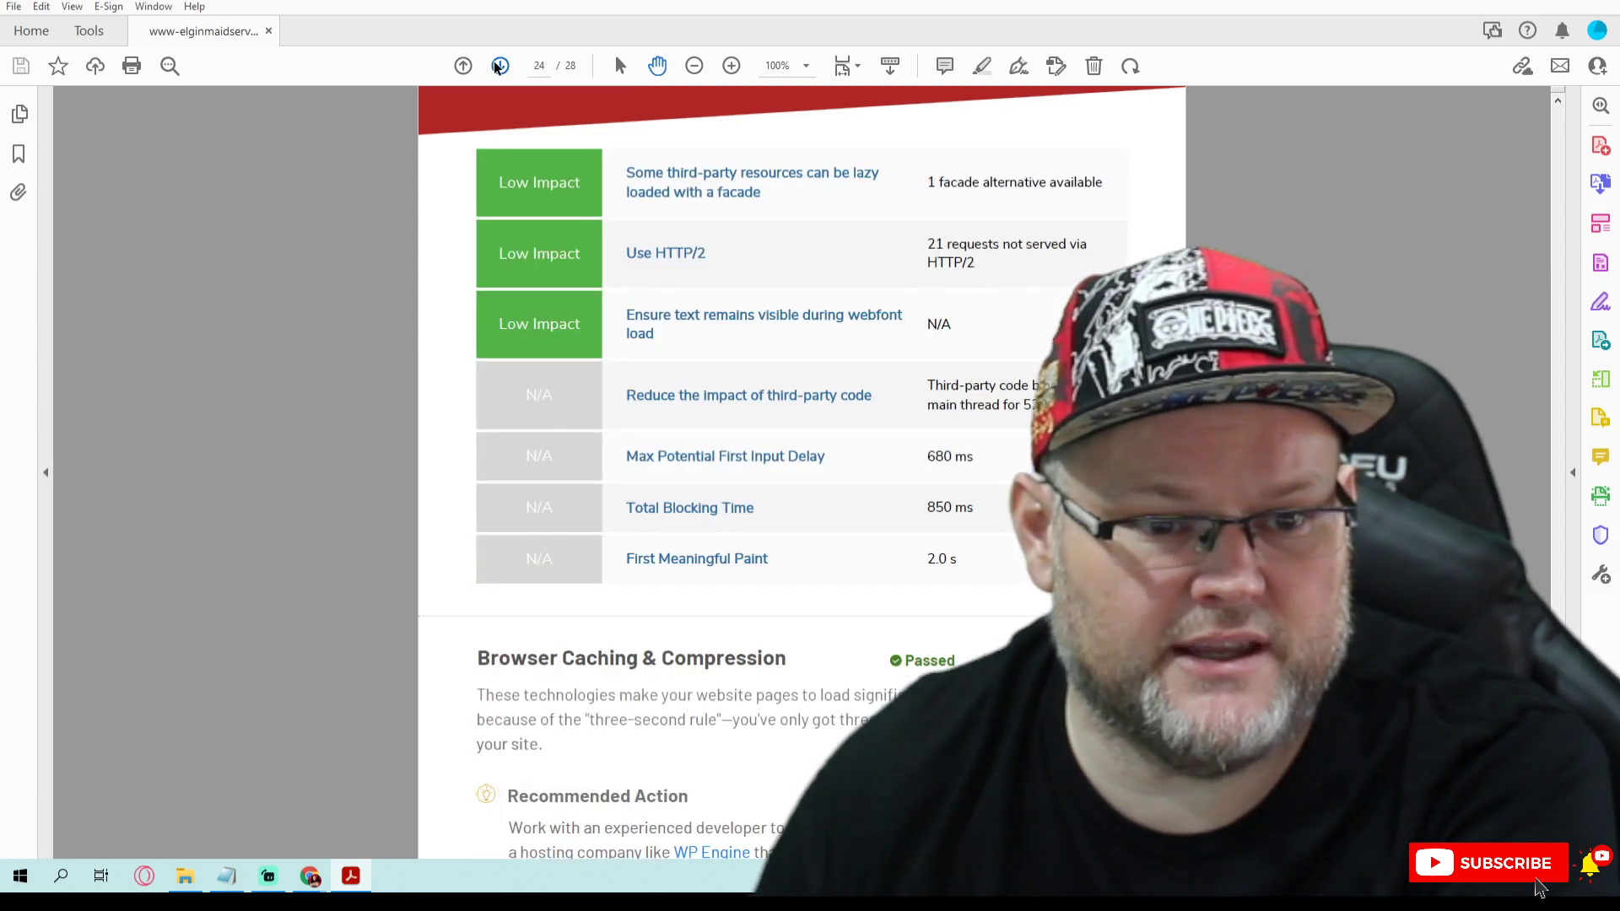
left_click(499, 65)
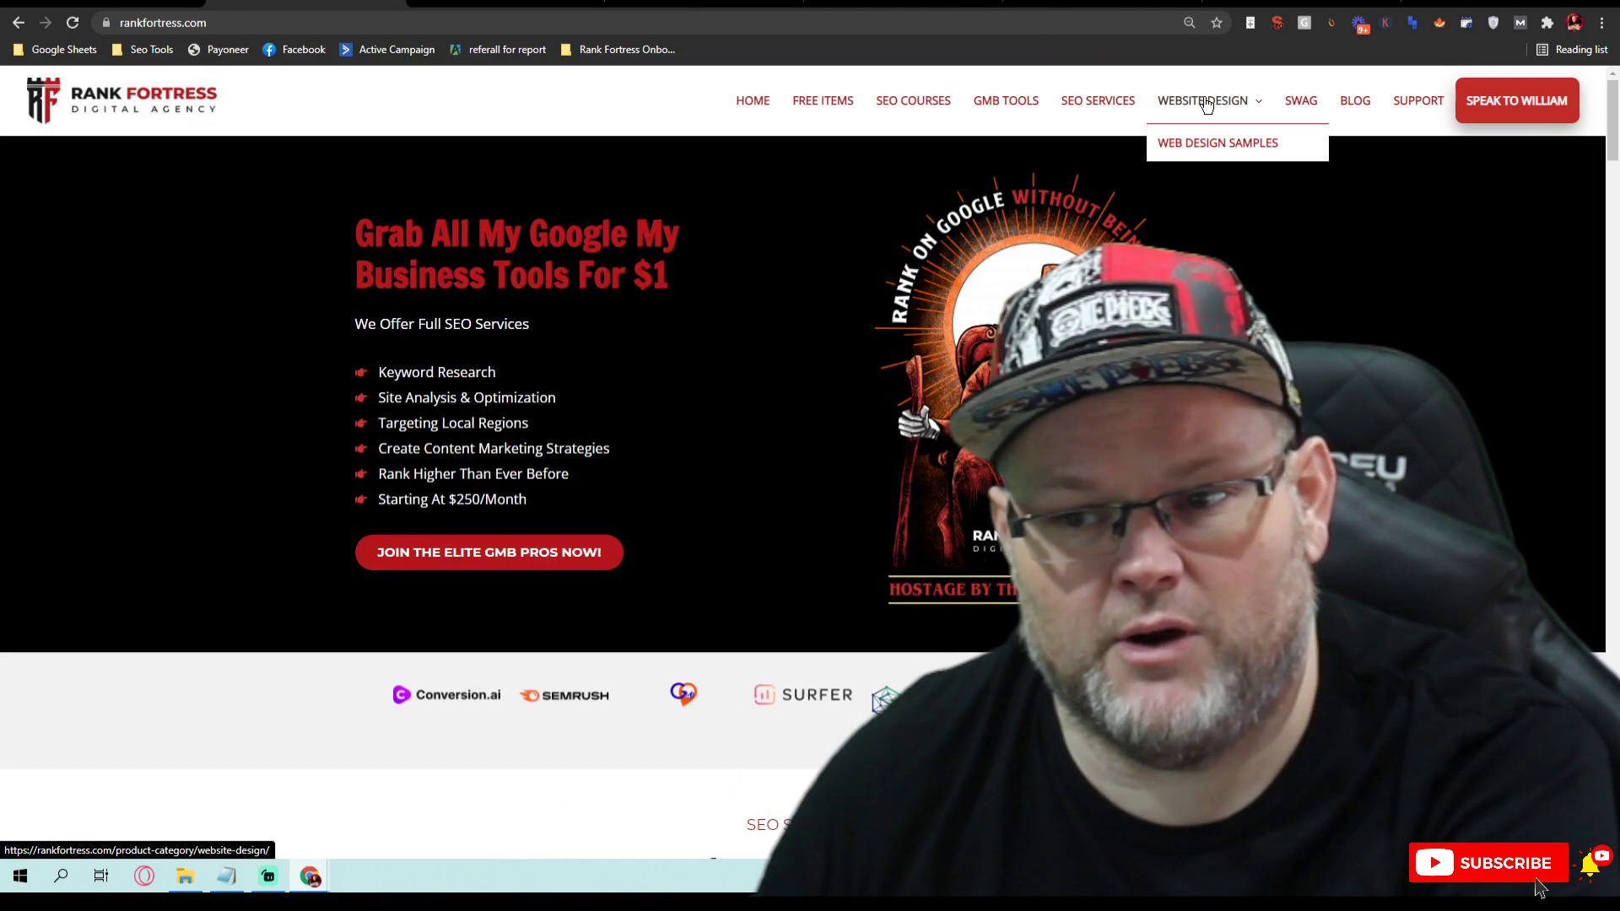
Step: Browse Rank Fortress's Website Design product listings
left_click(1204, 101)
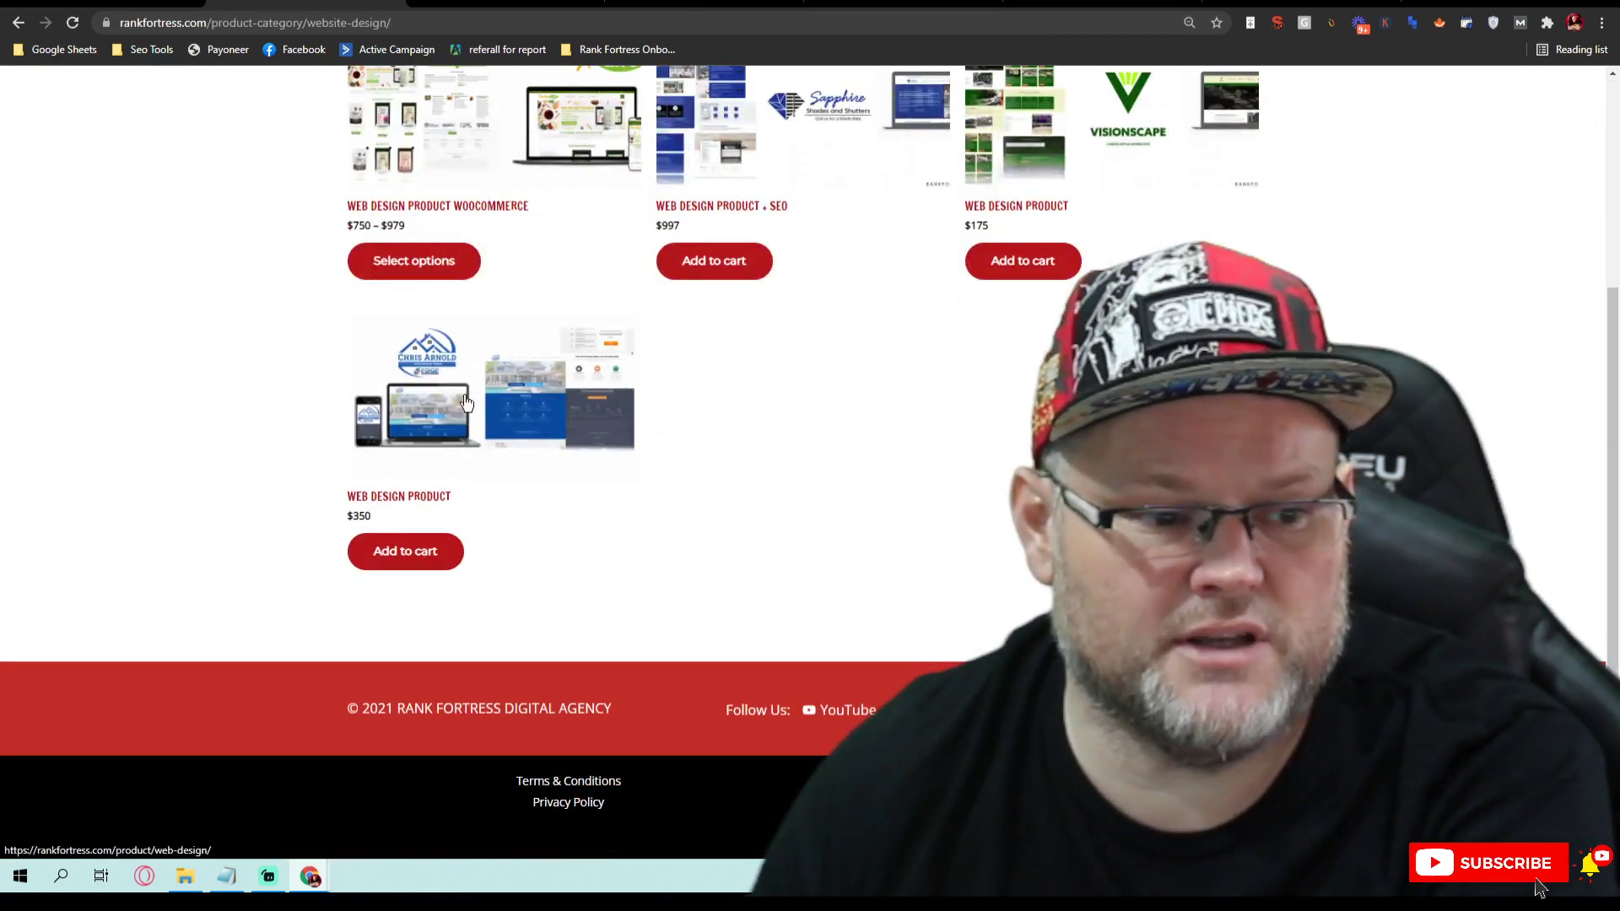
scroll("up", 3)
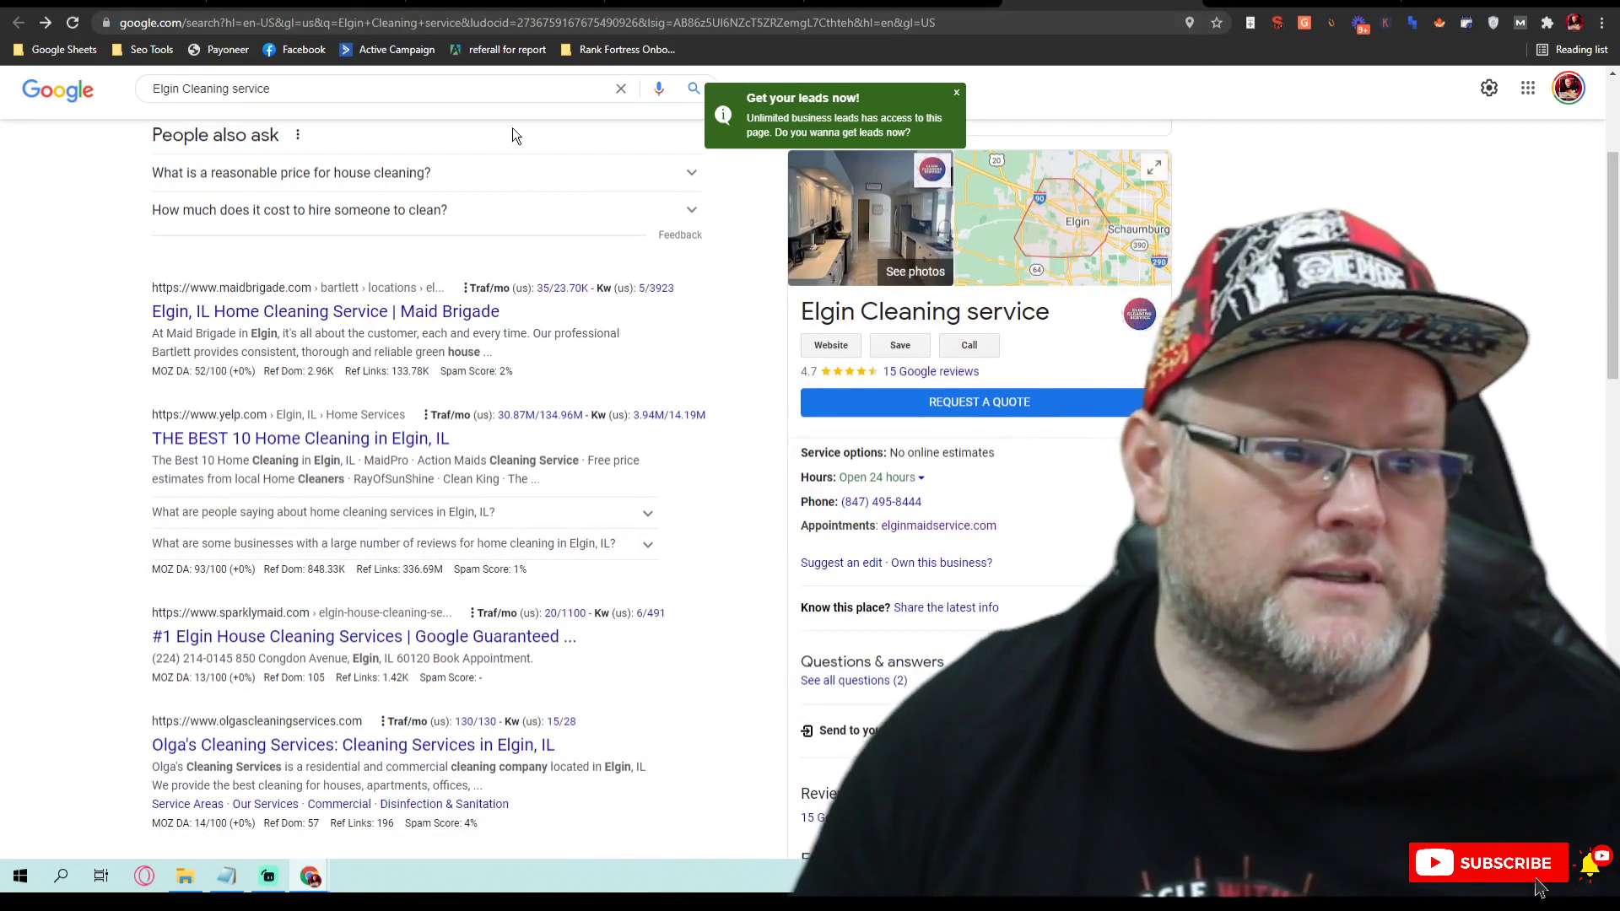
Step: Search Google for 'elgin illinois population' using the autocomplete suggestion
left_click(382, 87)
type("elgin illinois pop")
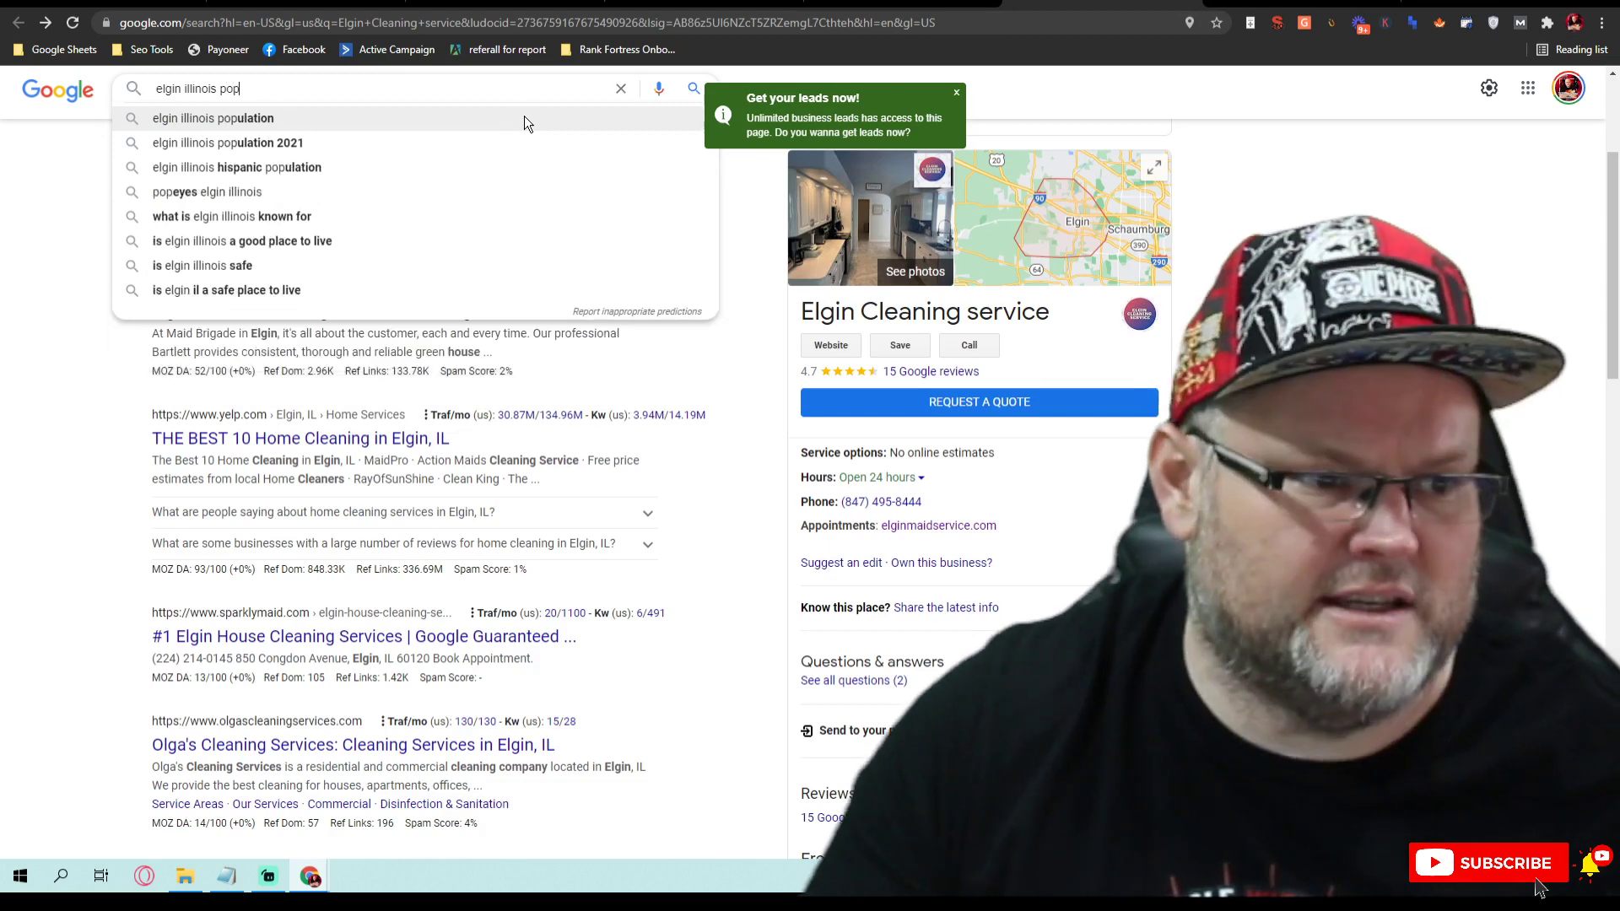
left_click(212, 118)
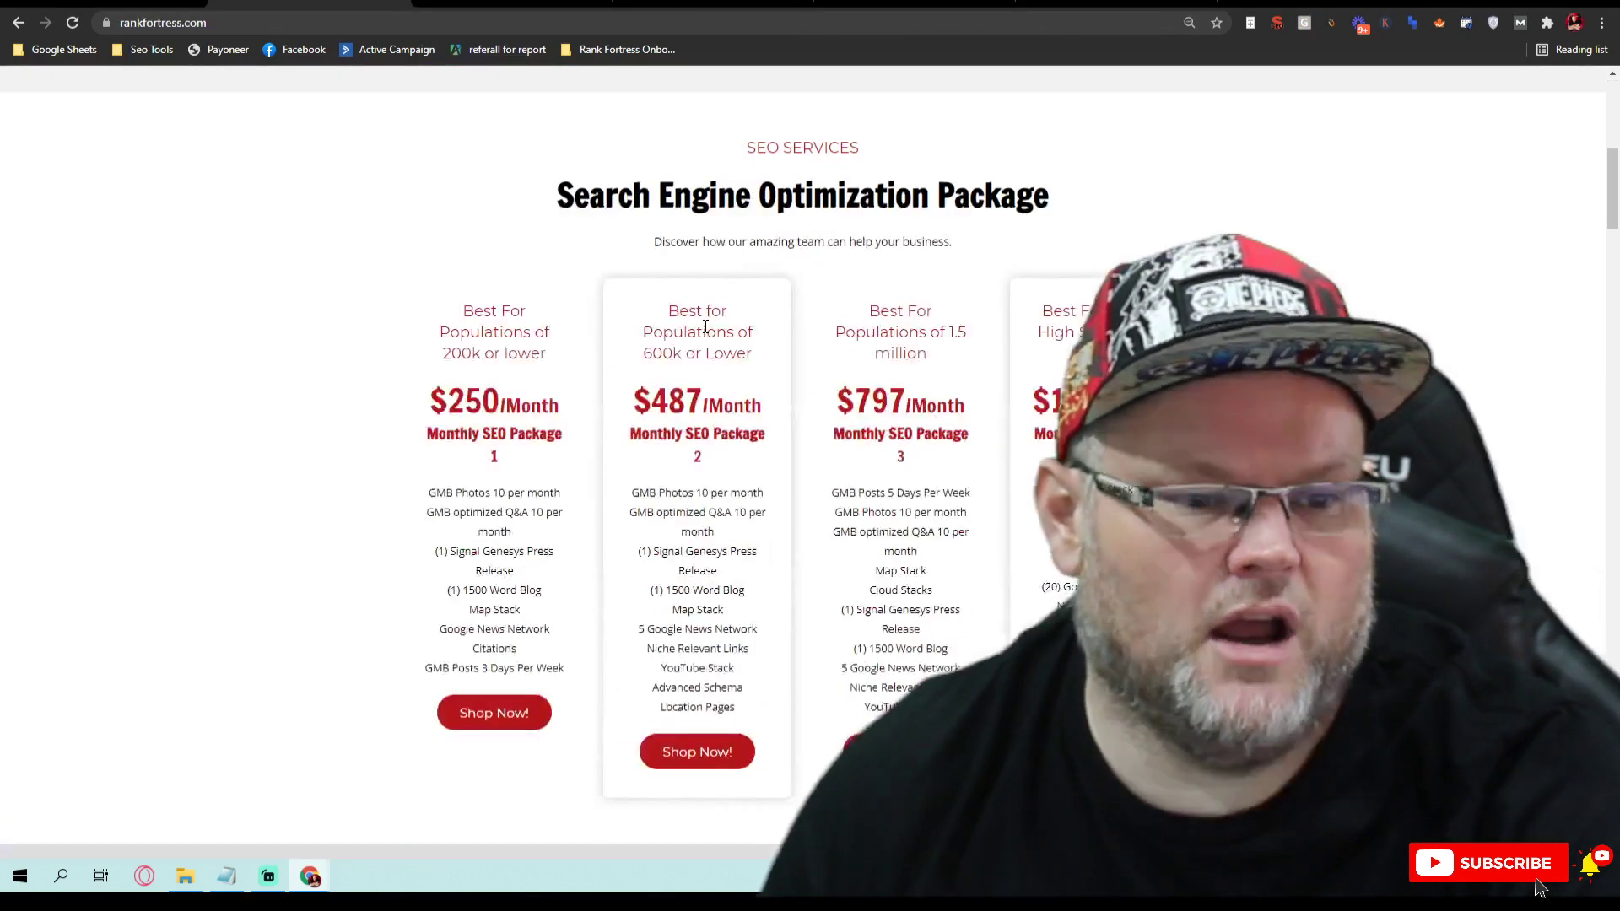
Step: Scroll through Rank Fortress's four SEO tiers up to $1,497/month, then back to the headline
scroll("down", 3)
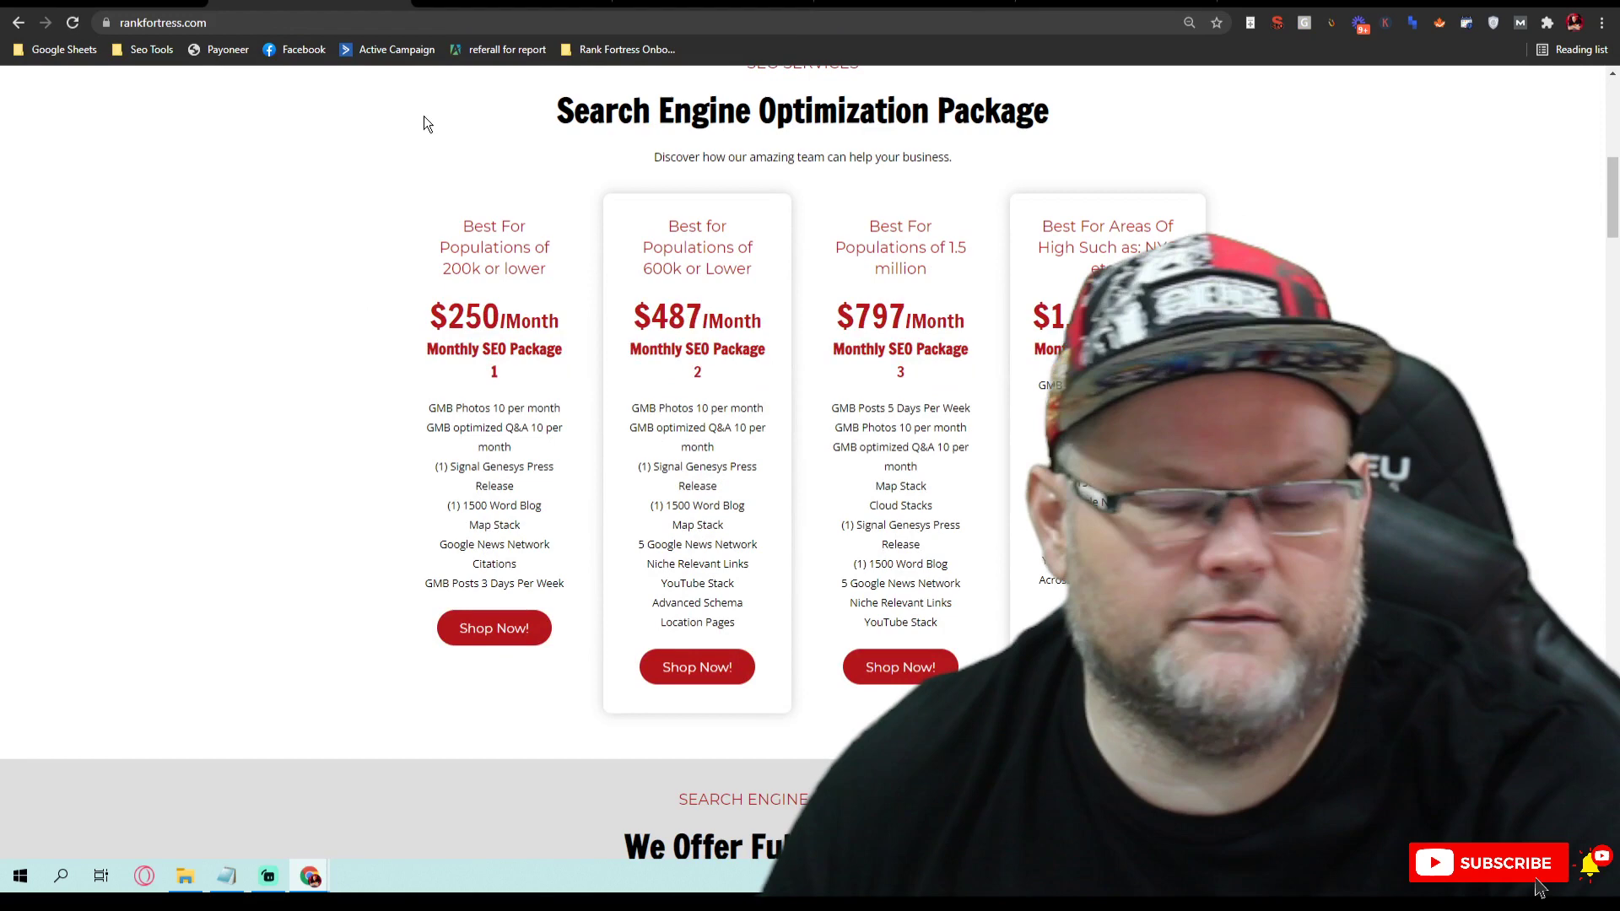
mouse_move(242, 115)
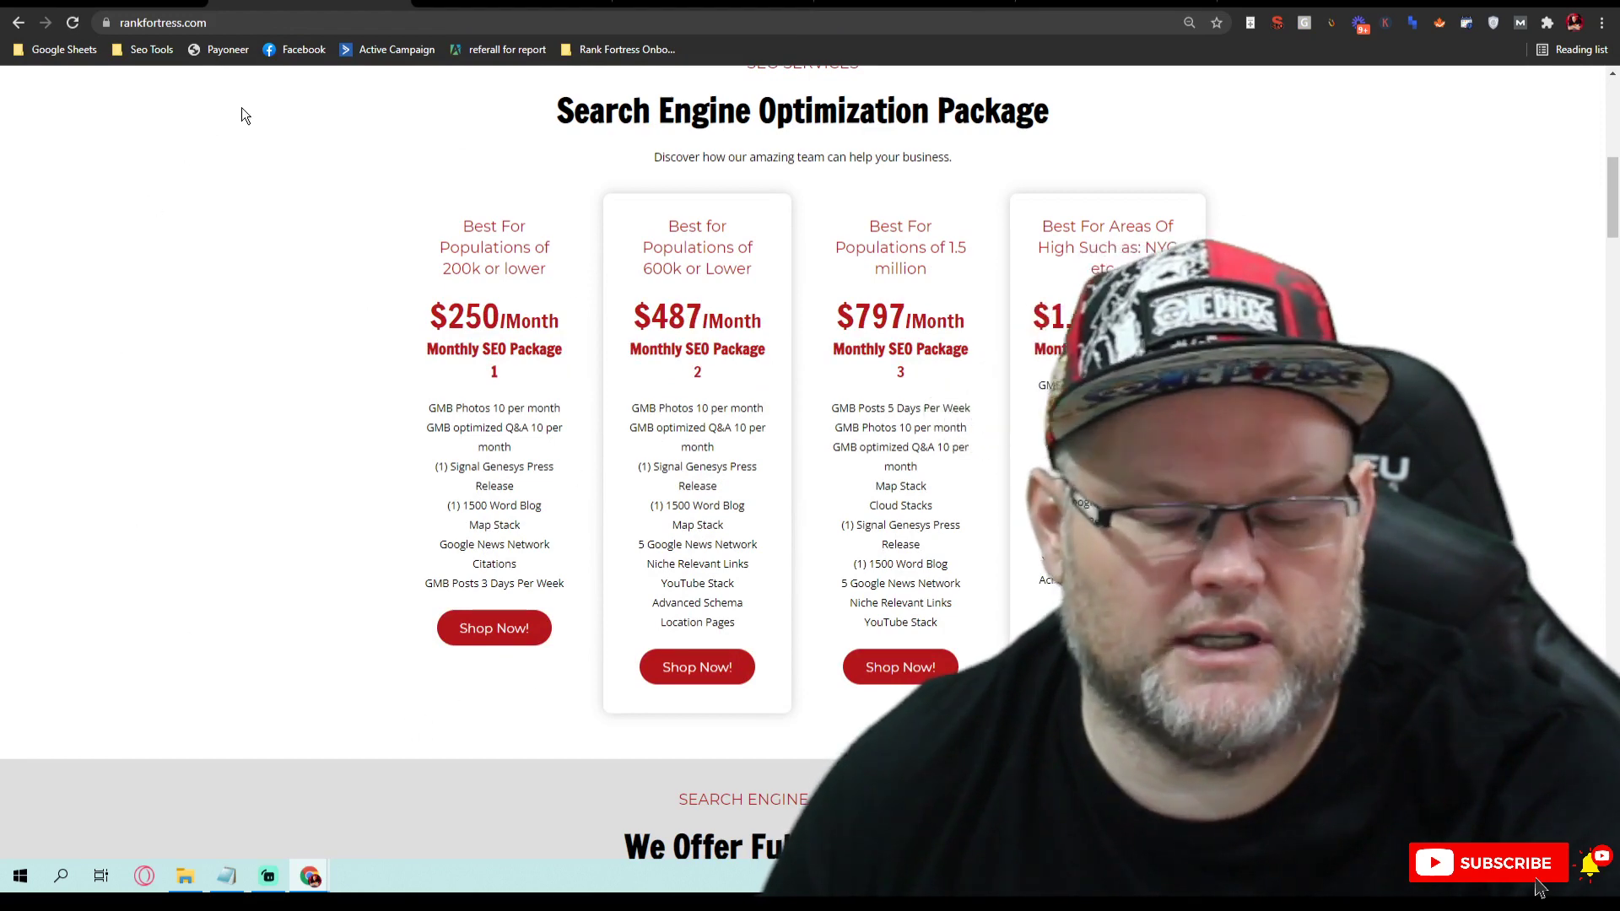
mouse_move(234, 99)
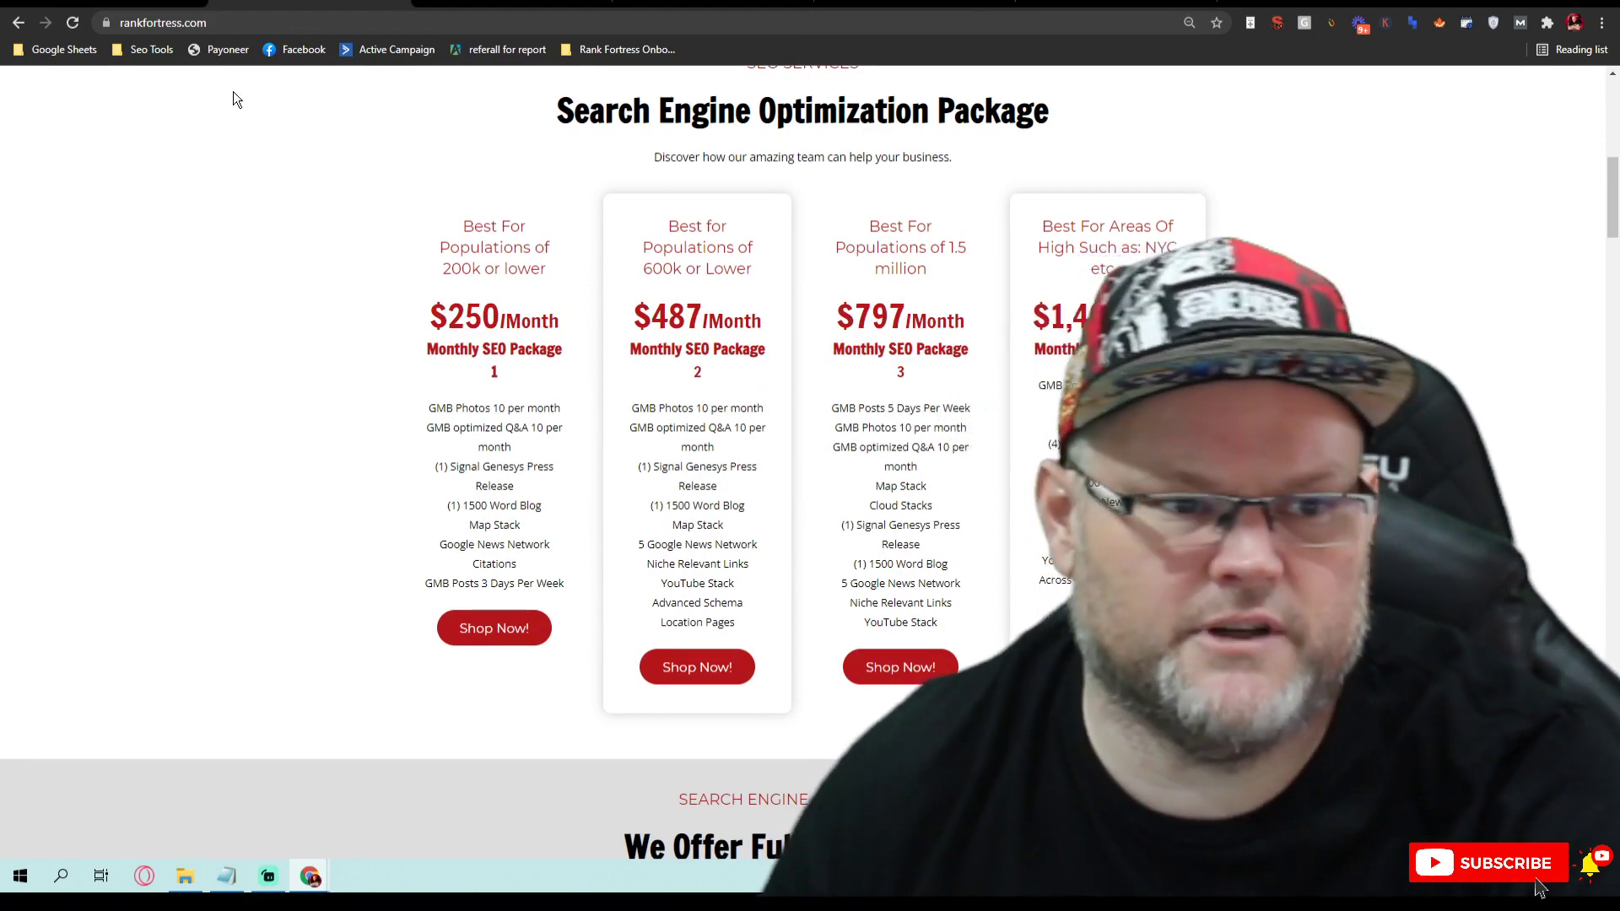
mouse_move(226, 81)
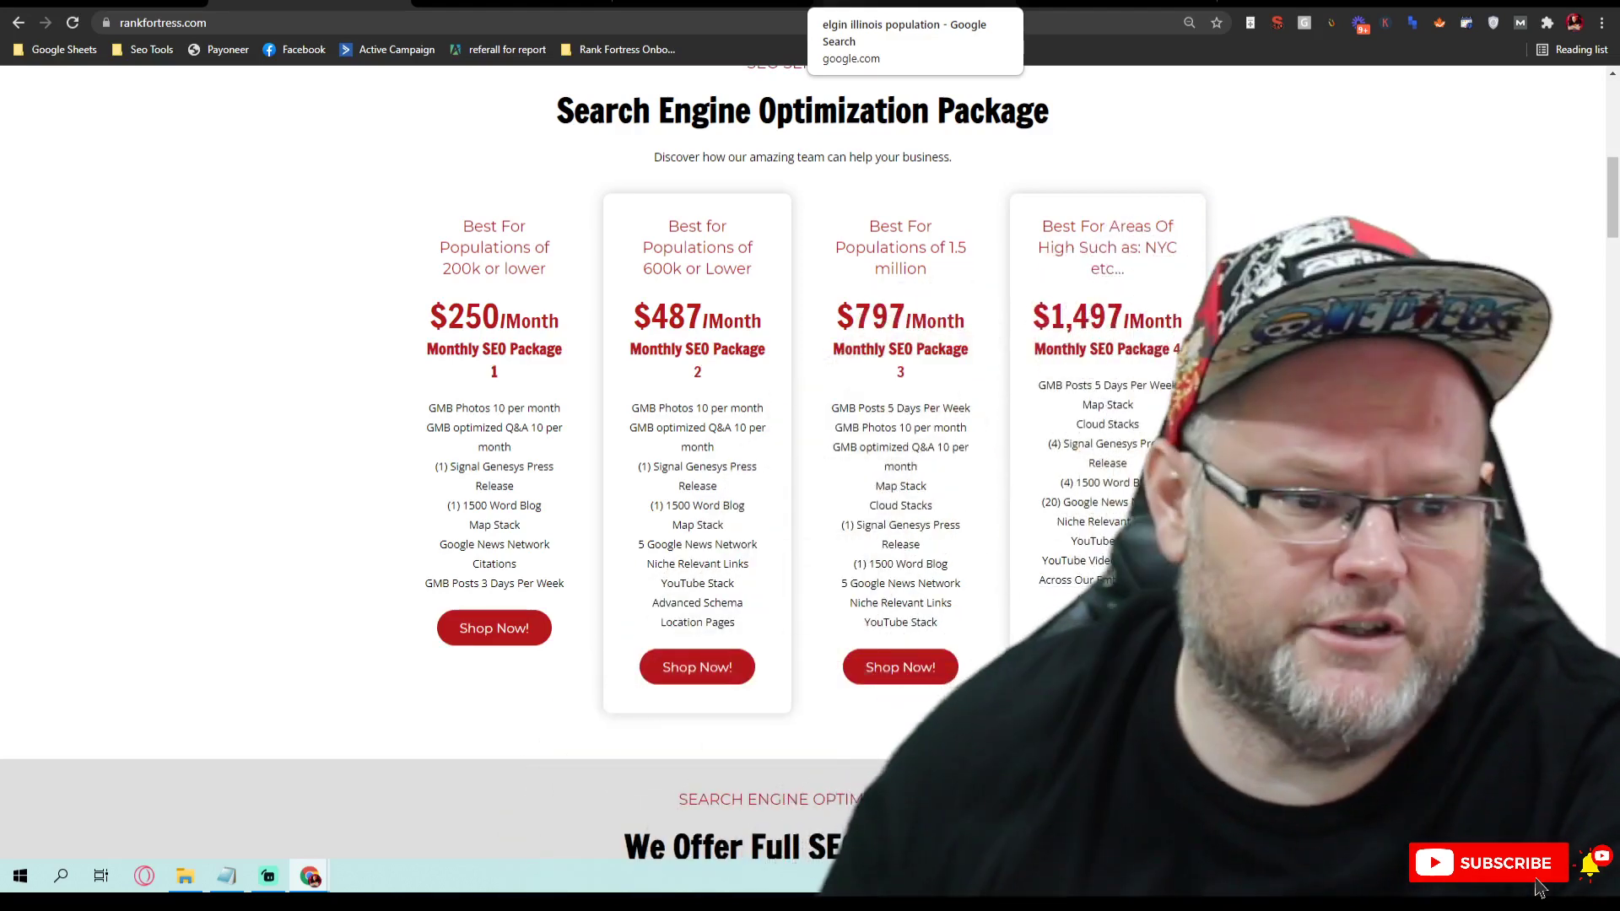
scroll("up", 3)
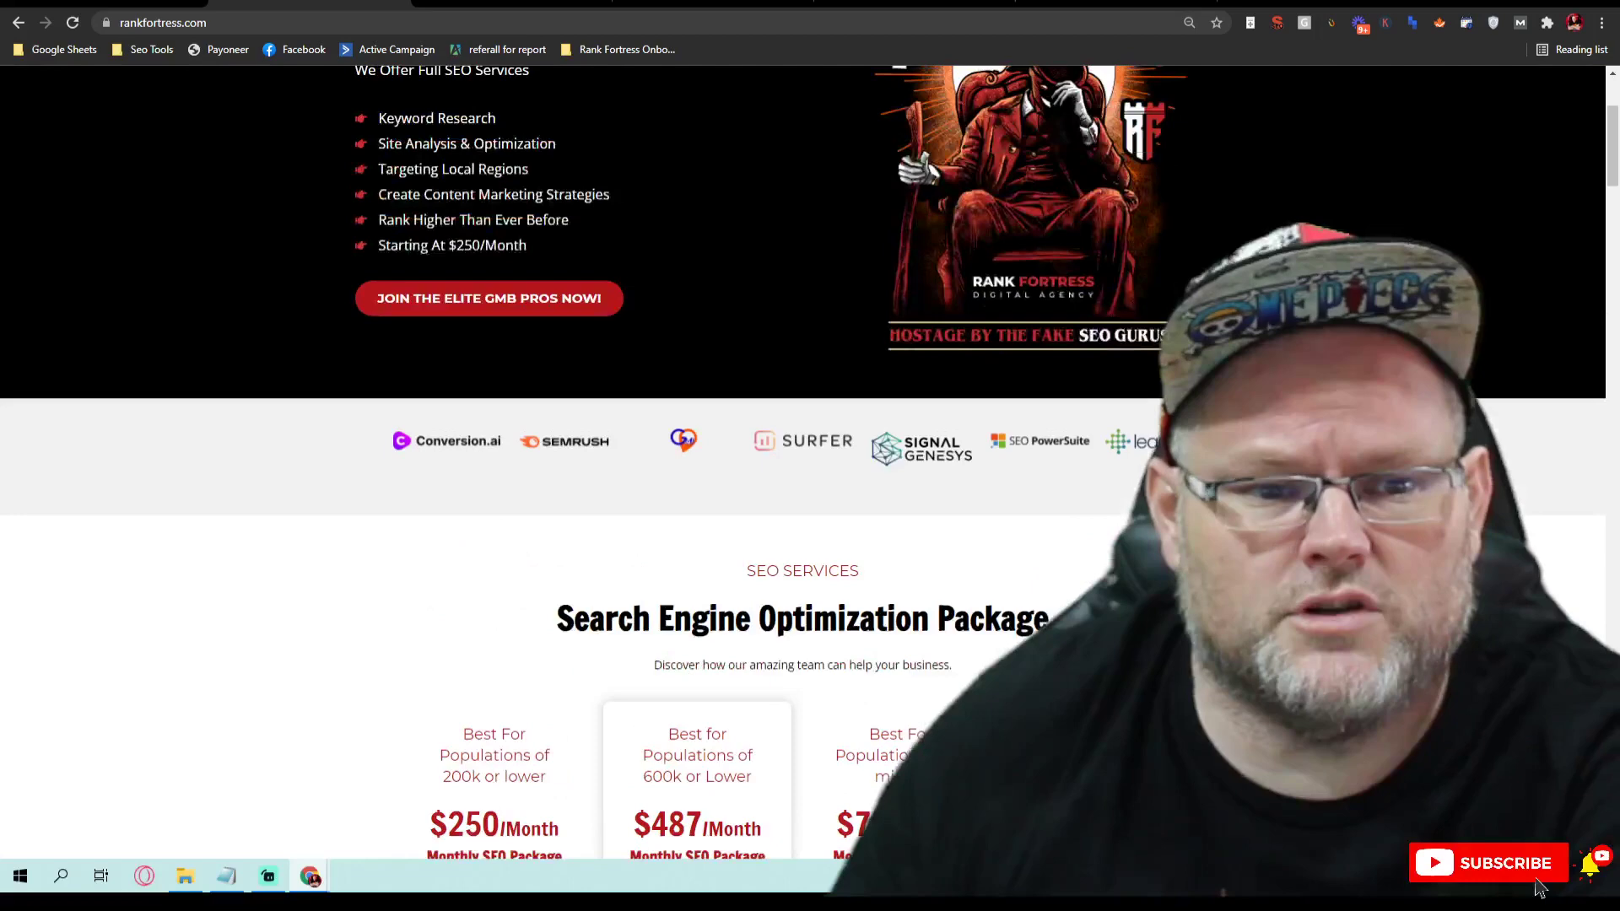
scroll("up", 3)
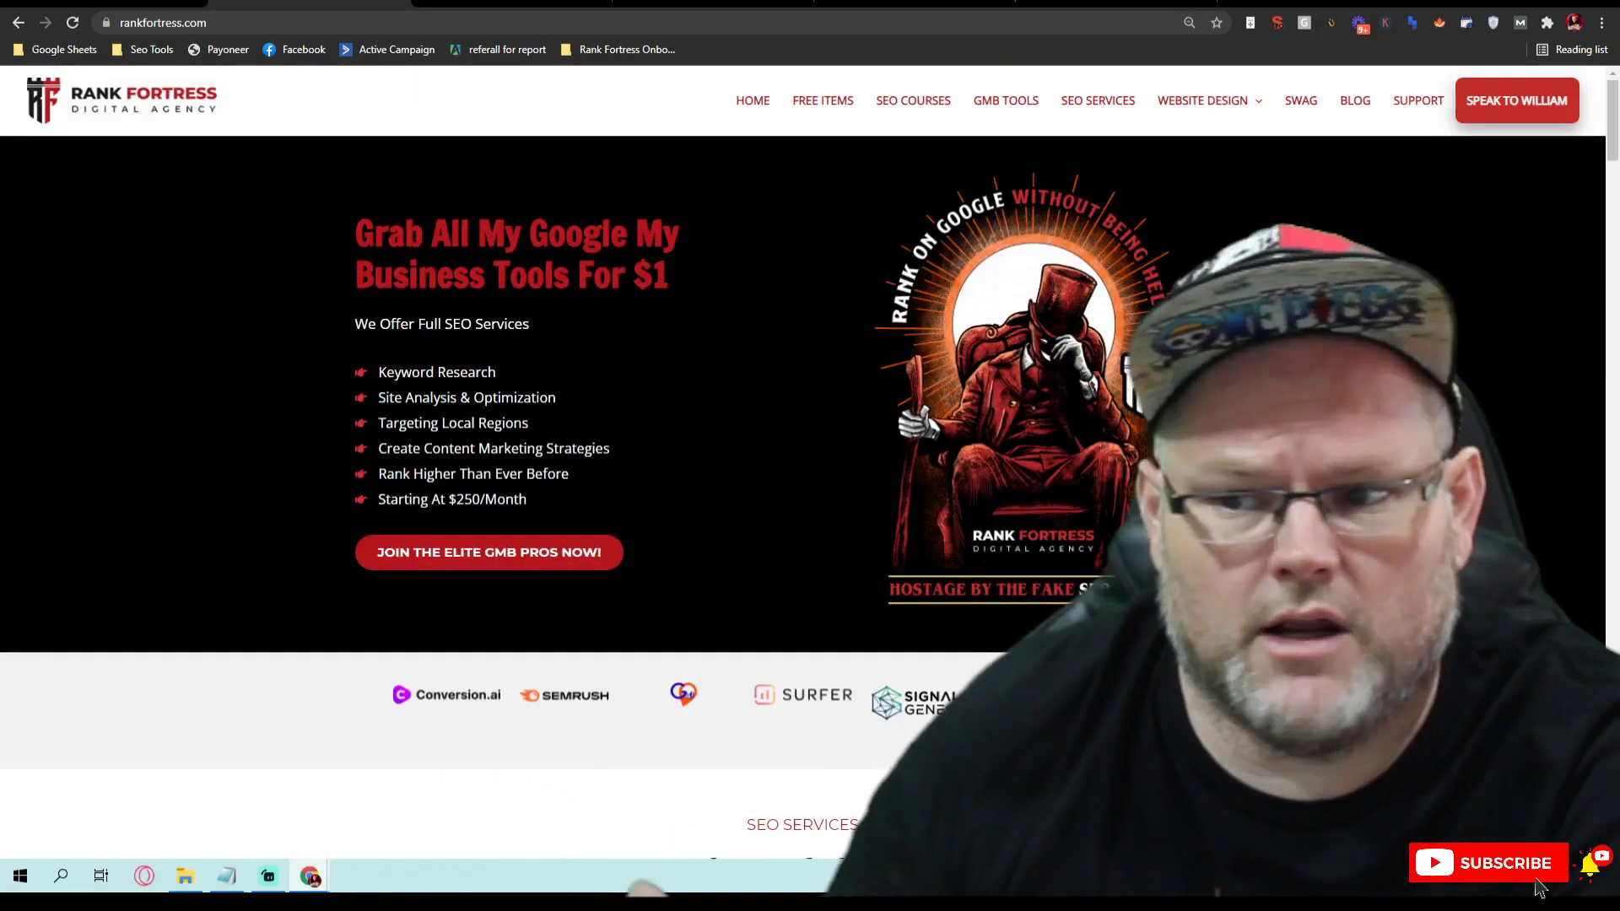